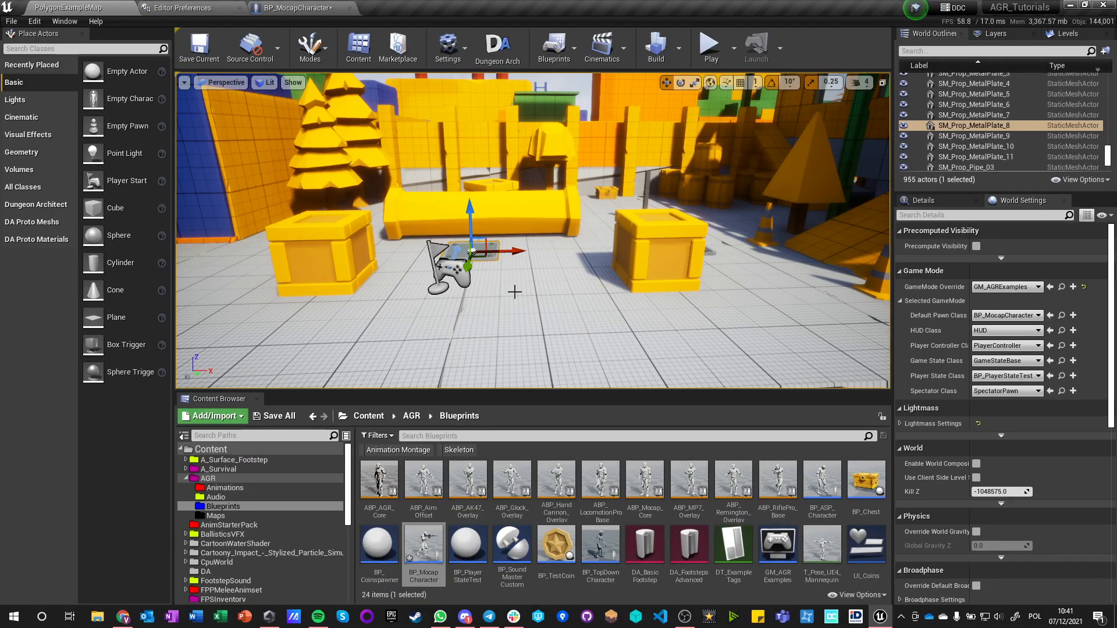
{"action": "mouse_move", "coordinate": [504, 303]}
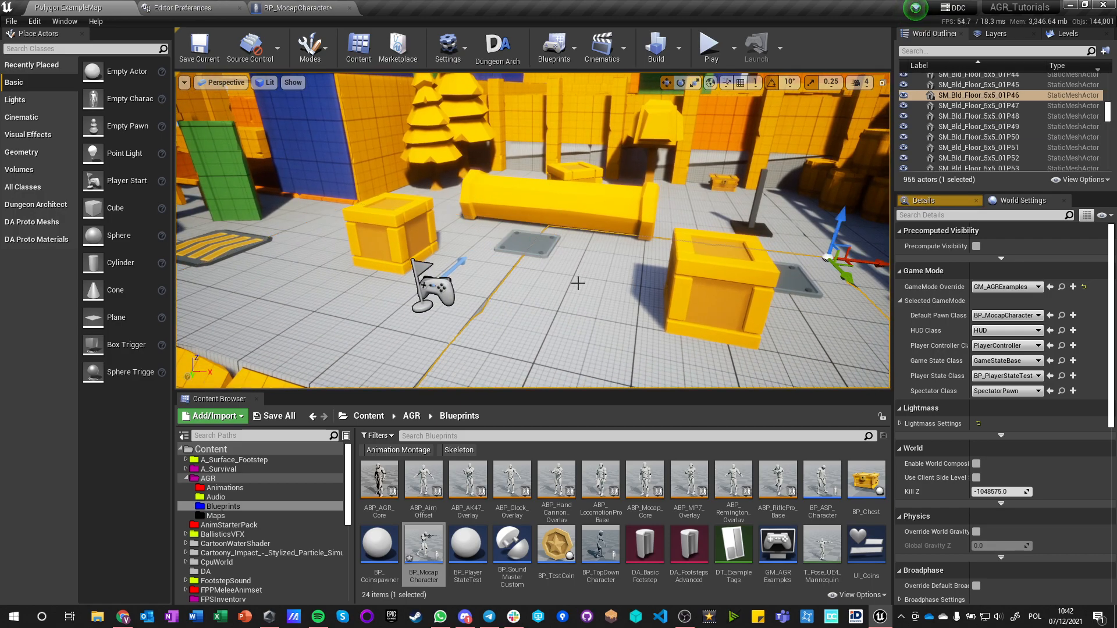
Browse from the content root into the A_Survival Interaction folder.
{"action": "left_click", "coordinate": [581, 171]}
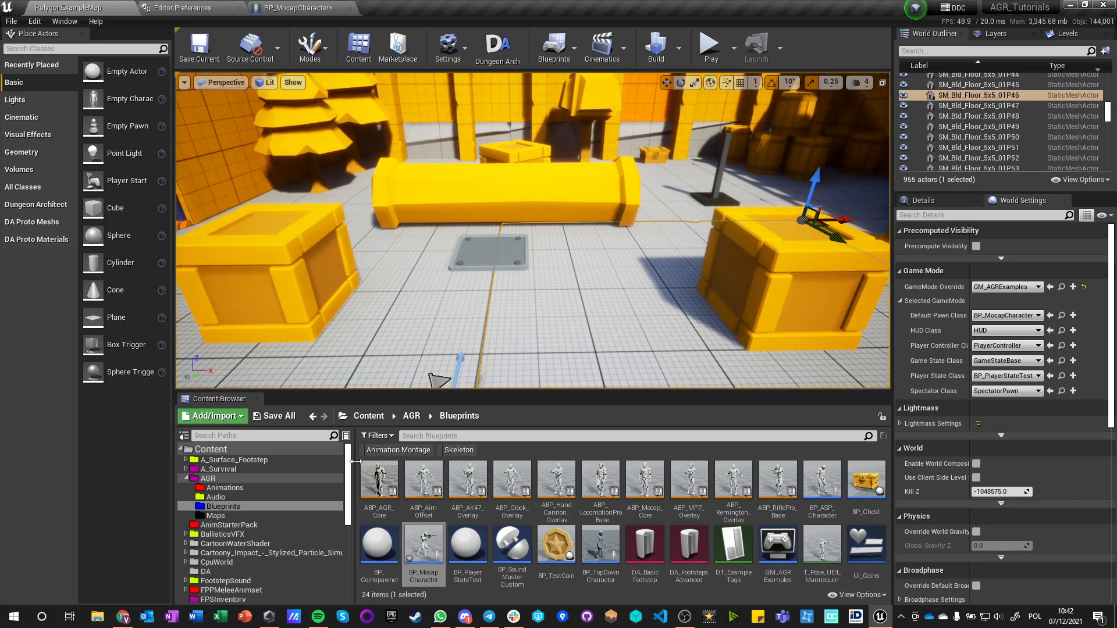
{"action": "left_click", "coordinate": [368, 416]}
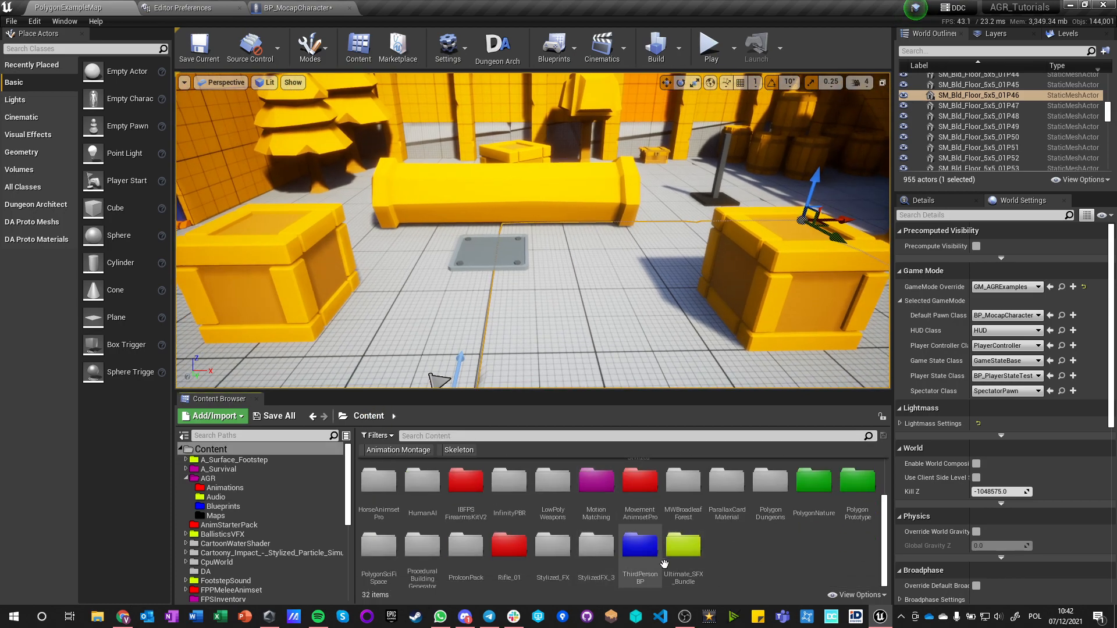
{"action": "mouse_move", "coordinate": [683, 551]}
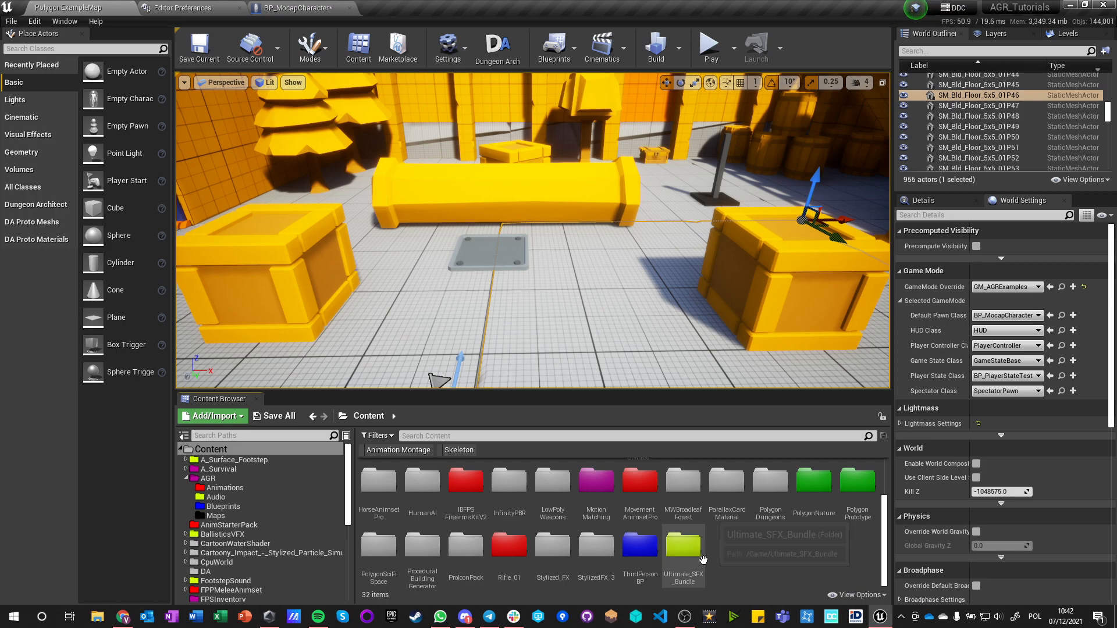
{"action": "double_click", "coordinate": [218, 469]}
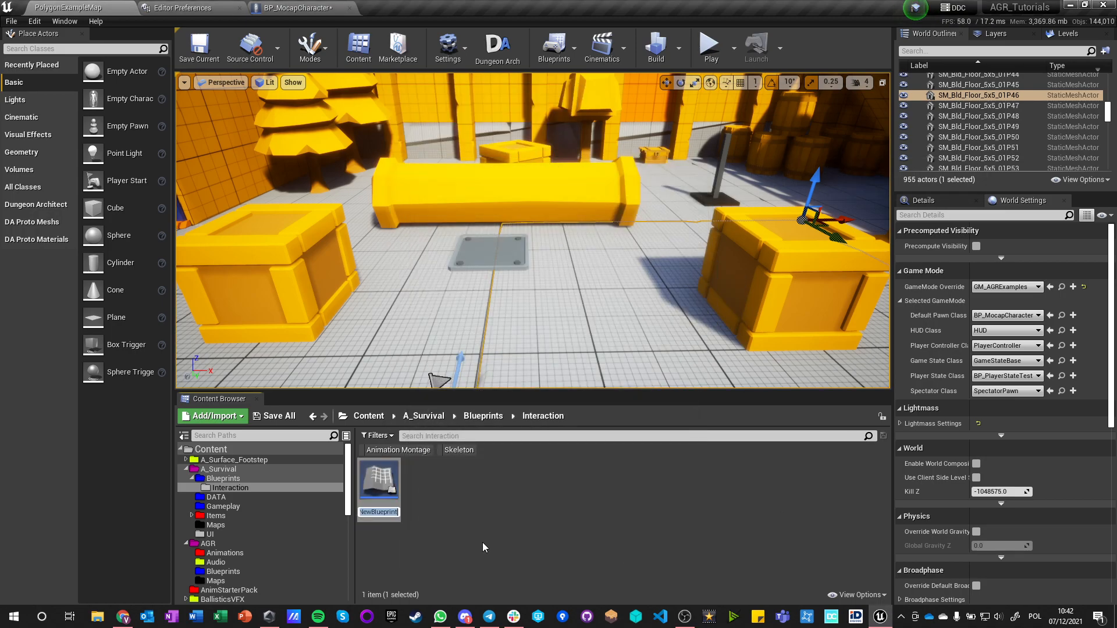
Create a new Actor blueprint there and name it BP_CastDoor.
{"action": "type", "text": "BP_Exa"}
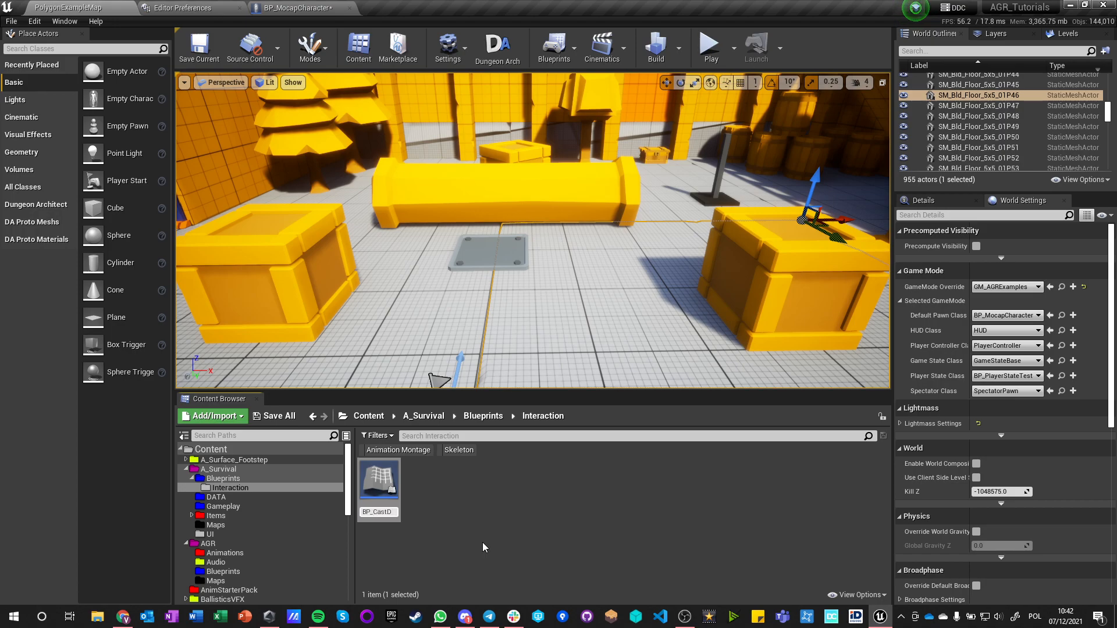
{"action": "double_click", "coordinate": [379, 481]}
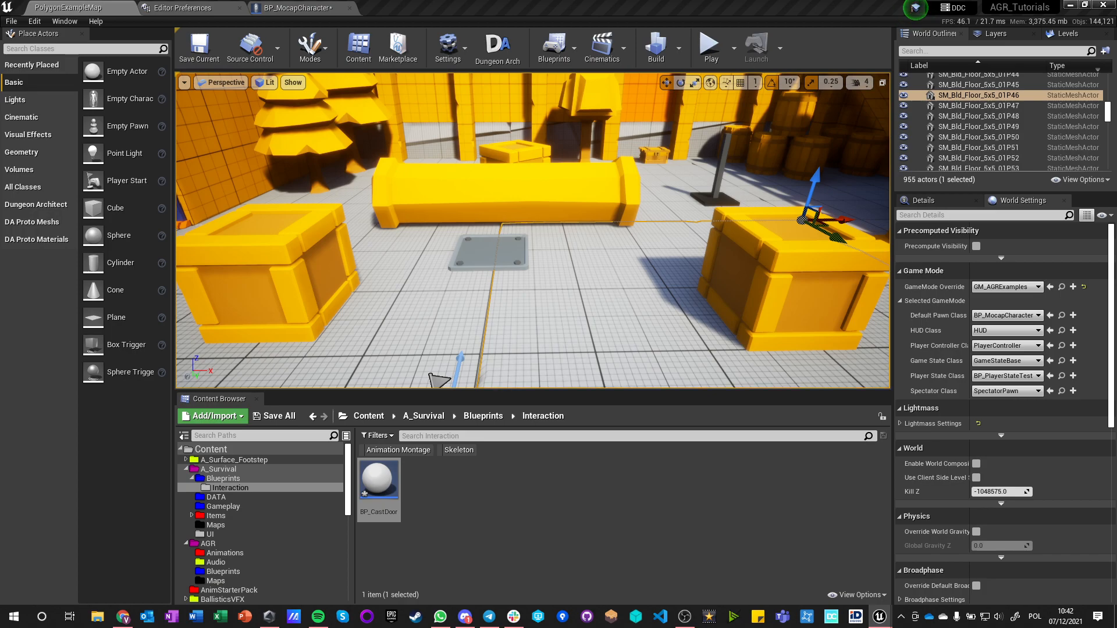
Add a Frame static mesh to BP_CastDoor using SM_Bld_DoorFrame_01P.
{"action": "double_click", "coordinate": [379, 477]}
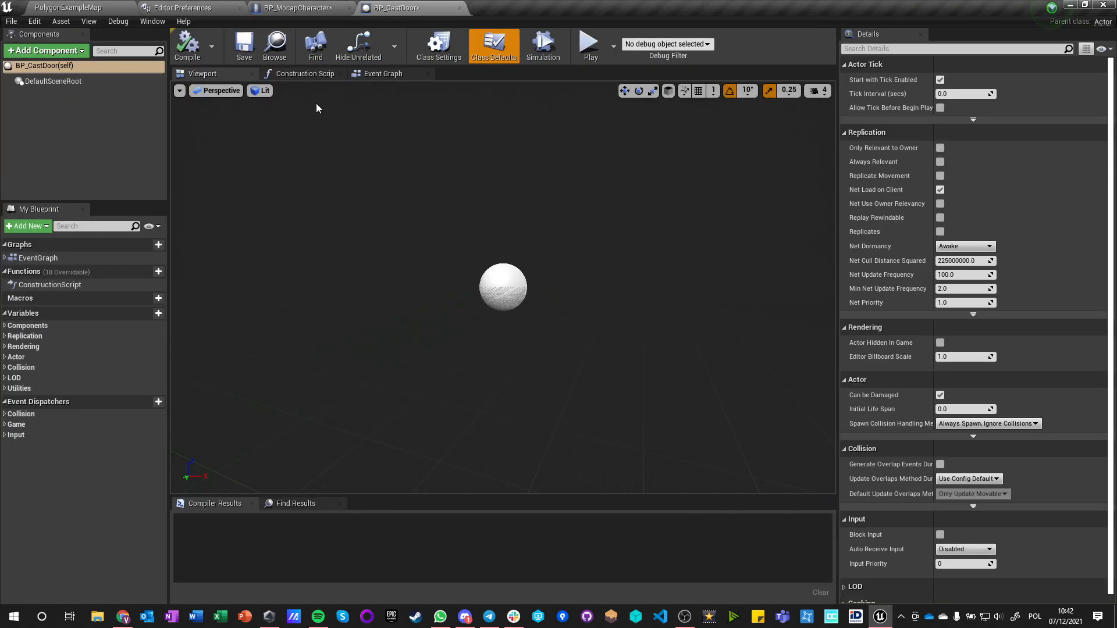
{"action": "left_click", "coordinate": [44, 51]}
{"action": "type", "text": "Frame"}
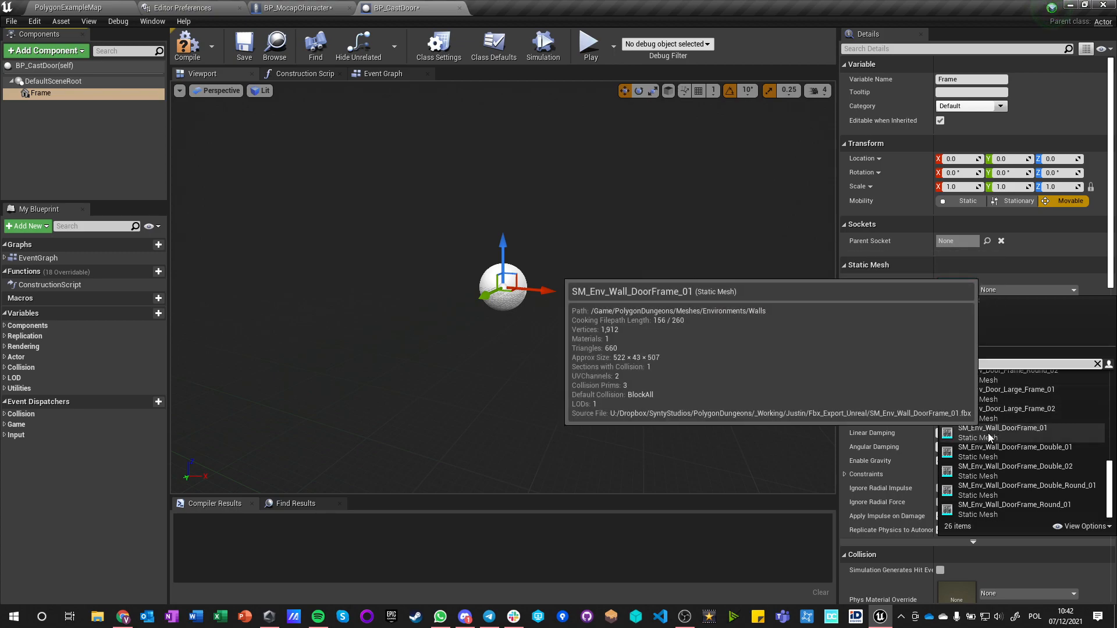
{"action": "left_click", "coordinate": [1003, 427]}
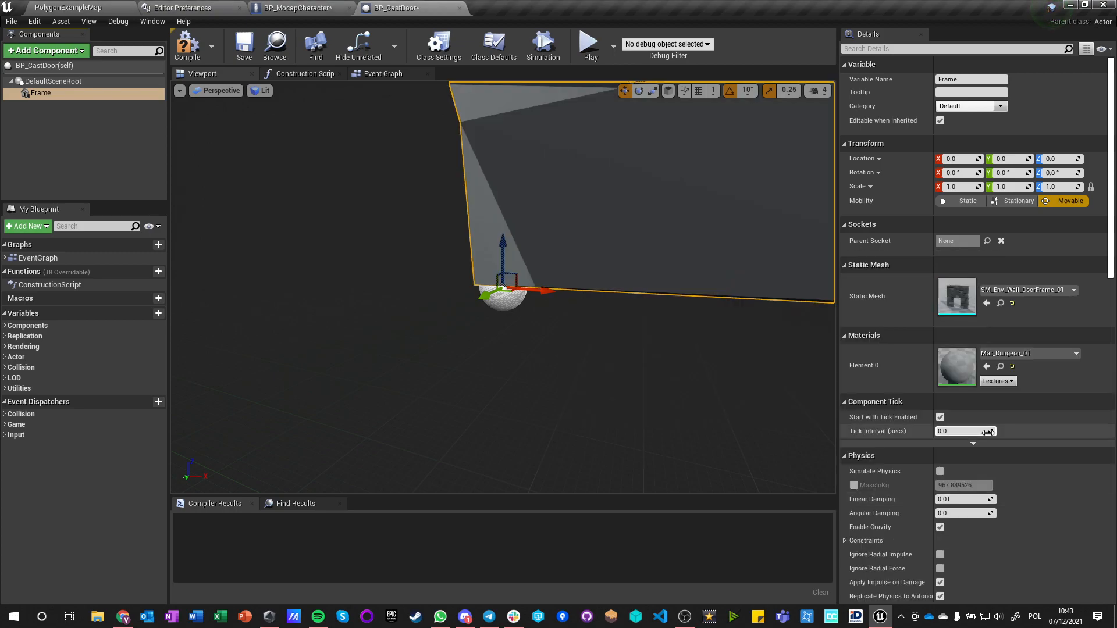
{"action": "left_click", "coordinate": [67, 7]}
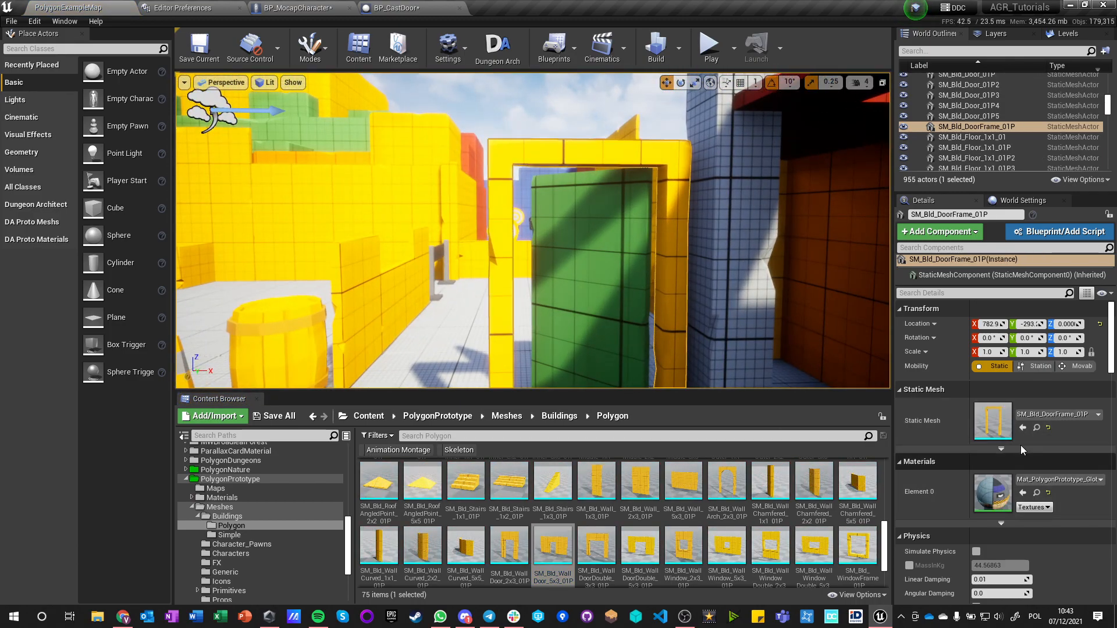
Add a green Door mesh (SM_Bld_Door_01P) under the Frame and move it inside the frame.
{"action": "left_click", "coordinate": [392, 8]}
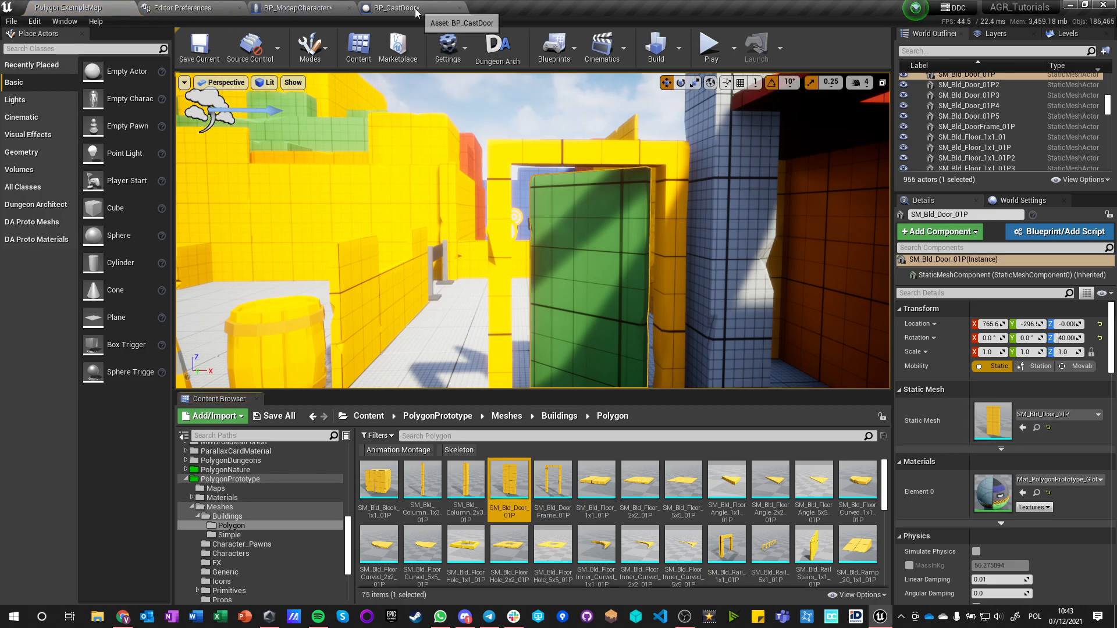
{"action": "left_click", "coordinate": [391, 8]}
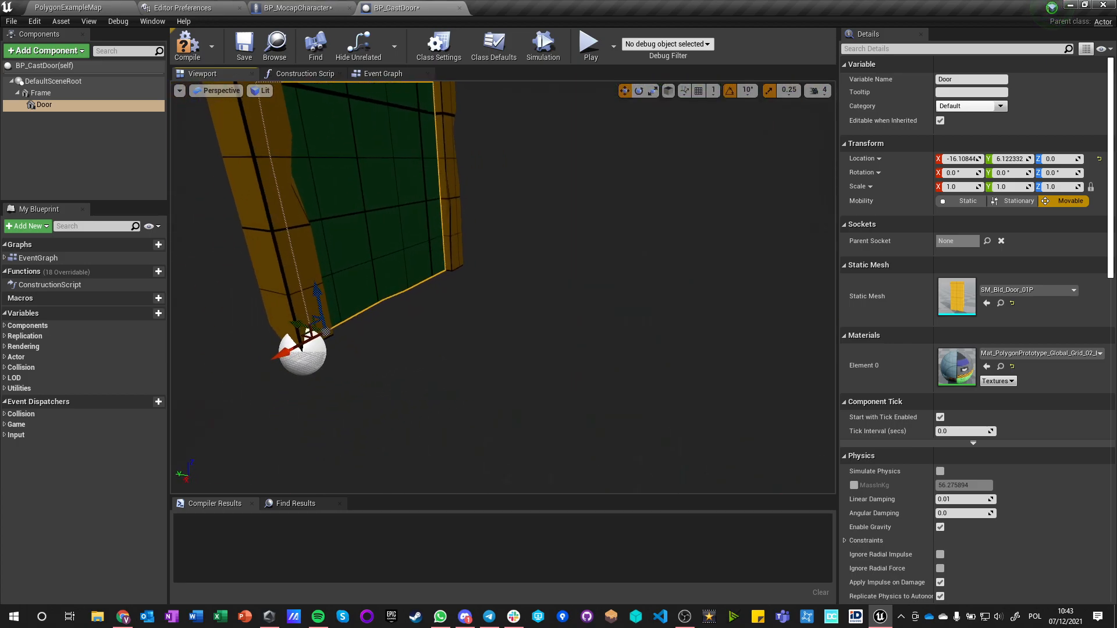
{"action": "left_click_drag", "start_coordinate": [299, 349], "coordinate": [403, 363]}
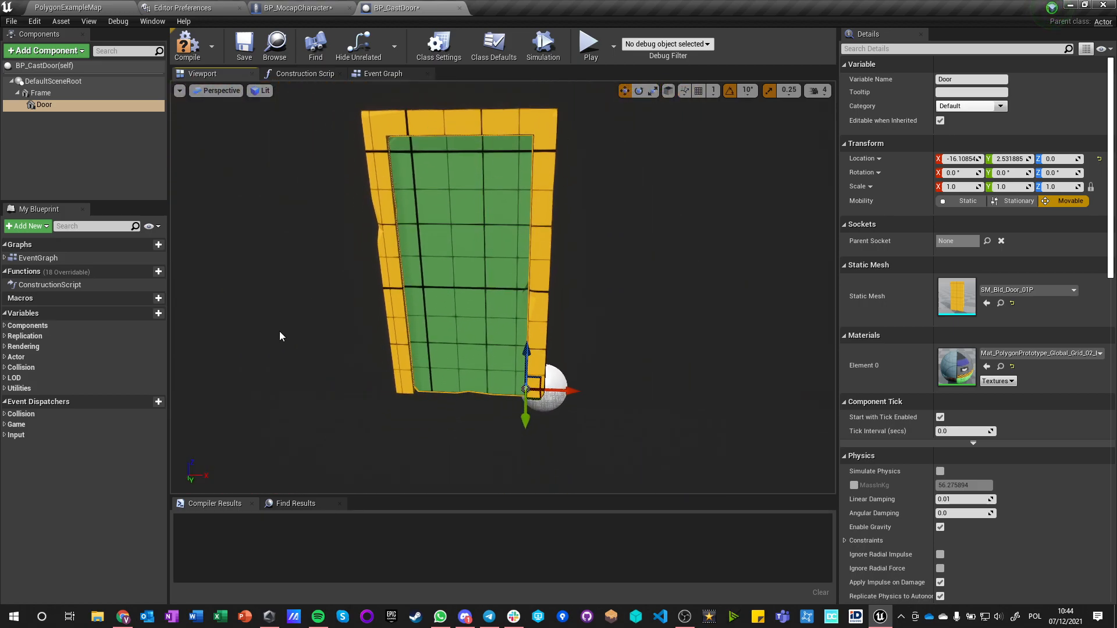
Compile the blueprint and set the Door's collision preset to BlockAllDynamic.
{"action": "left_click", "coordinate": [186, 46]}
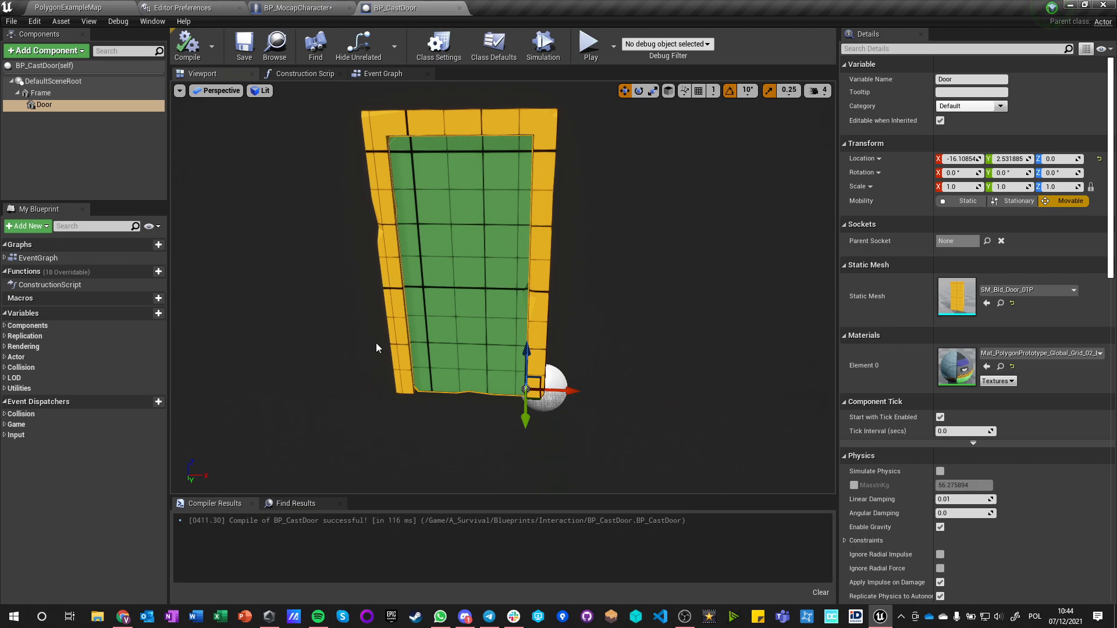
{"action": "mouse_move", "coordinate": [41, 93]}
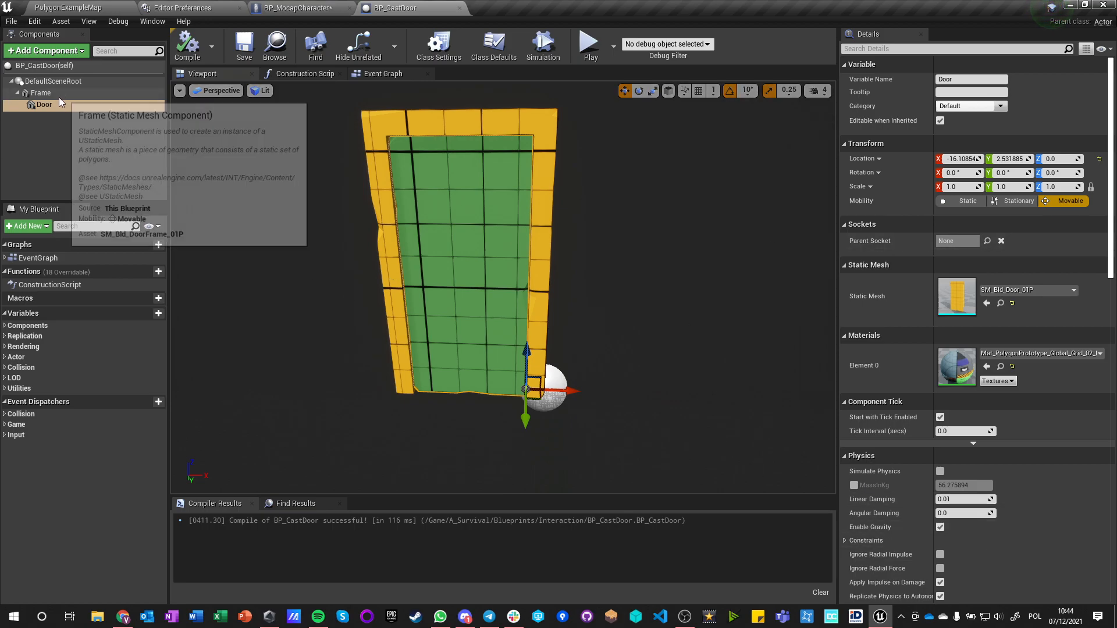
{"action": "left_click", "coordinate": [41, 93]}
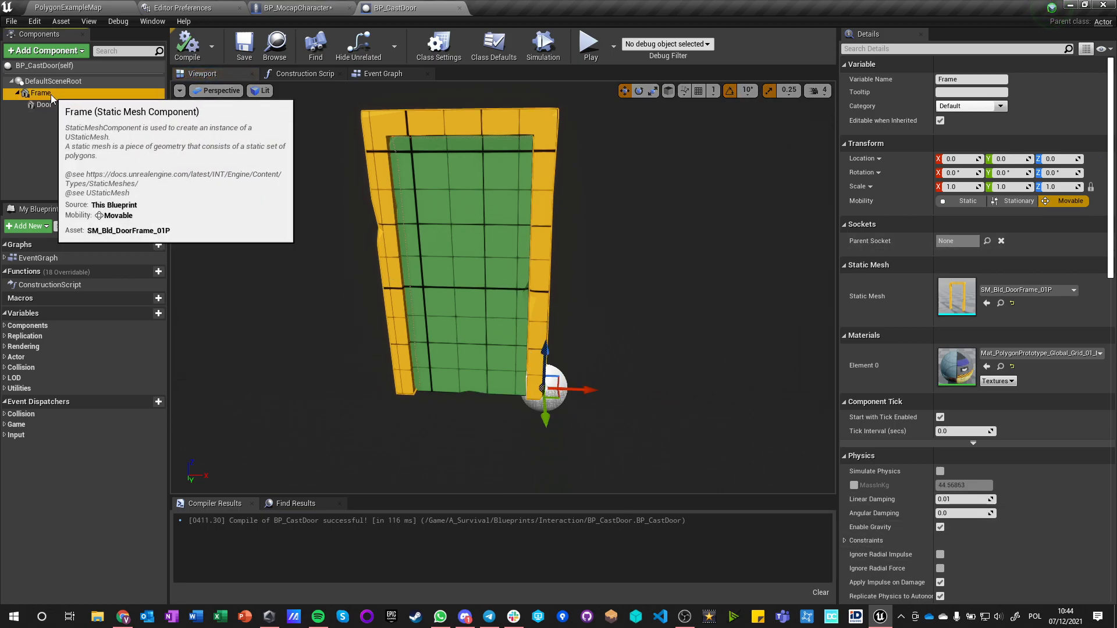
{"action": "scroll", "scroll_direction": "down", "scroll_amount": 3}
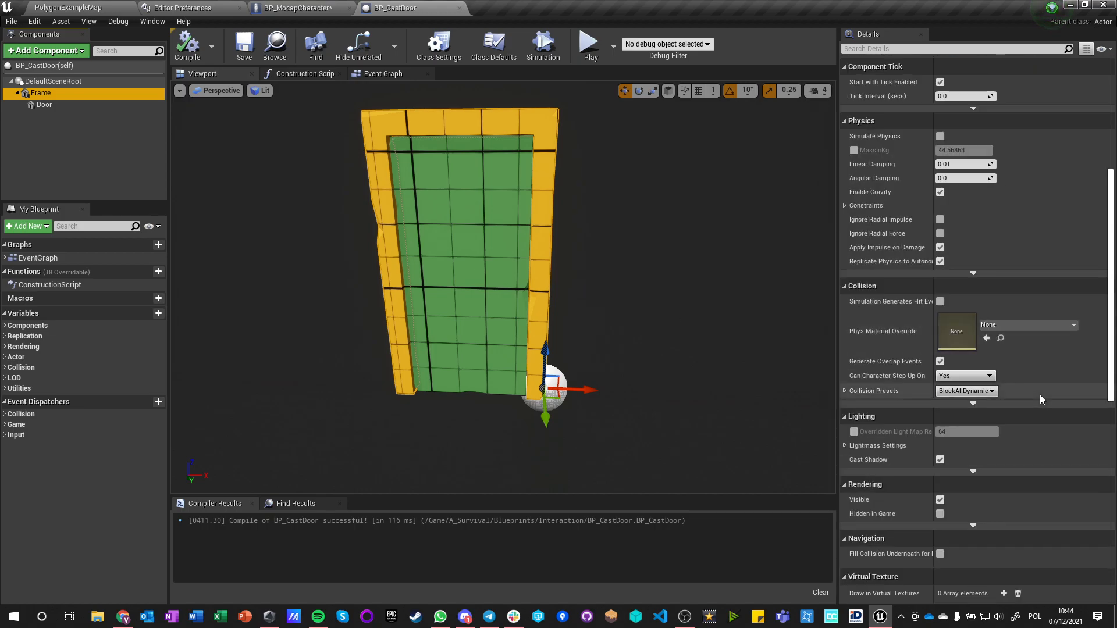
{"action": "left_click", "coordinate": [43, 105]}
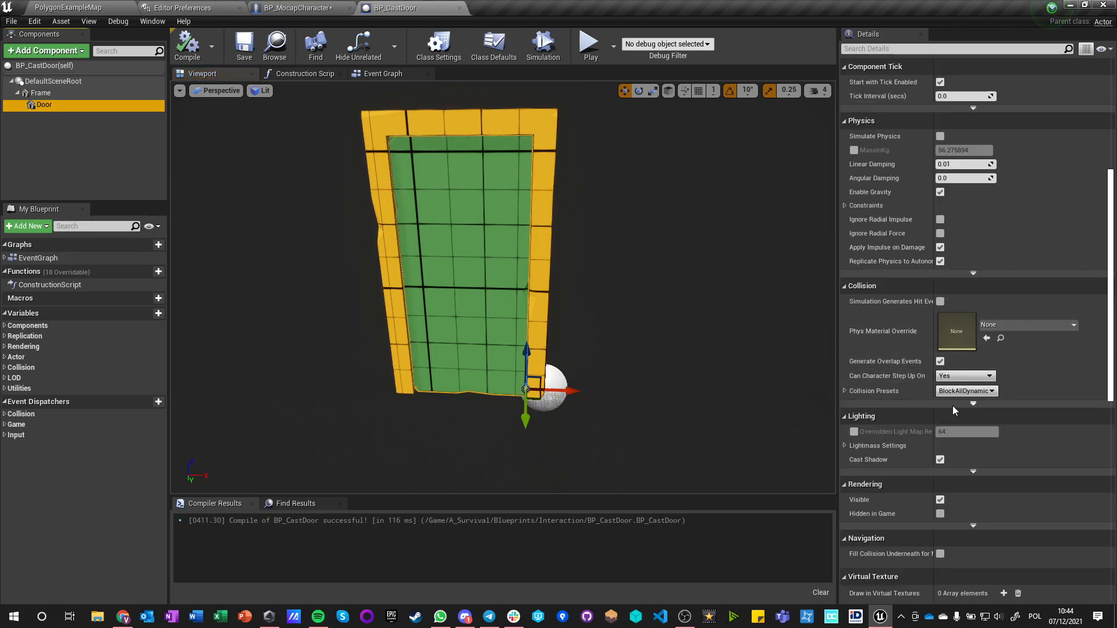
{"action": "left_click", "coordinate": [844, 391]}
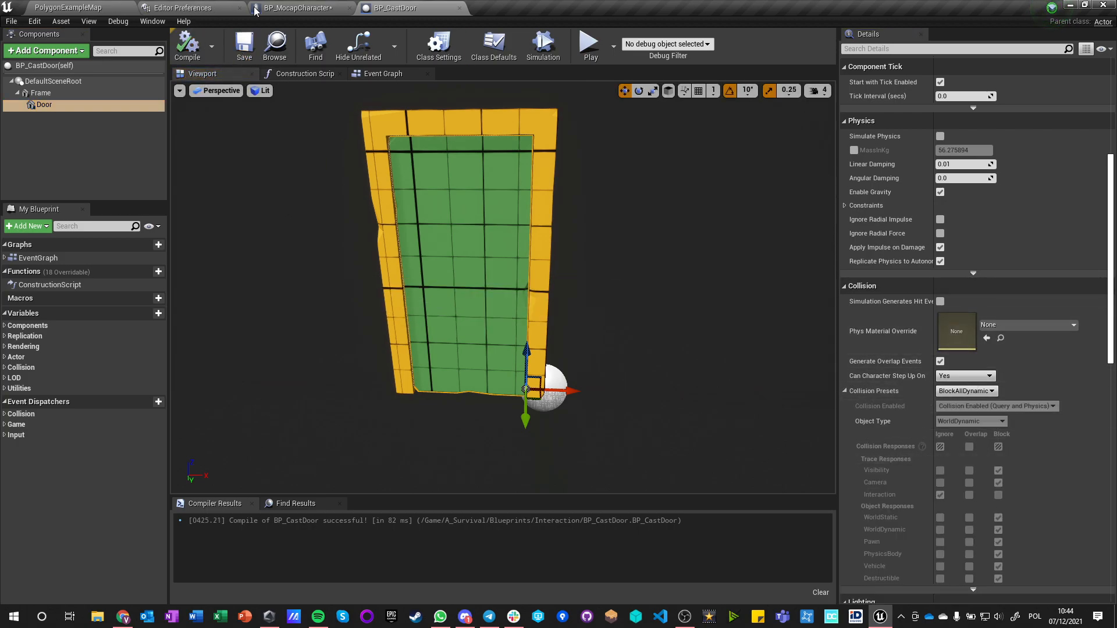
Place a BP_CastDoor instance in the level between the crates.
{"action": "left_click", "coordinate": [299, 8]}
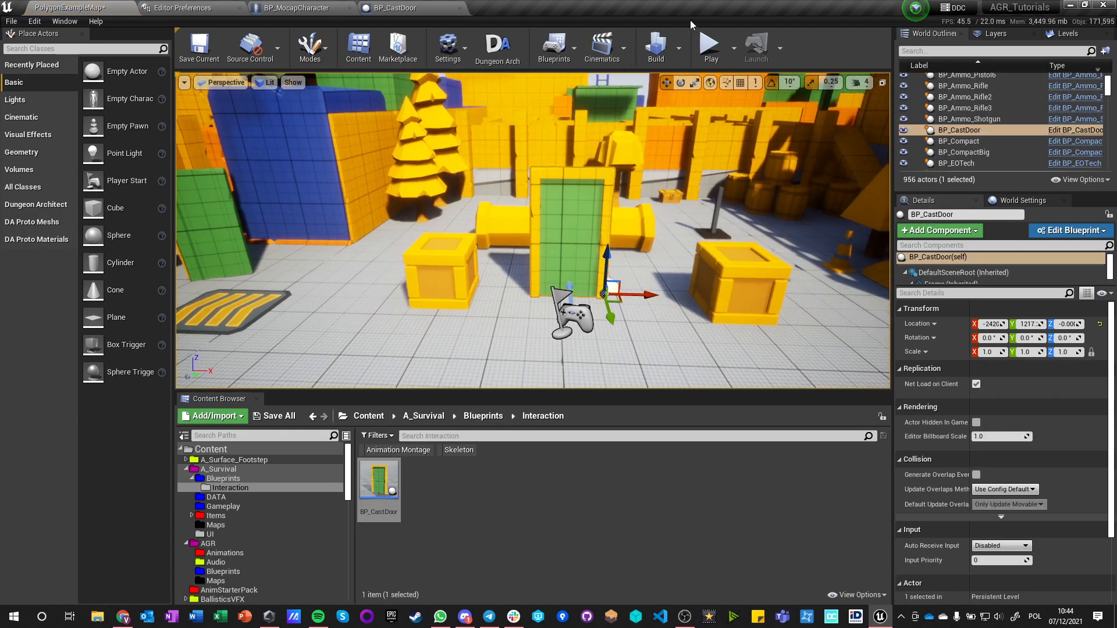
{"action": "left_click", "coordinate": [706, 48]}
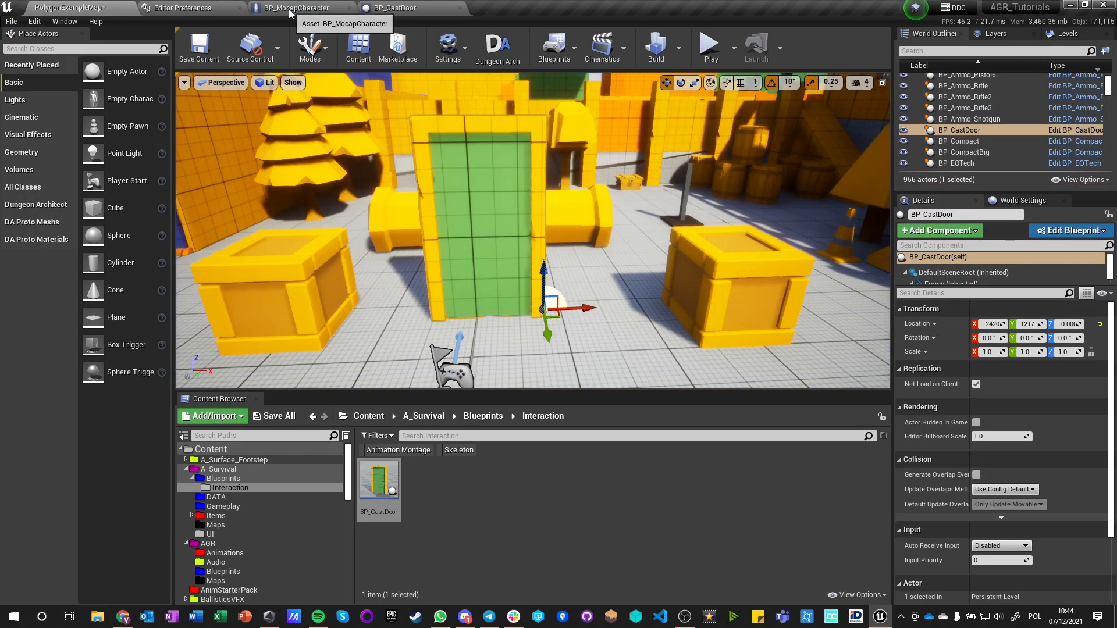
Add a SphereTraceByChannel node to the character's Interaction input in BP_MocapCharacter.
{"action": "left_click", "coordinate": [299, 9]}
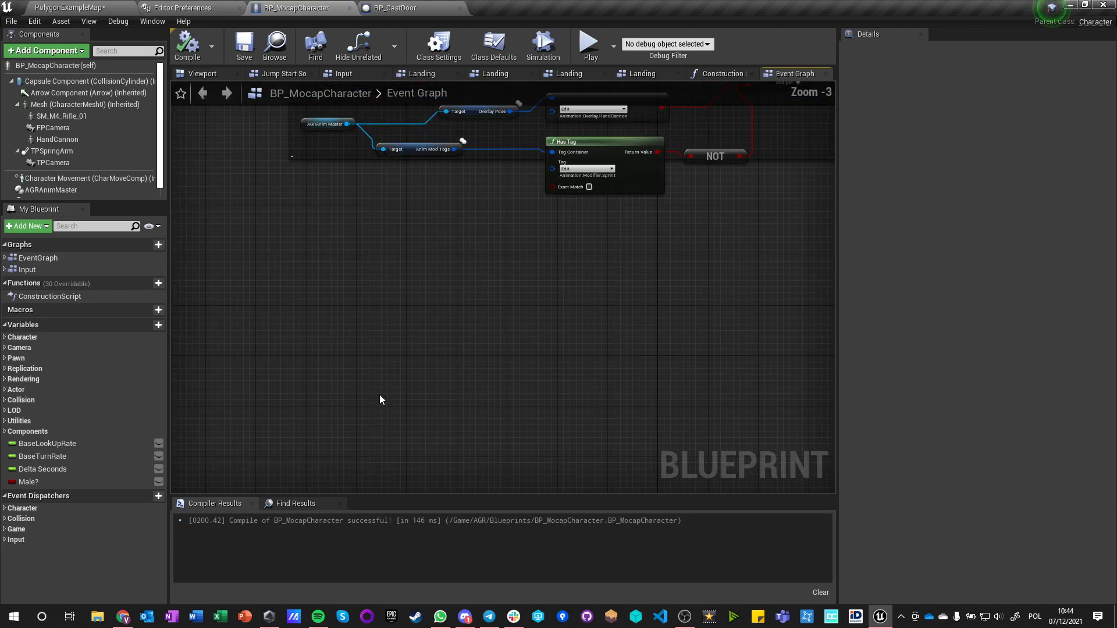
{"action": "right_click", "coordinate": [382, 399]}
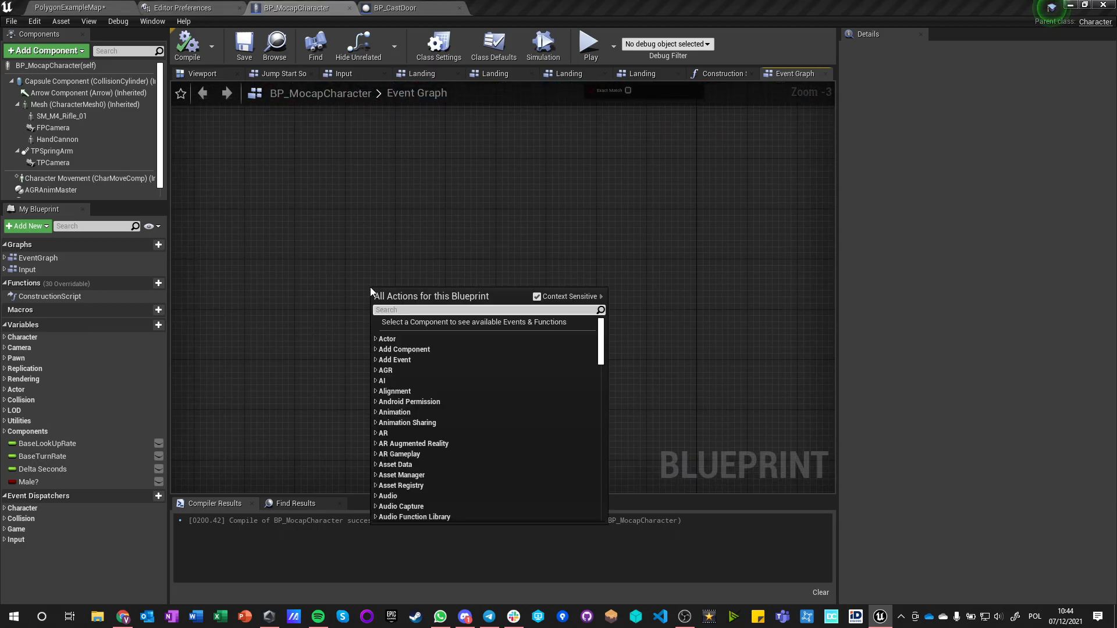
{"action": "type", "text": "f"}
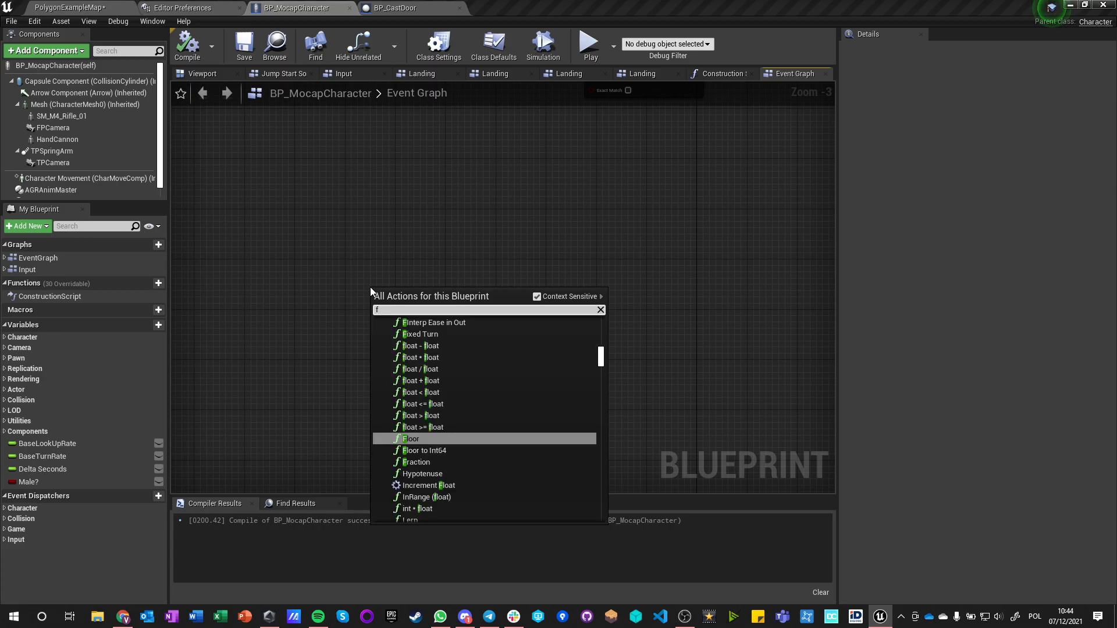
{"action": "type", "text": "inte"}
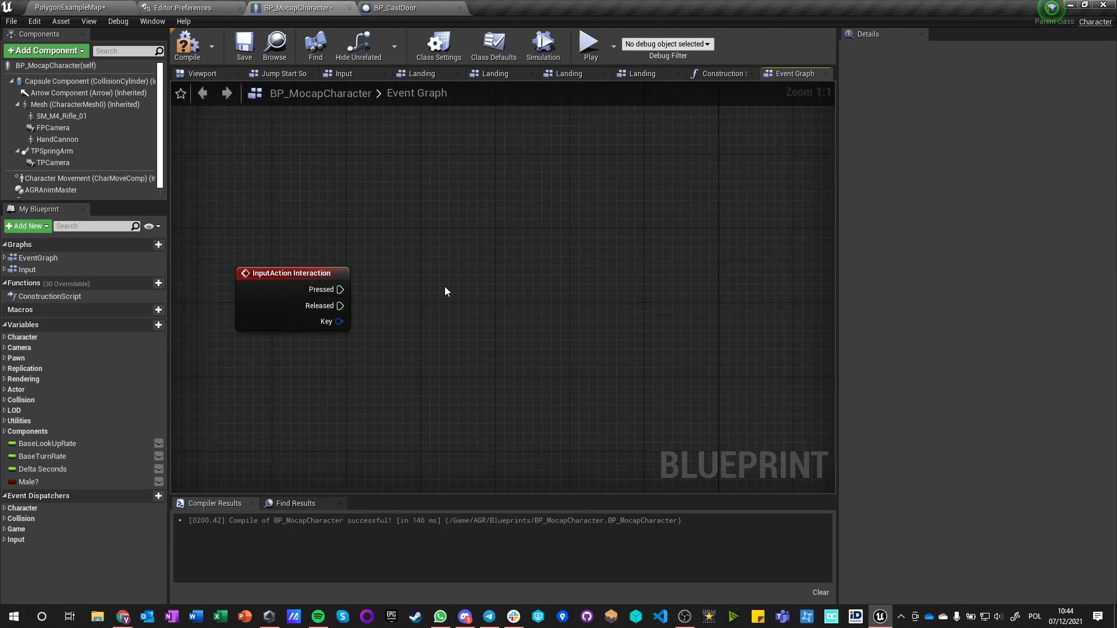
{"action": "type", "text": "t"}
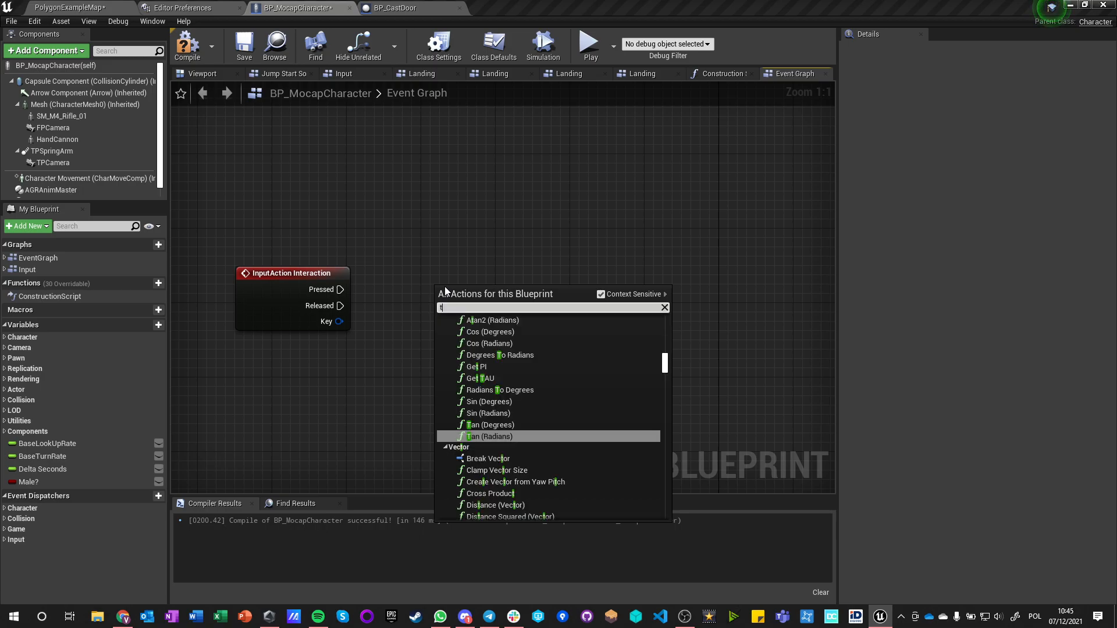
{"action": "type", "text": "trace sp"}
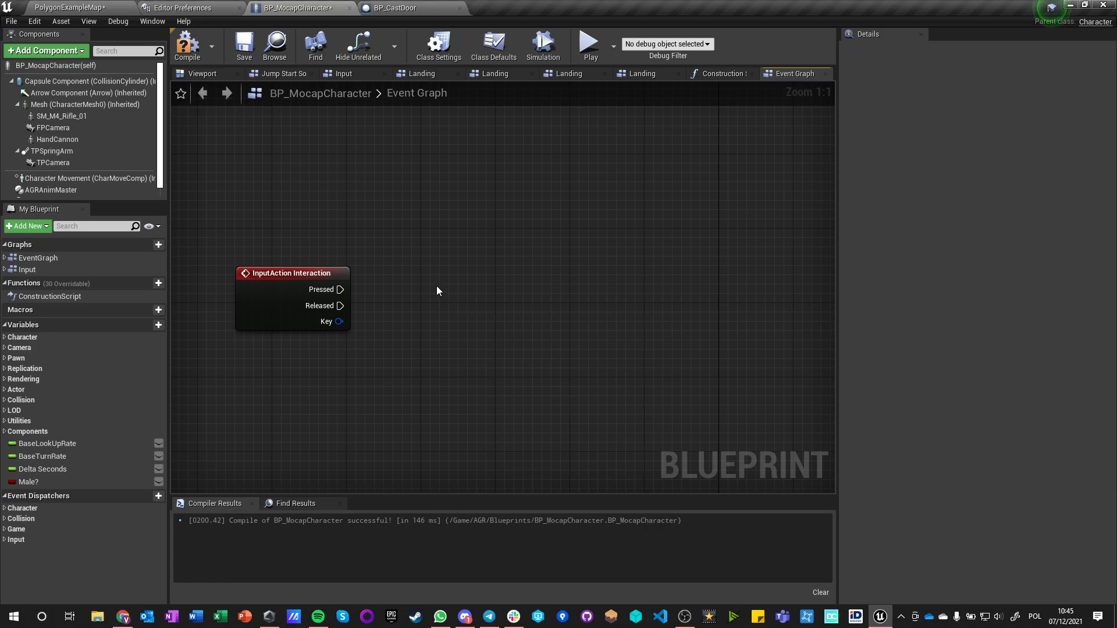
{"action": "type", "text": "sphere tr"}
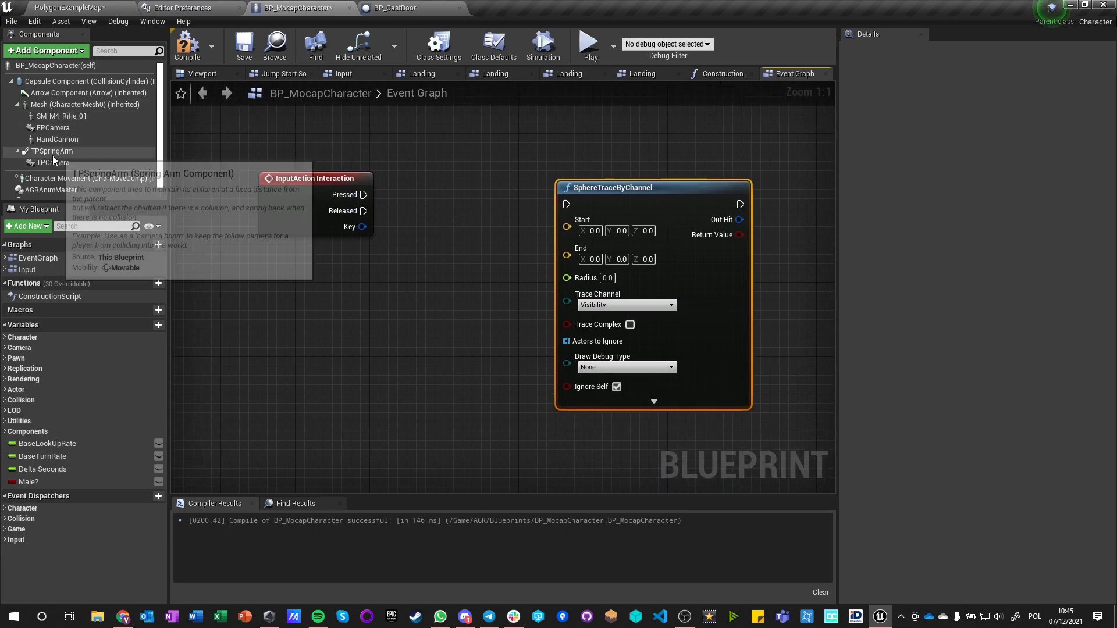
{"action": "mouse_move", "coordinate": [287, 308]}
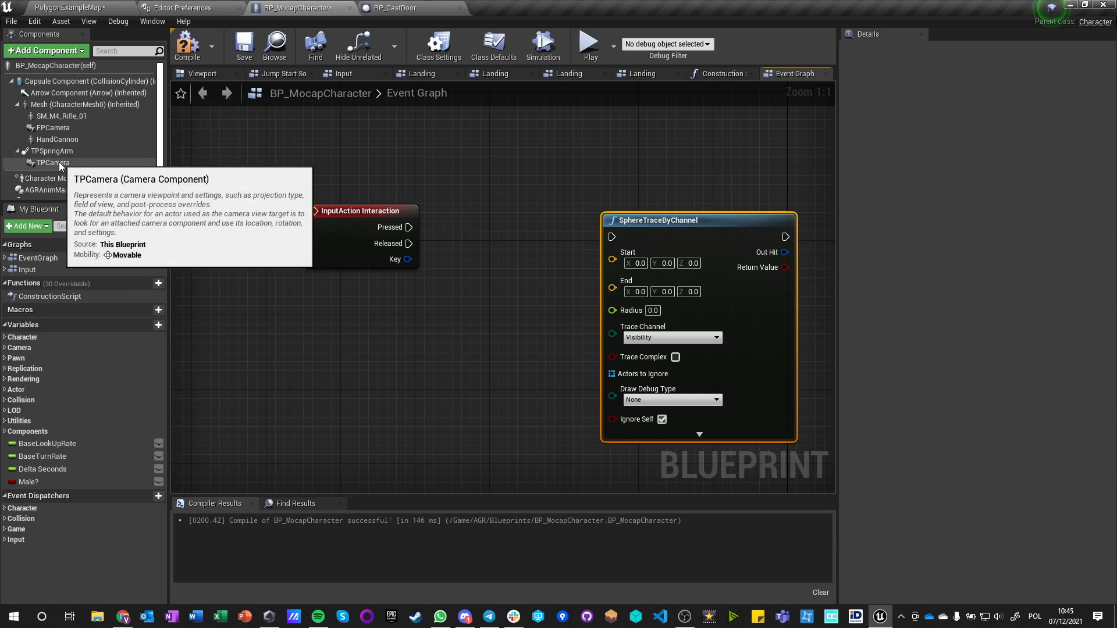
Feed TPCamera world location plus forward vector × 500 as the trace start and end.
{"action": "left_click_drag", "start_coordinate": [49, 163], "coordinate": [353, 334]}
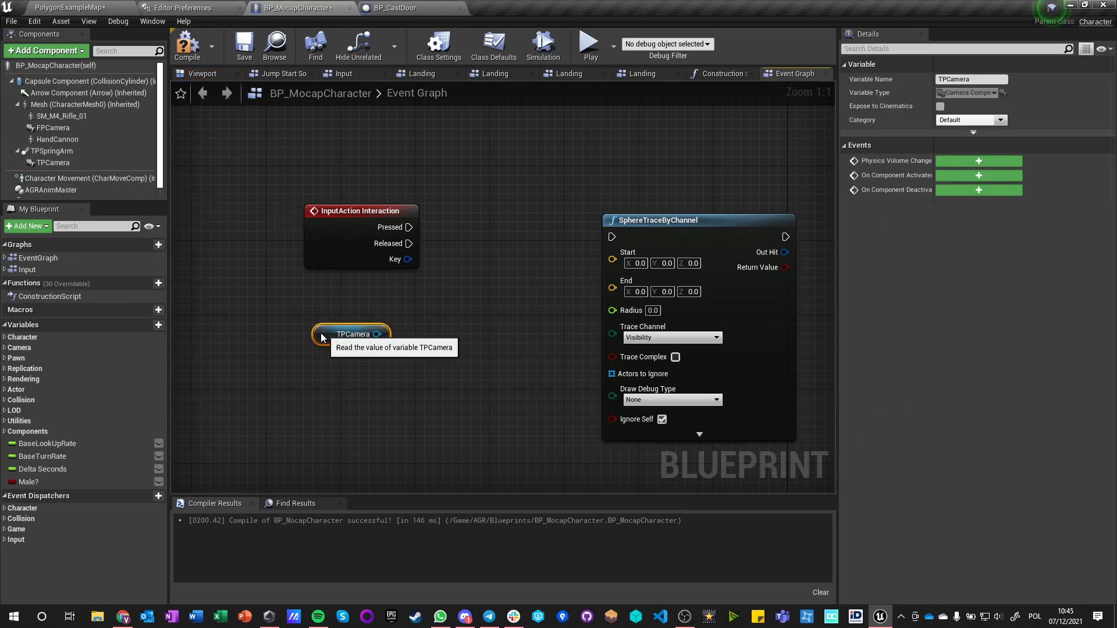
{"action": "left_click_drag", "start_coordinate": [377, 334], "coordinate": [432, 325]}
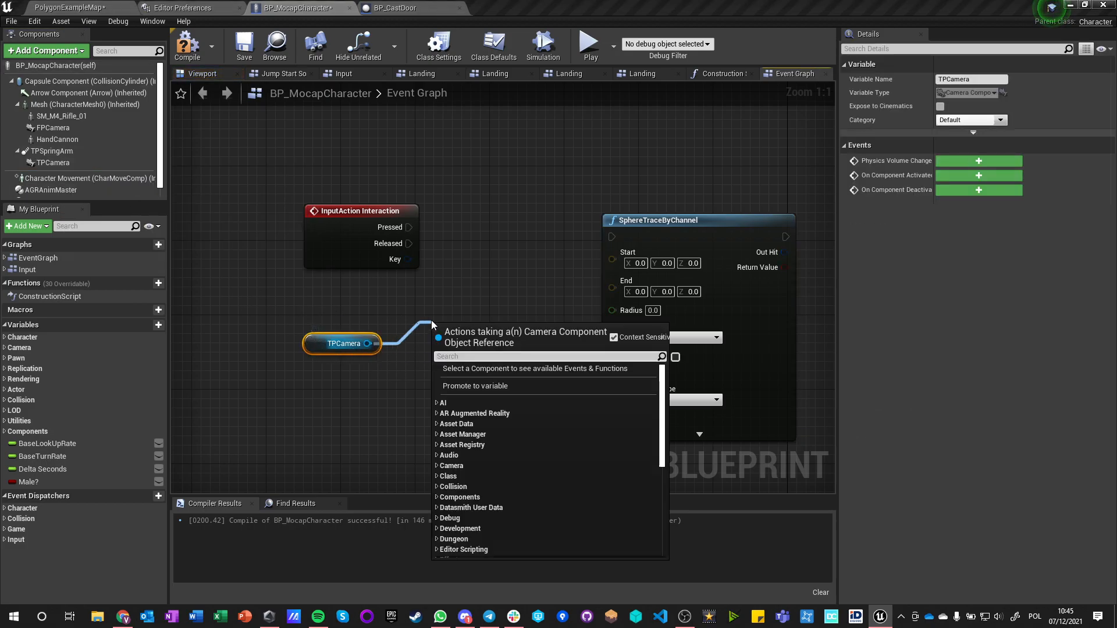
{"action": "type", "text": "world loca"}
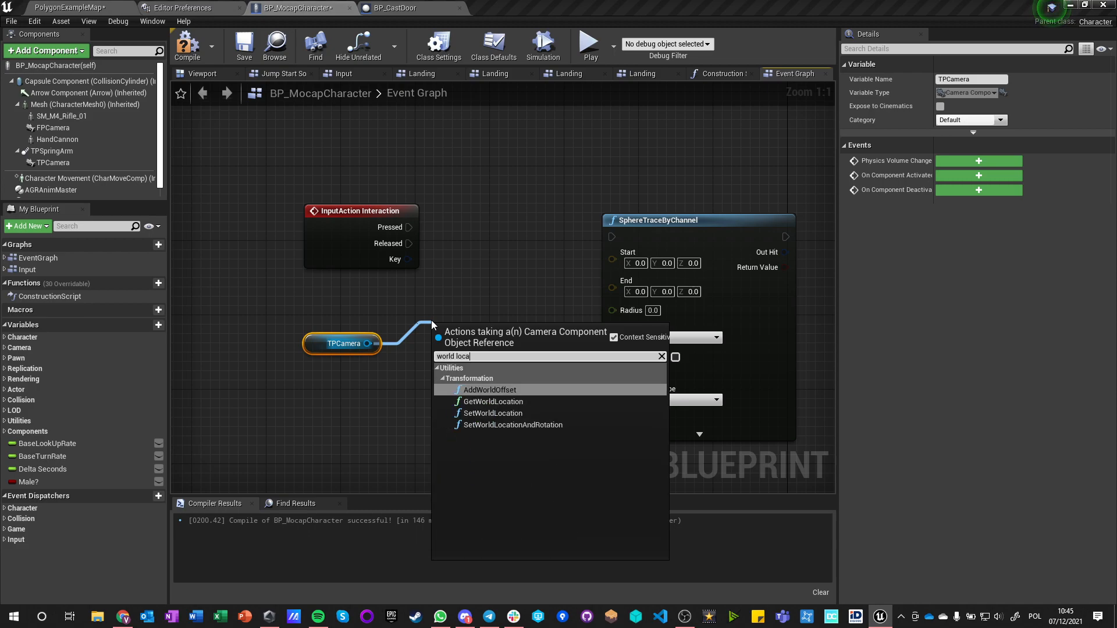
{"action": "left_click", "coordinate": [492, 402]}
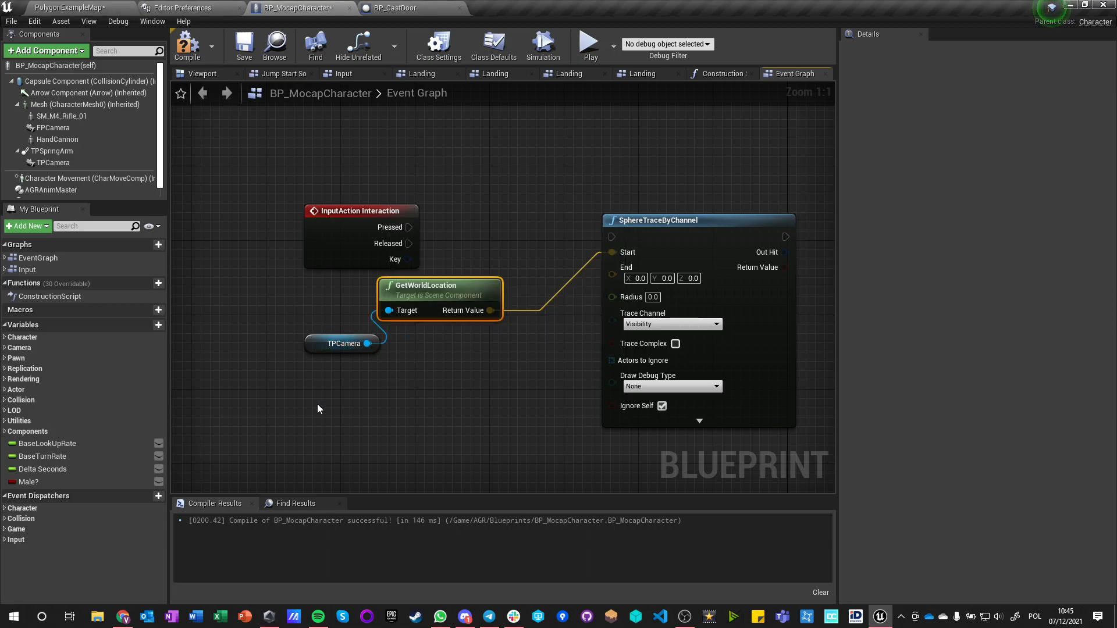
{"action": "type", "text": "fo"}
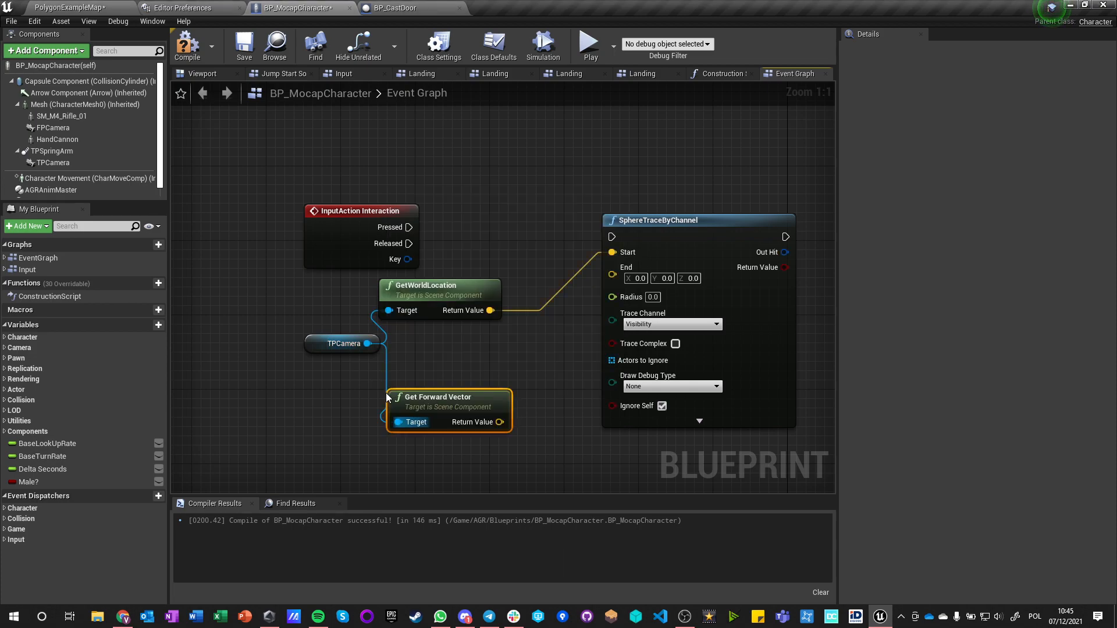
{"action": "left_click_drag", "start_coordinate": [428, 421], "coordinate": [480, 410]}
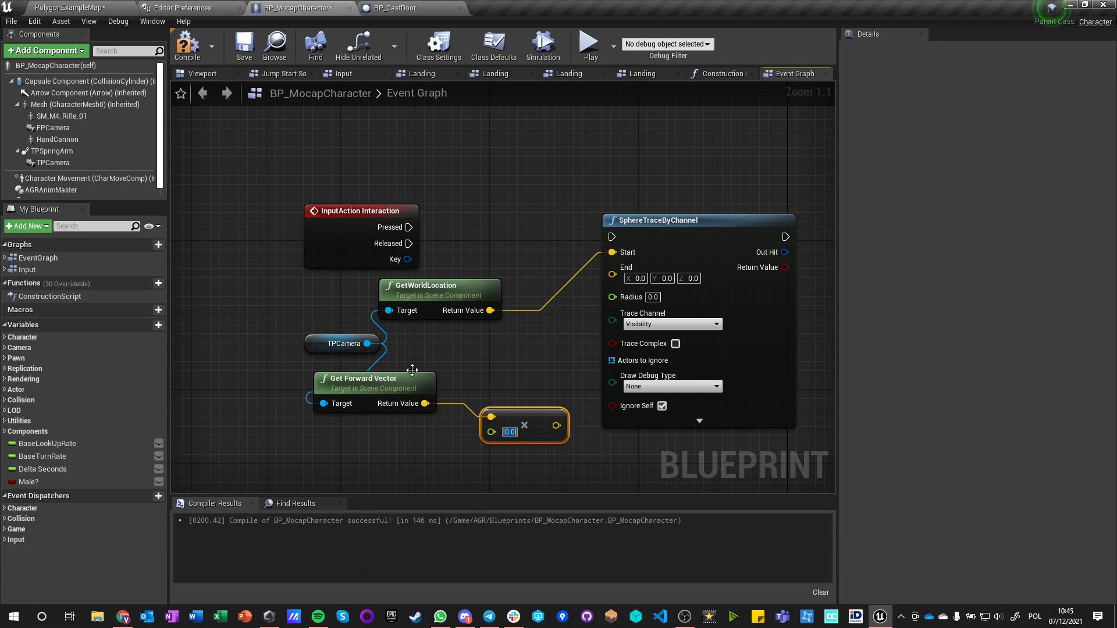
{"action": "mouse_move", "coordinate": [497, 442]}
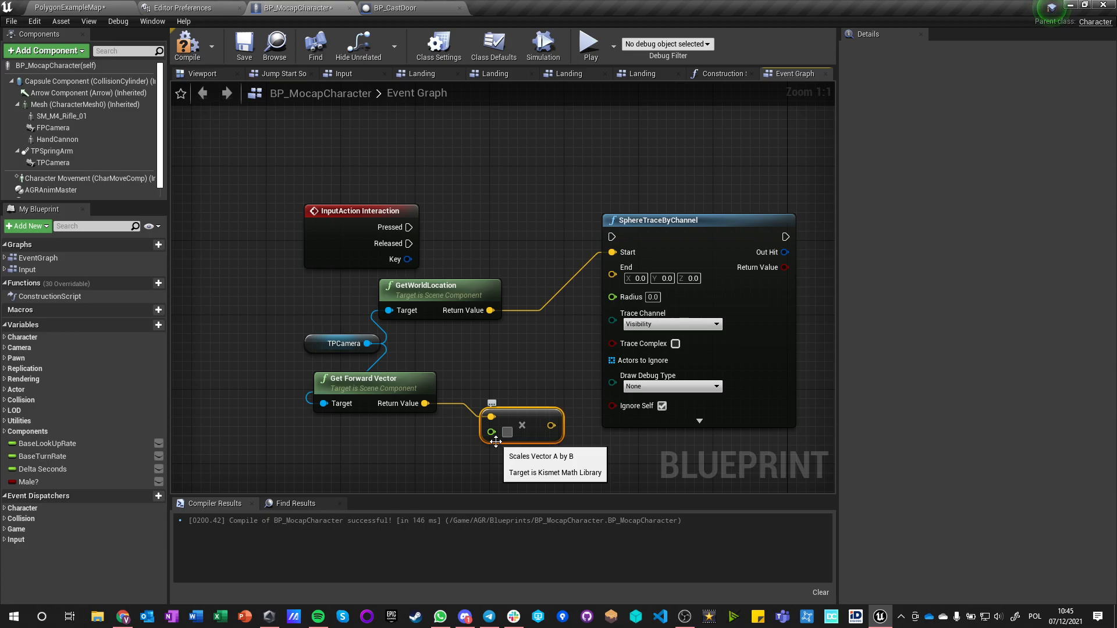
{"action": "mouse_move", "coordinate": [50, 151]}
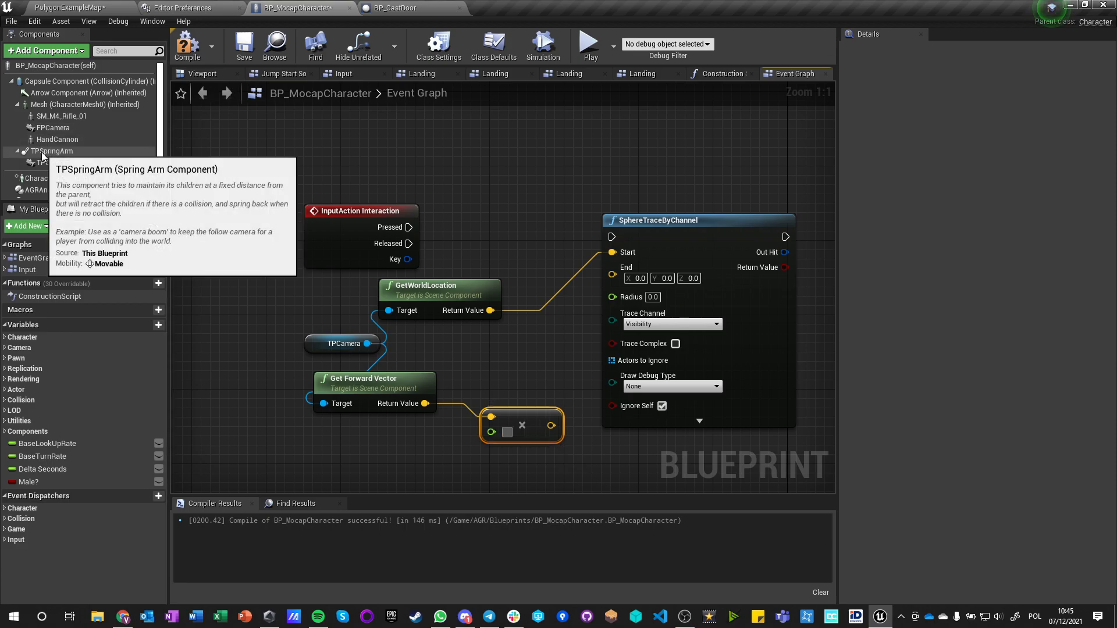
{"action": "left_click", "coordinate": [50, 151]}
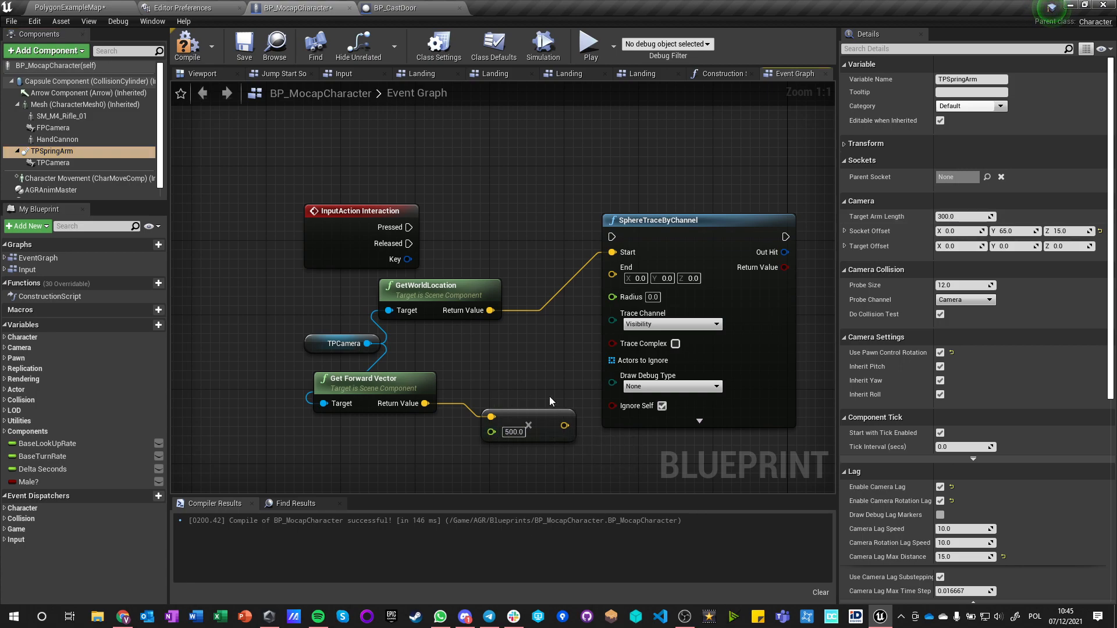
{"action": "left_click_drag", "start_coordinate": [477, 309], "coordinate": [524, 349]}
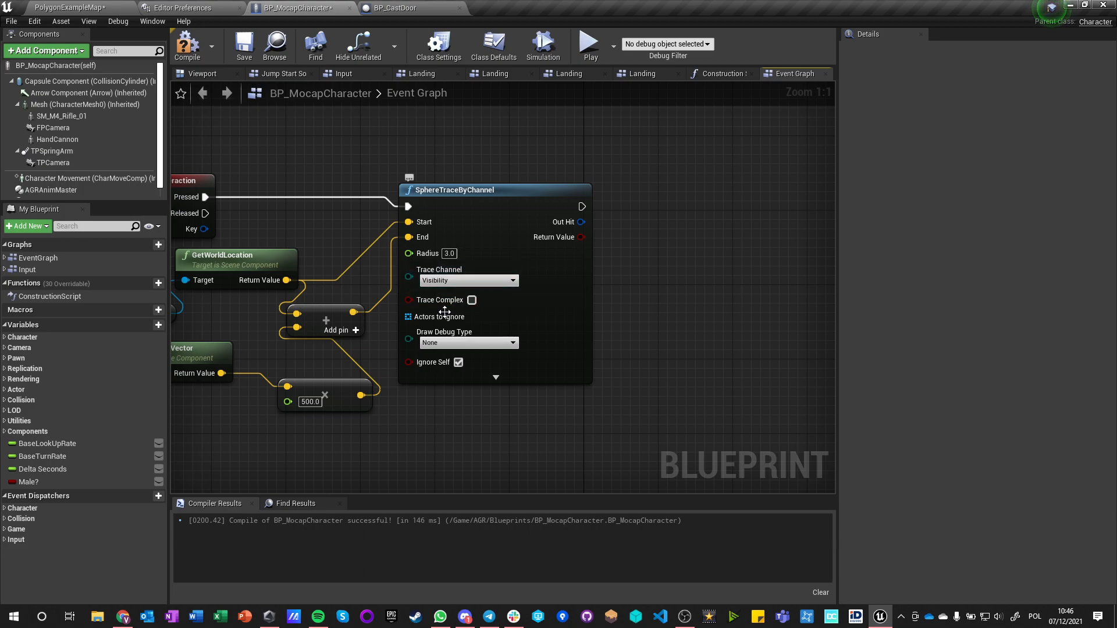
{"action": "mouse_move", "coordinate": [578, 221]}
{"action": "type", "text": "brea"}
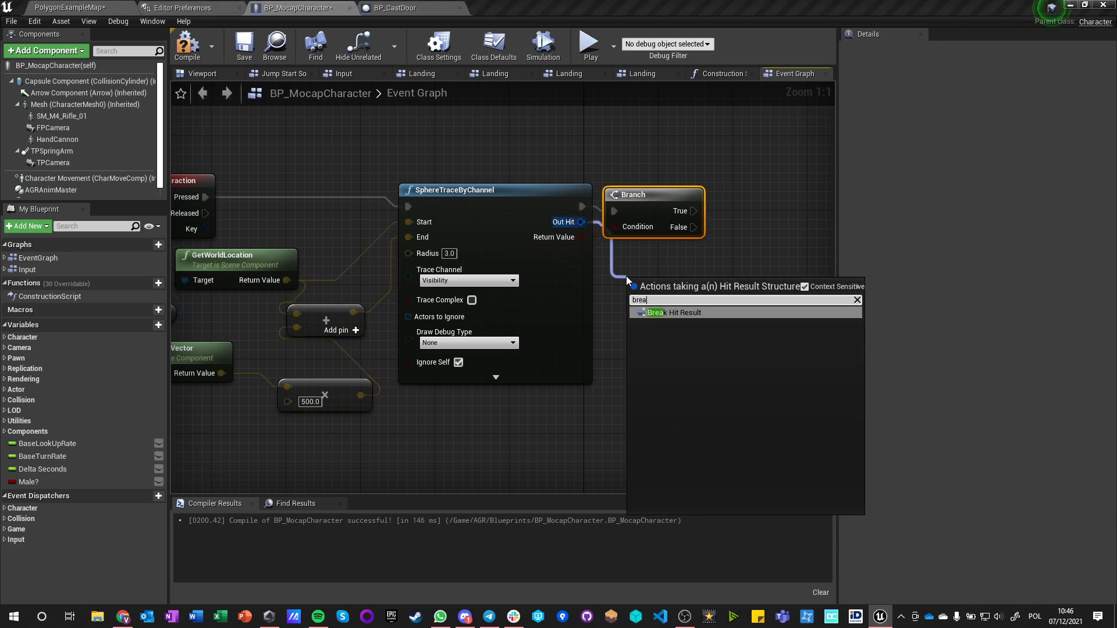
Add a Branch and Break Hit Result after the trace, then move to the door blueprint.
{"action": "left_click", "coordinate": [670, 313]}
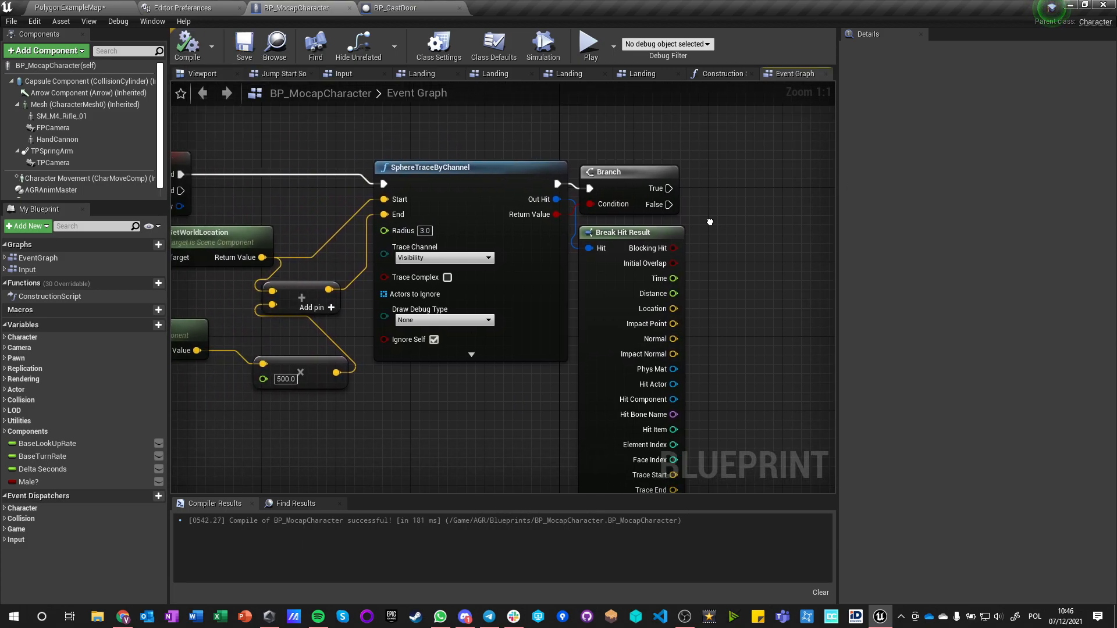
{"action": "left_click", "coordinate": [404, 9]}
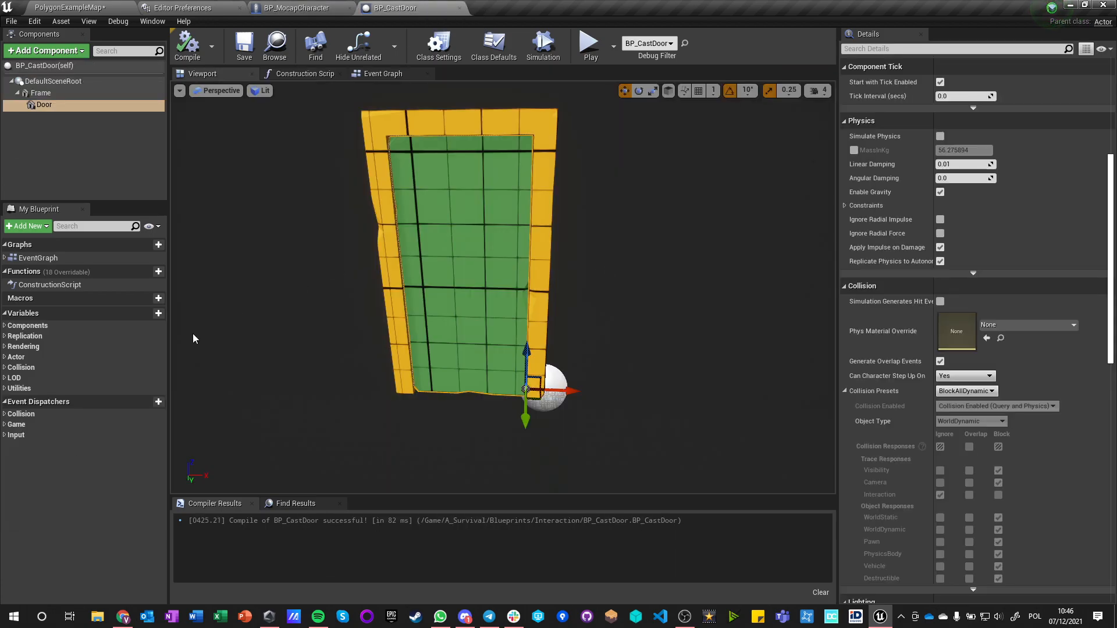
Add a custom event named InteractWithDoor in BP_CastDoor's event graph.
{"action": "left_click", "coordinate": [383, 74]}
{"action": "type", "text": "custom even"}
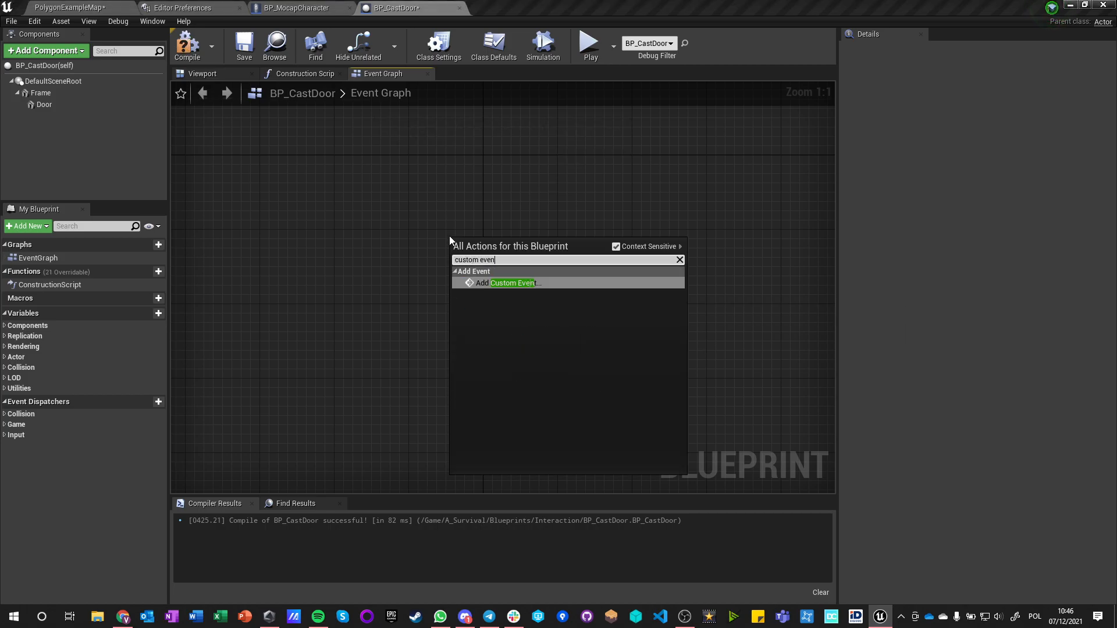
{"action": "left_click", "coordinate": [512, 282]}
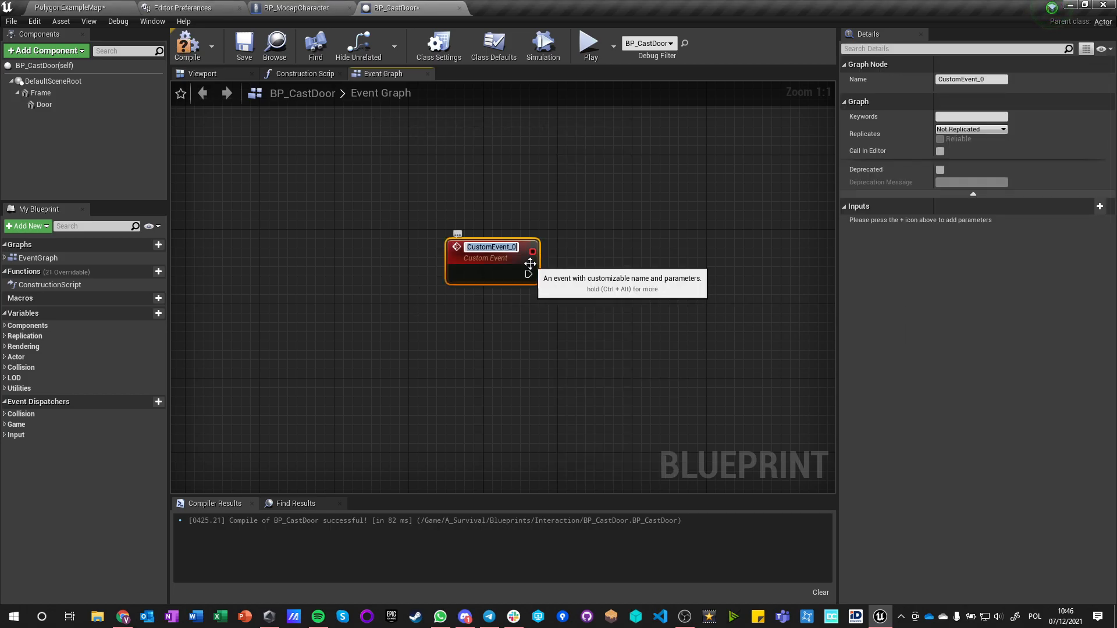
{"action": "type", "text": "InteractWithDoor"}
{"action": "type", "text": "Open"}
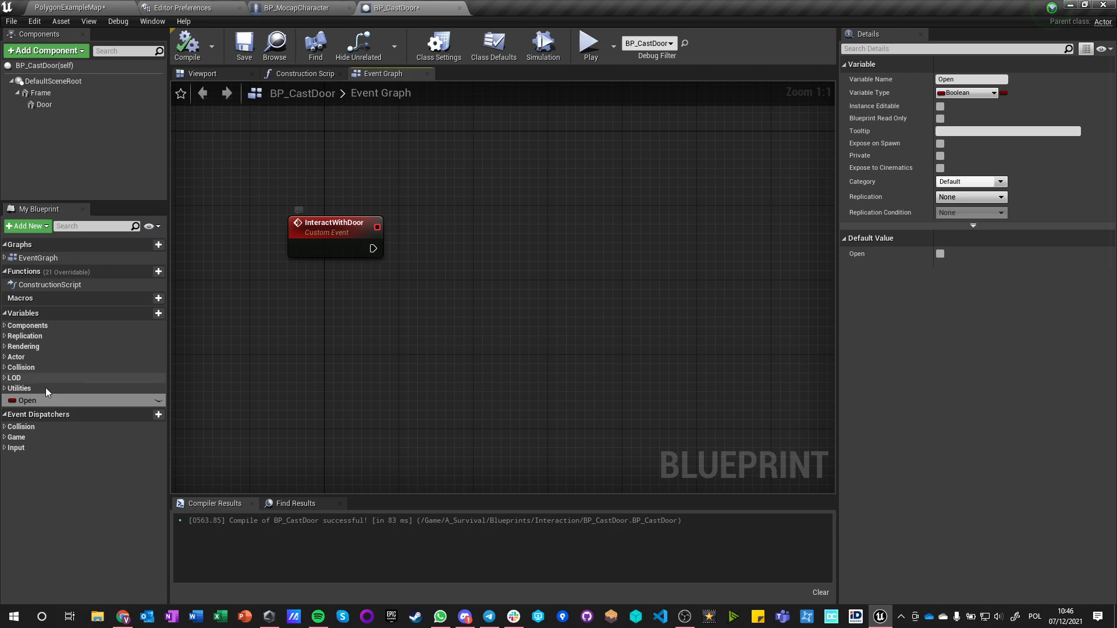
Toggle a Boolean Open with Set and NOT nodes, and add a timeline named DoorTimeline.
{"action": "left_click_drag", "start_coordinate": [27, 400], "coordinate": [439, 253]}
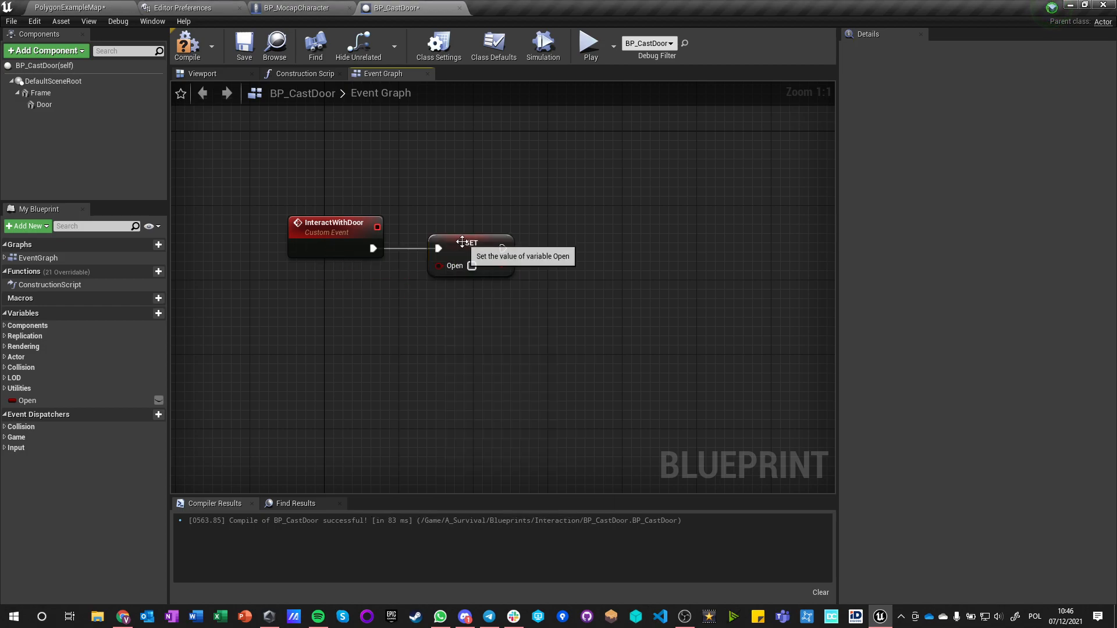
{"action": "left_click", "coordinate": [28, 399]}
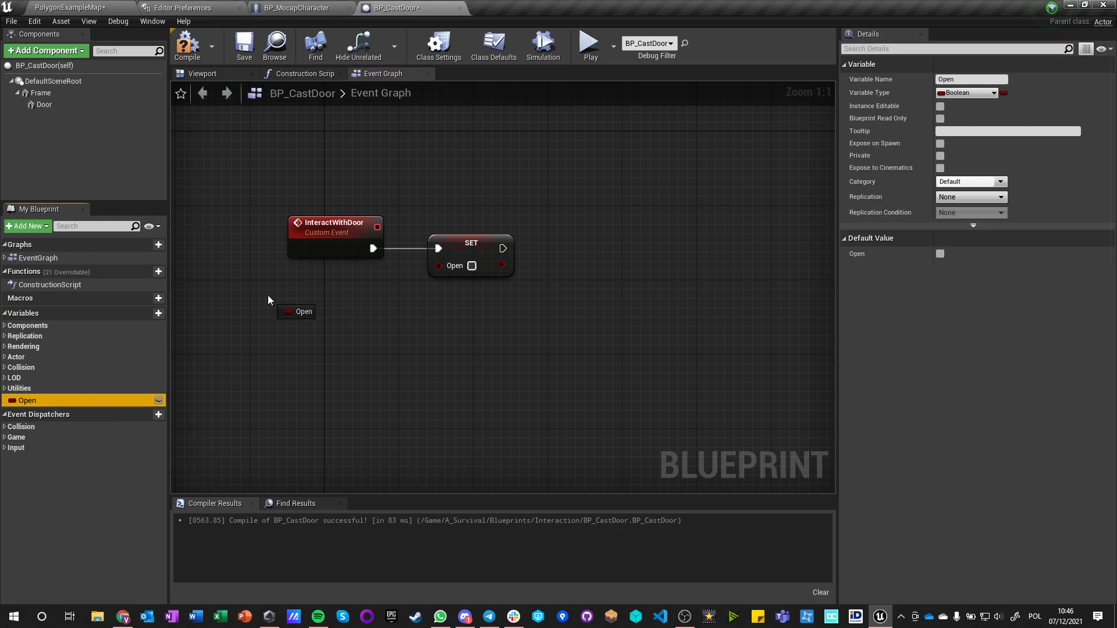
{"action": "left_click_drag", "start_coordinate": [313, 312], "coordinate": [399, 312]}
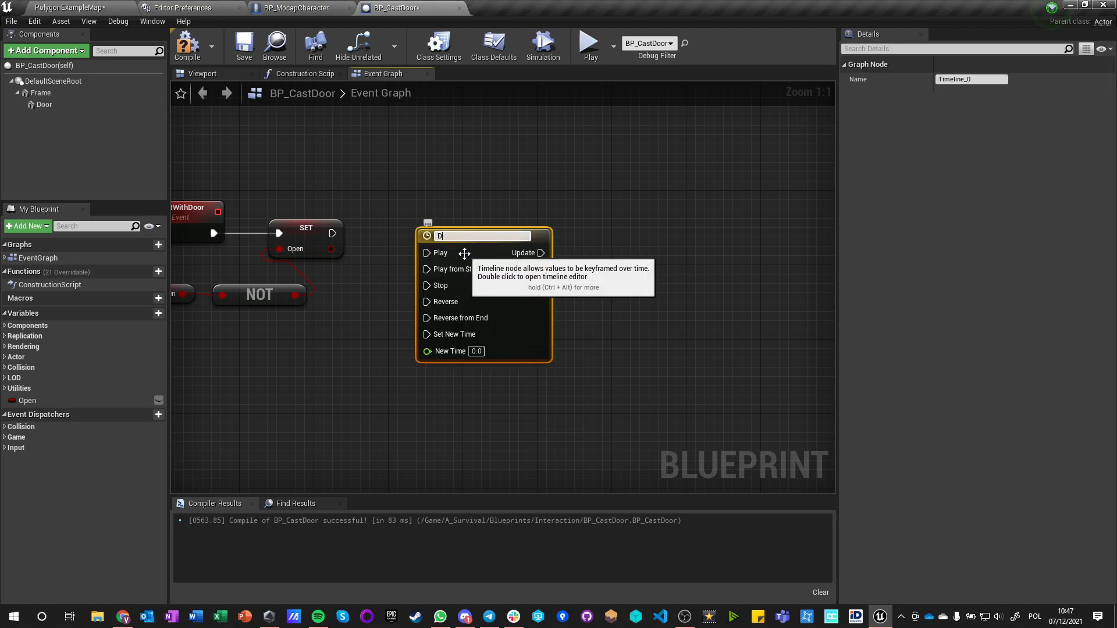
{"action": "type", "text": "DoorTimeline"}
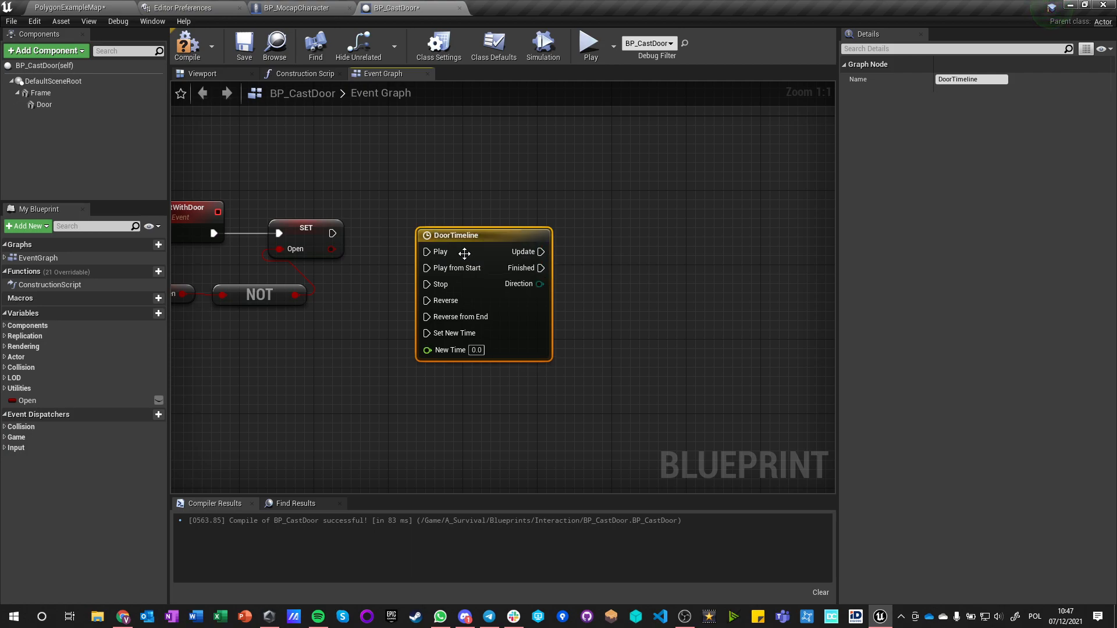
Give DoorTimeline a 1-second Open float track with keys at (0,0) and (1,1).
{"action": "double_click", "coordinate": [453, 235]}
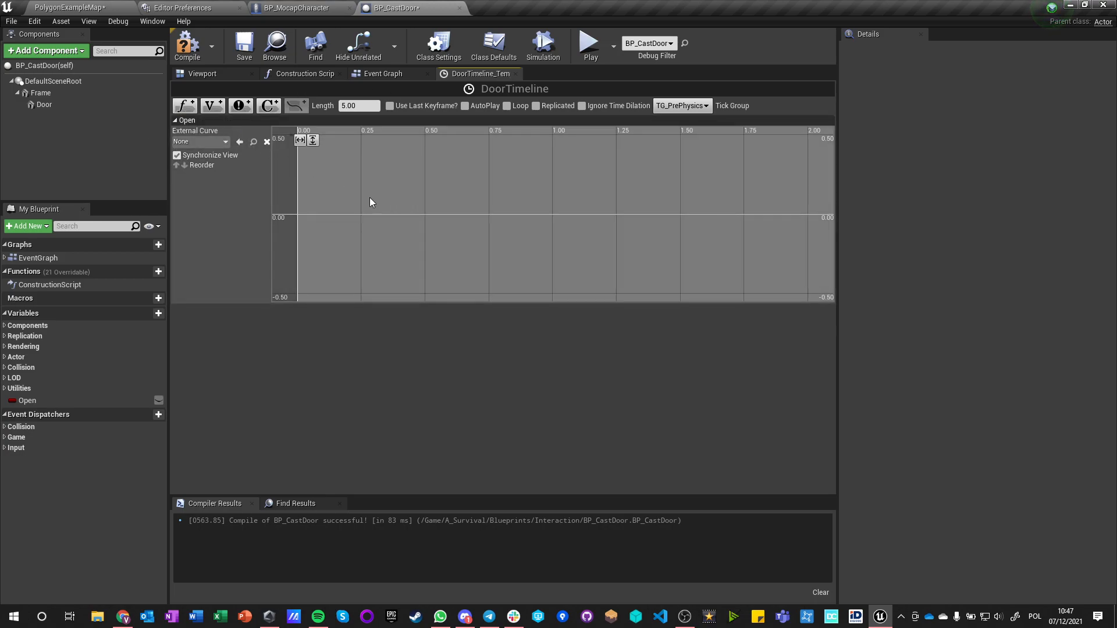
{"action": "type", "text": "1.00"}
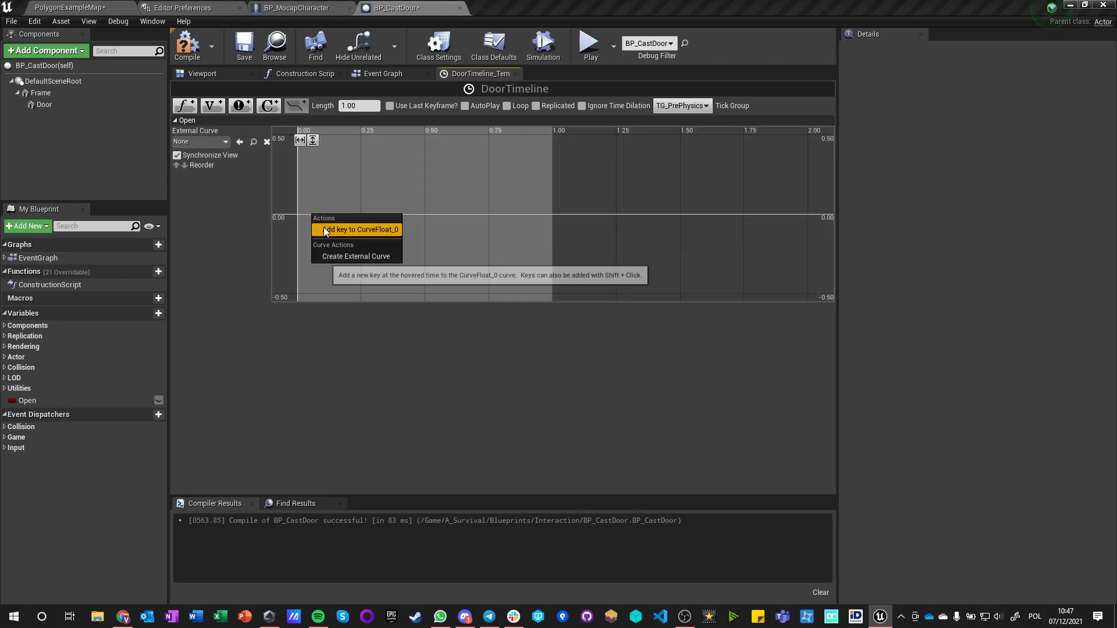
{"action": "left_click", "coordinate": [359, 229]}
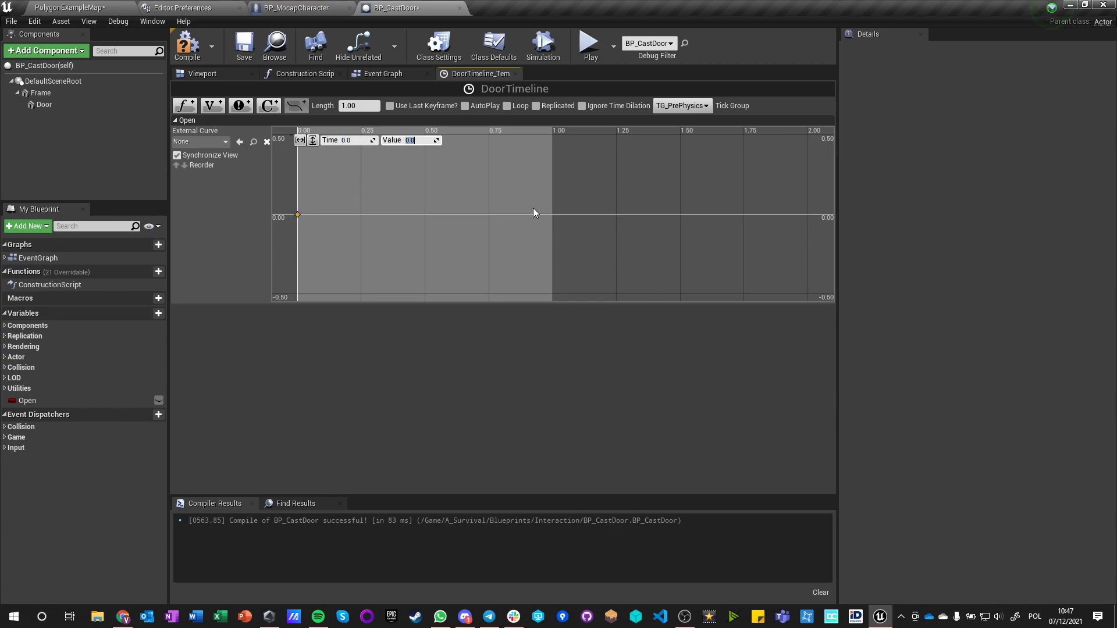
{"action": "left_click_drag", "start_coordinate": [298, 214], "coordinate": [544, 214]}
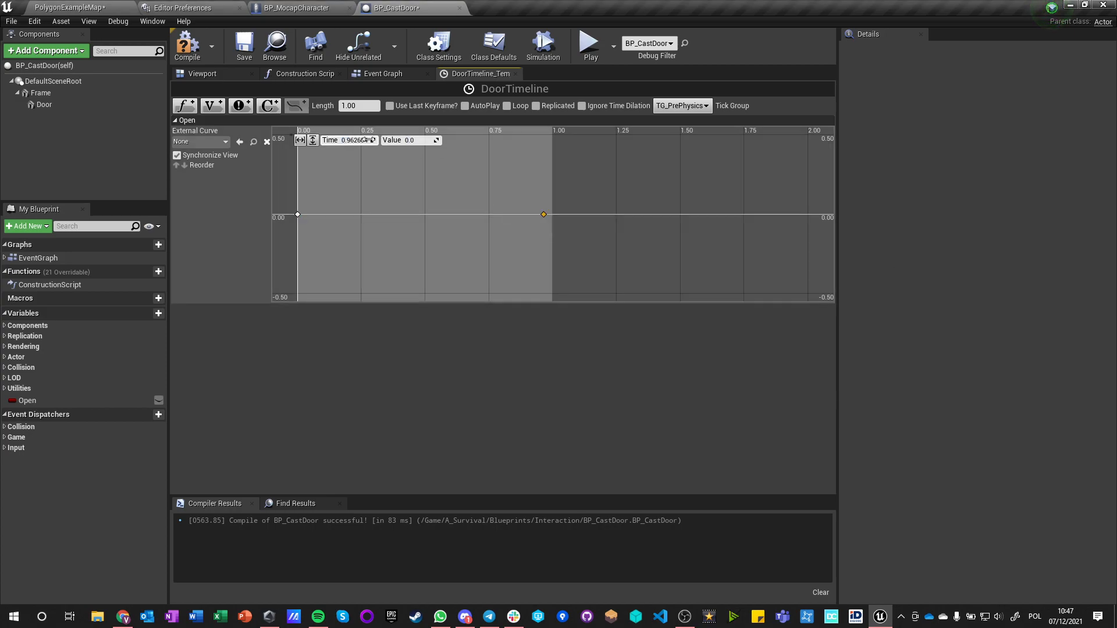
{"action": "type", "text": "1.0"}
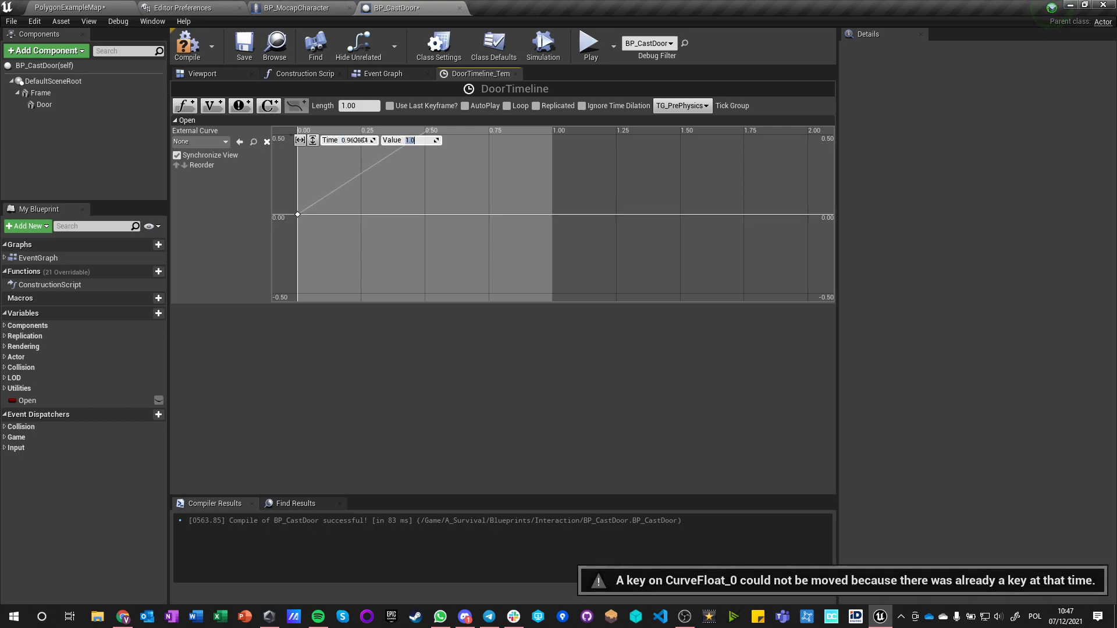
{"action": "left_click", "coordinate": [349, 139]}
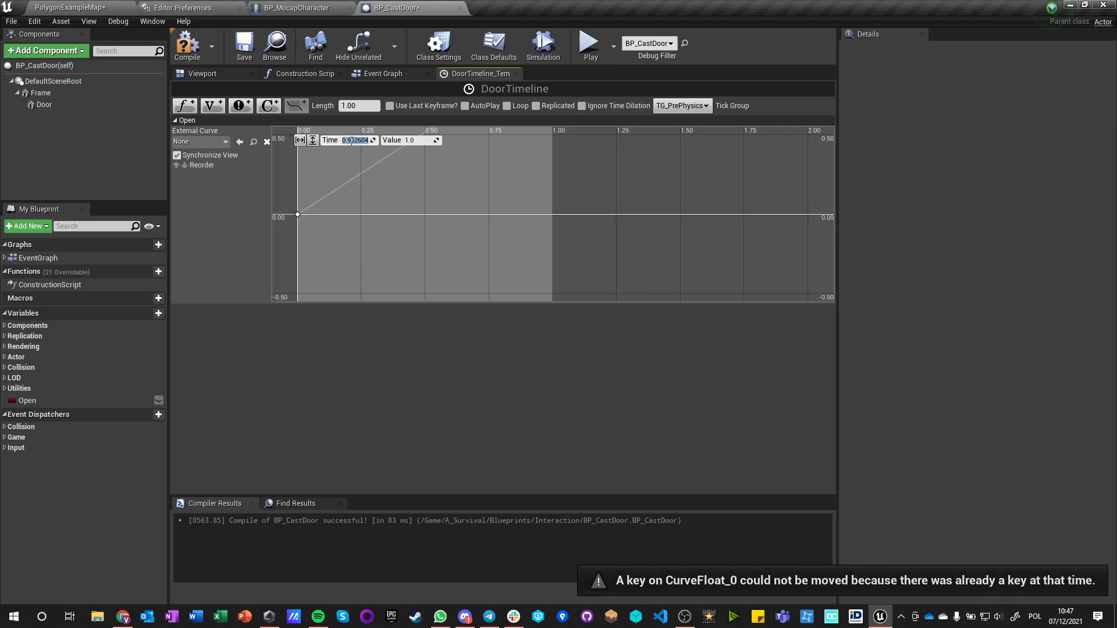
{"action": "type", "text": "1.0"}
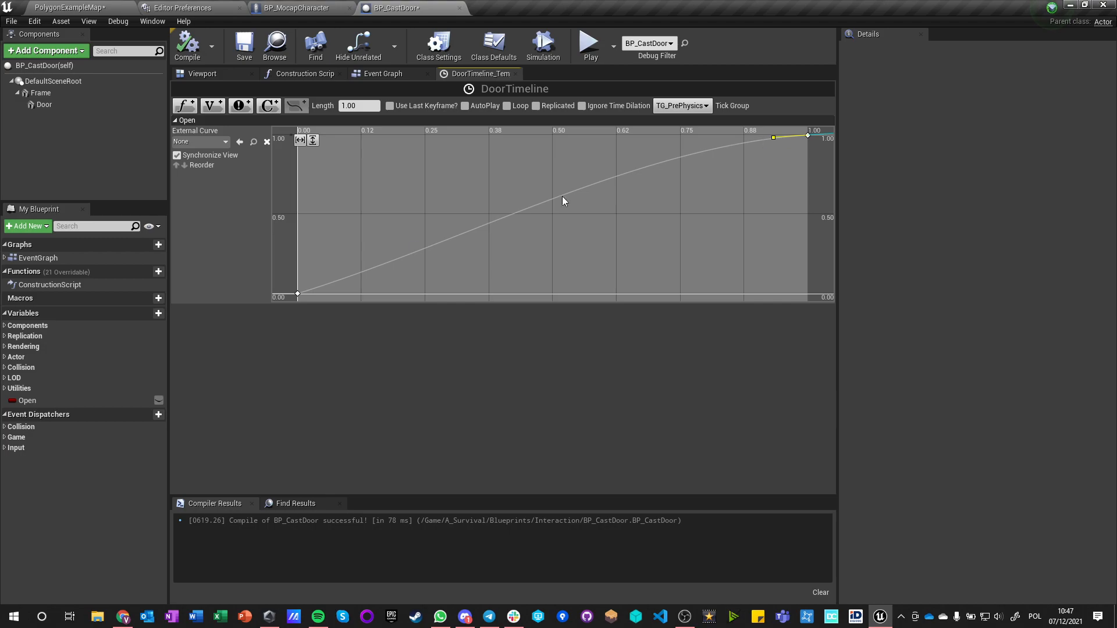
Set the curve keys to auto interpolation and drop a Door reference into the graph.
{"action": "left_click", "coordinate": [298, 293]}
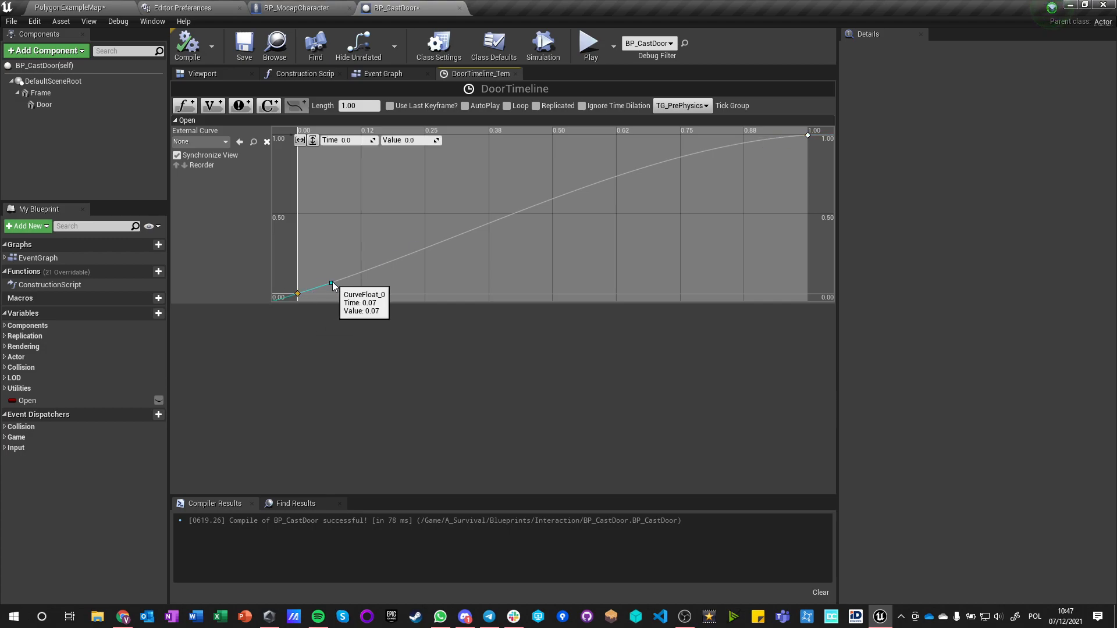
{"action": "left_click_drag", "start_coordinate": [331, 282], "coordinate": [325, 273]}
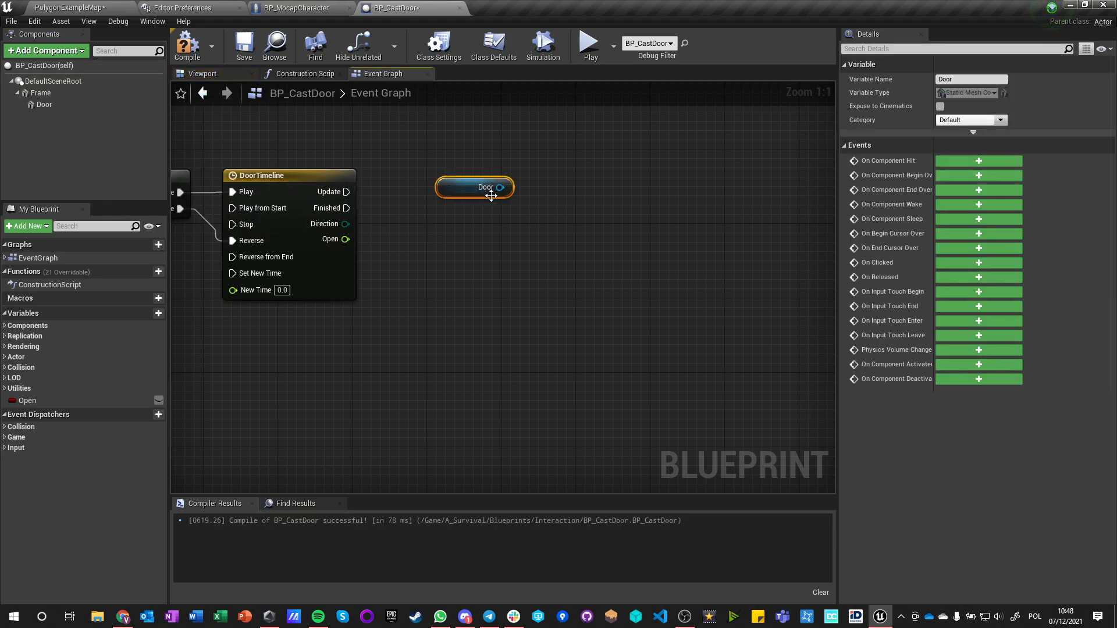
Have timeline Update call SetRelativeRotation on Door with yaw = Open × 90.
{"action": "left_click_drag", "start_coordinate": [474, 187], "coordinate": [419, 160]}
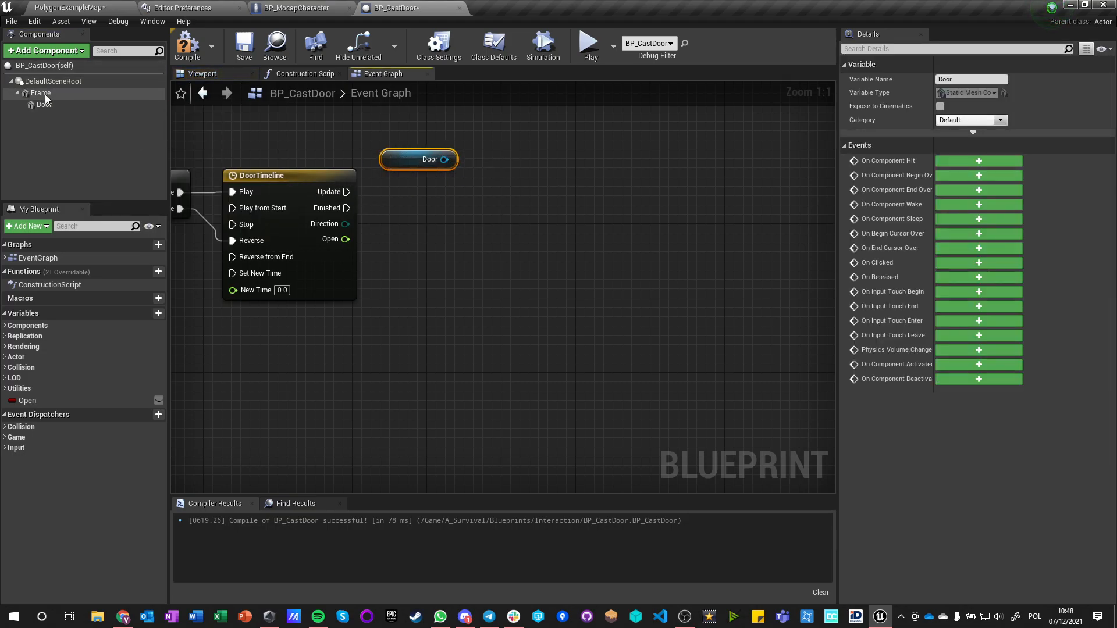
{"action": "left_click", "coordinate": [43, 105]}
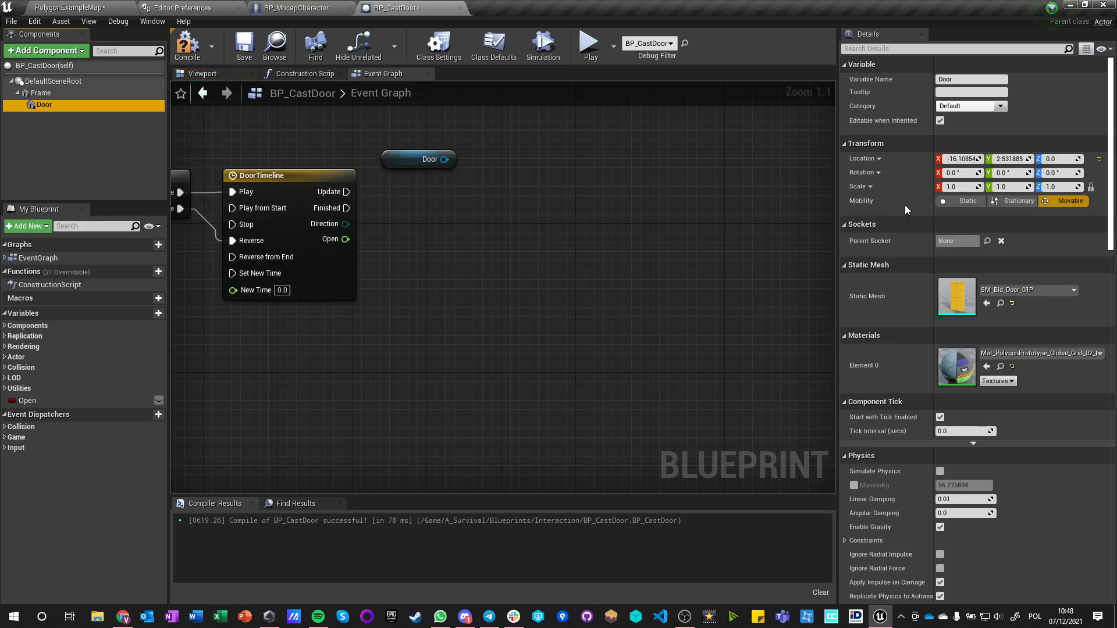
{"action": "left_click_drag", "start_coordinate": [453, 159], "coordinate": [500, 195]}
{"action": "type", "text": "set relative rot"}
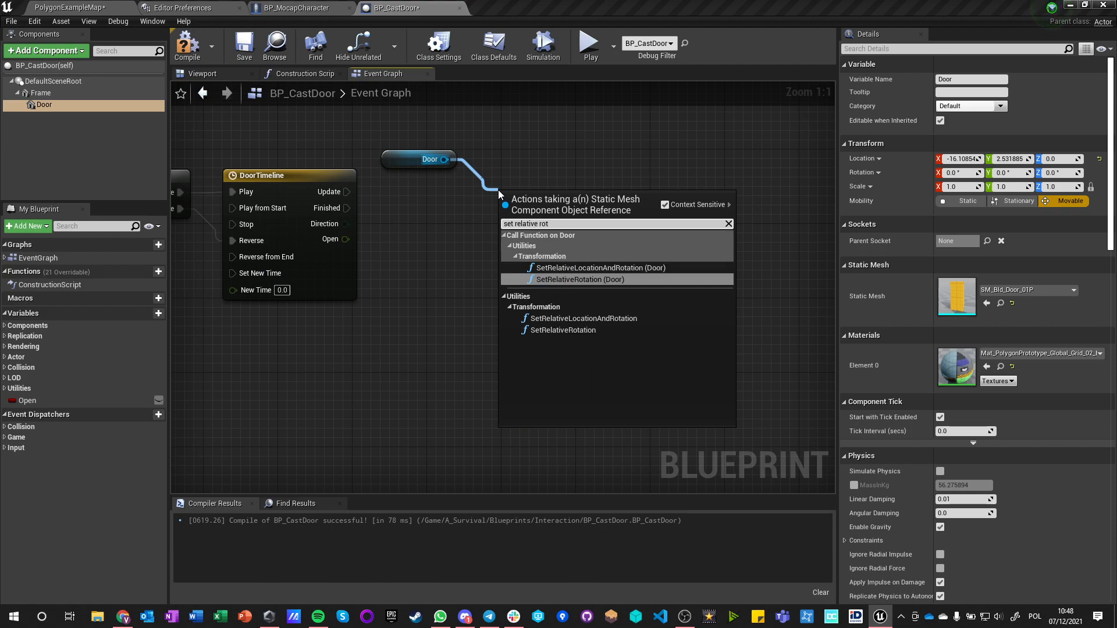
{"action": "left_click", "coordinate": [580, 278]}
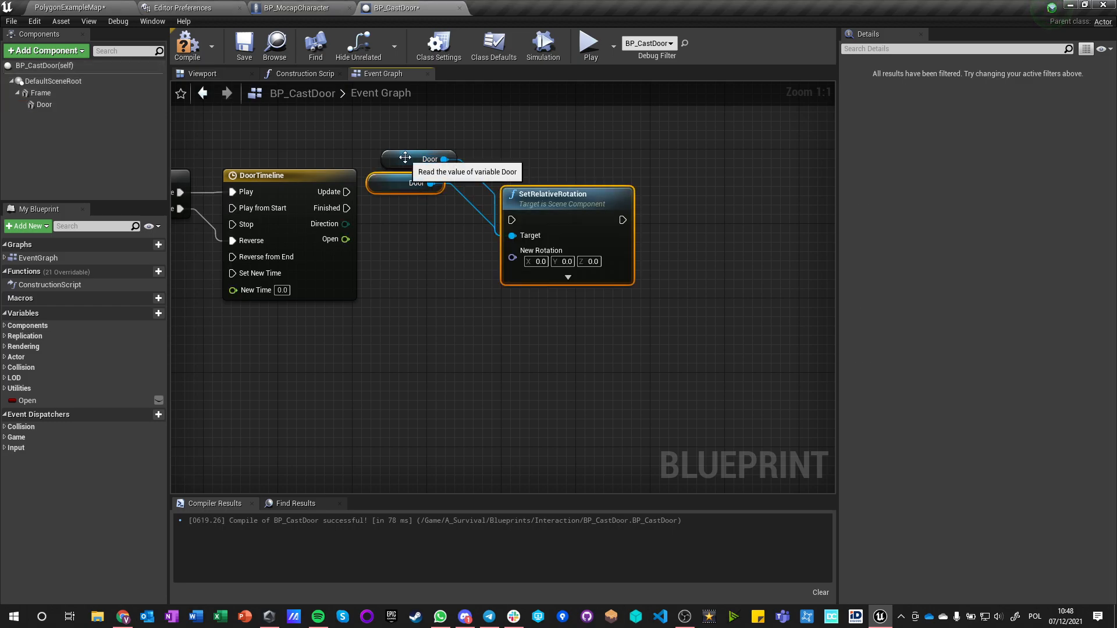
{"action": "left_click_drag", "start_coordinate": [427, 158], "coordinate": [548, 176]}
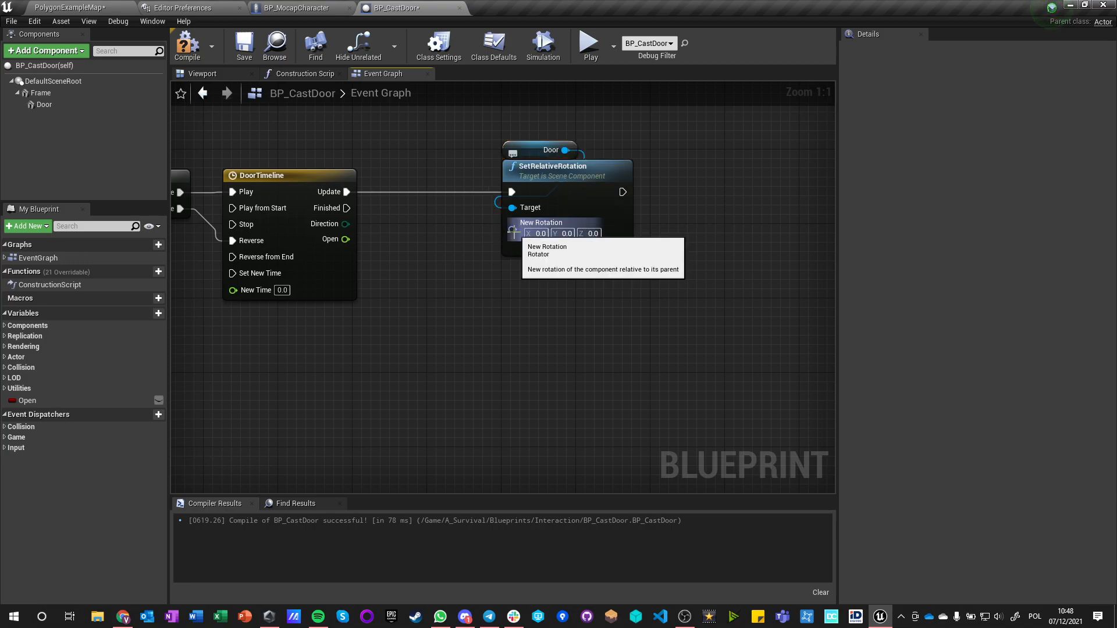
{"action": "left_click", "coordinate": [43, 105]}
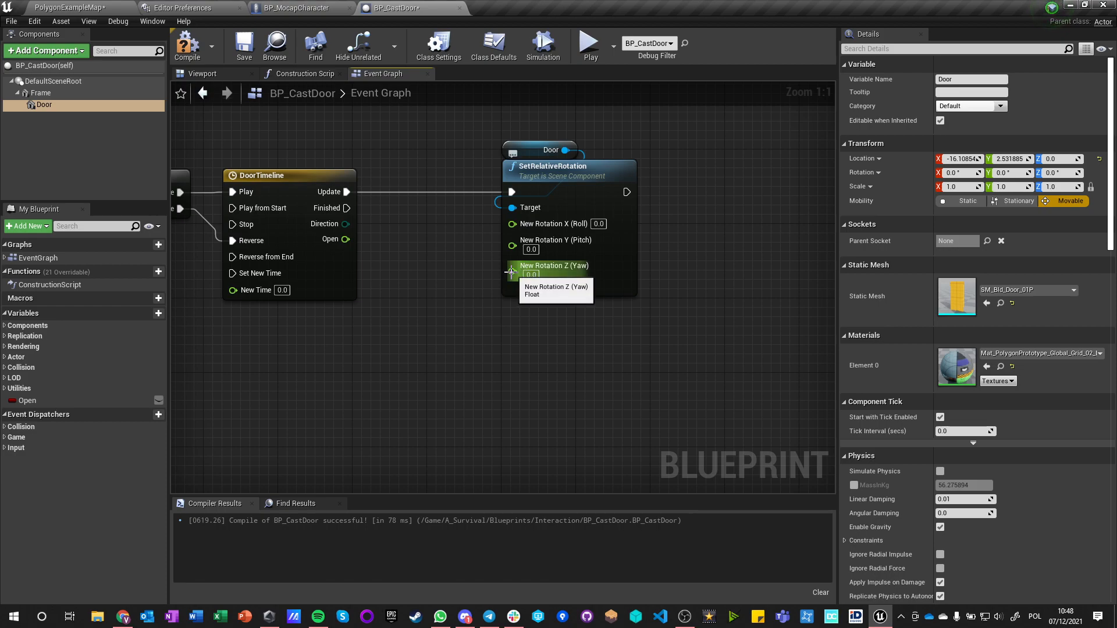
{"action": "left_click_drag", "start_coordinate": [347, 240], "coordinate": [403, 272]}
{"action": "type", "text": "90"}
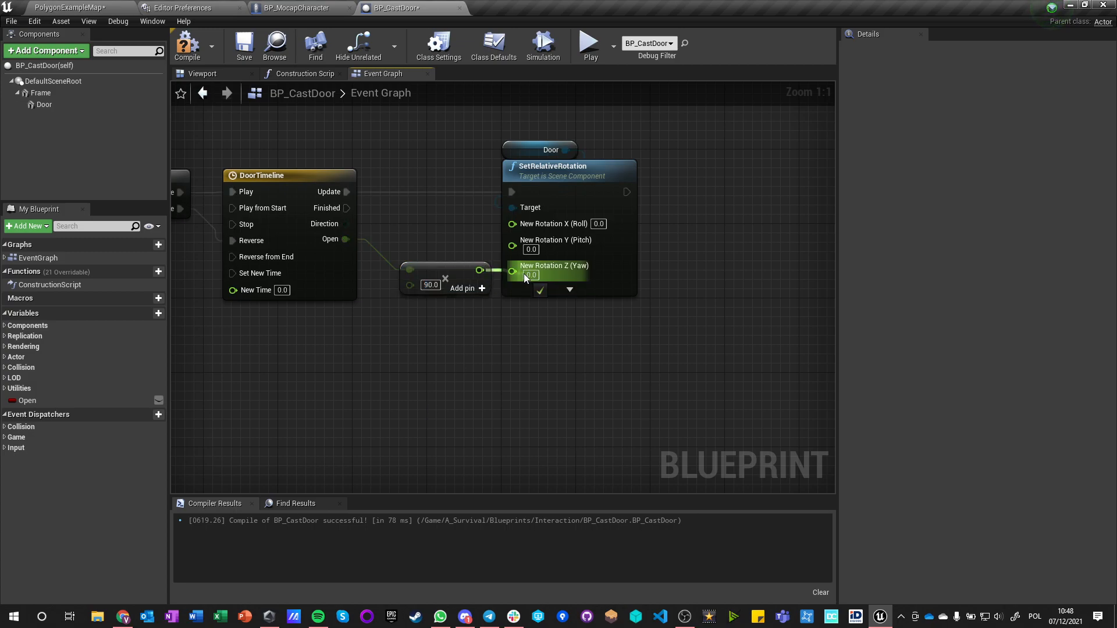
Compile the door blueprint and check the door mesh in the preview viewport.
{"action": "left_click", "coordinate": [243, 44]}
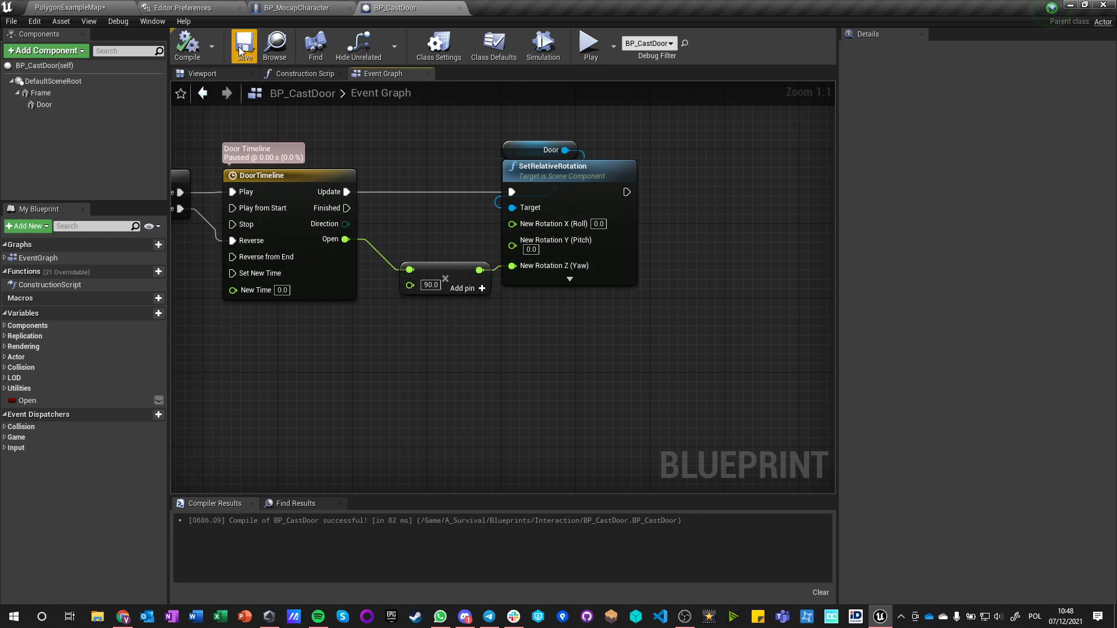
{"action": "left_click", "coordinate": [202, 73]}
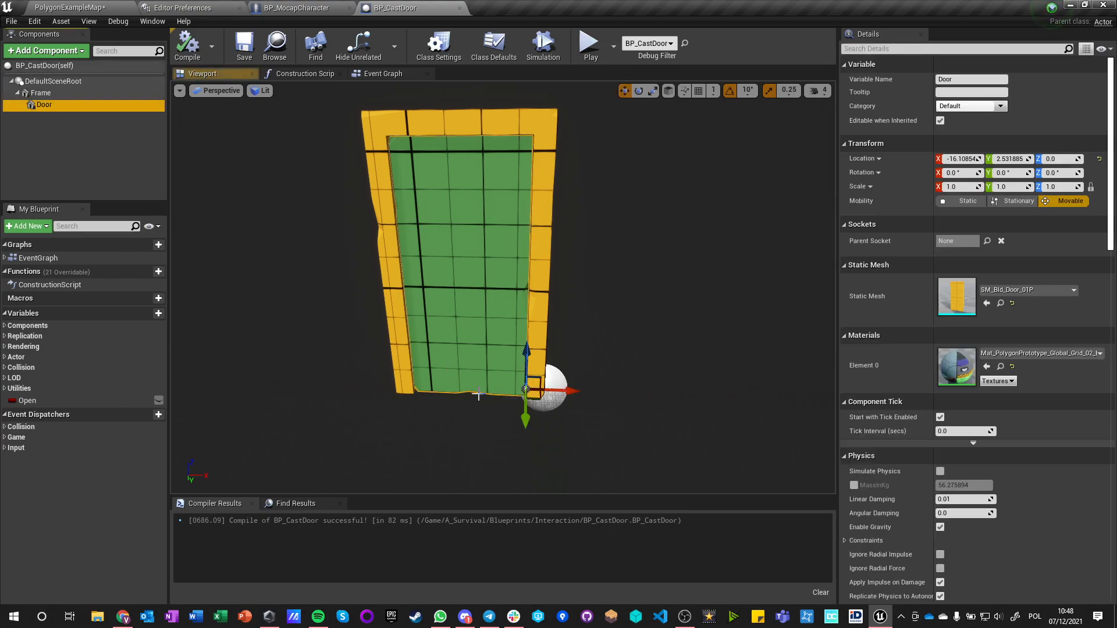
{"action": "left_click", "coordinate": [639, 90]}
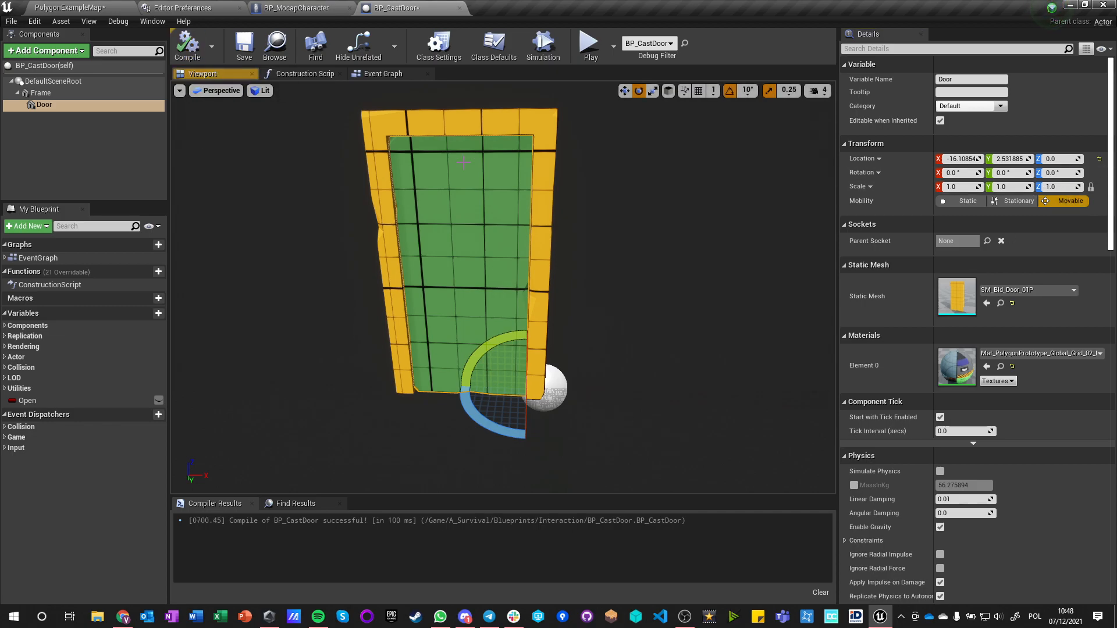
{"action": "left_click", "coordinate": [383, 74]}
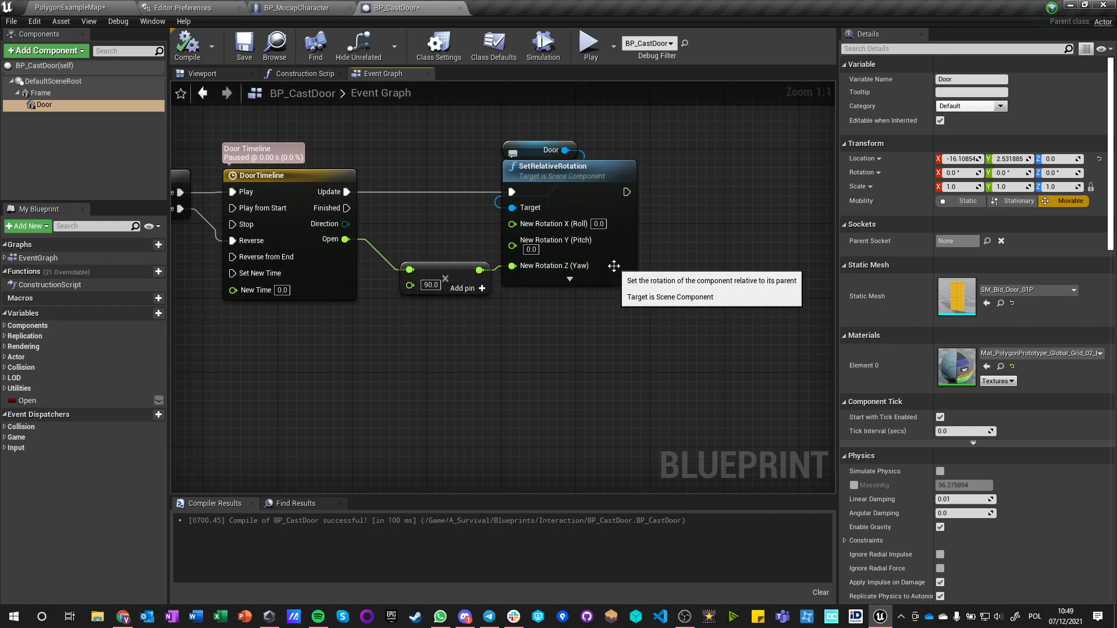
{"action": "mouse_move", "coordinate": [548, 186]}
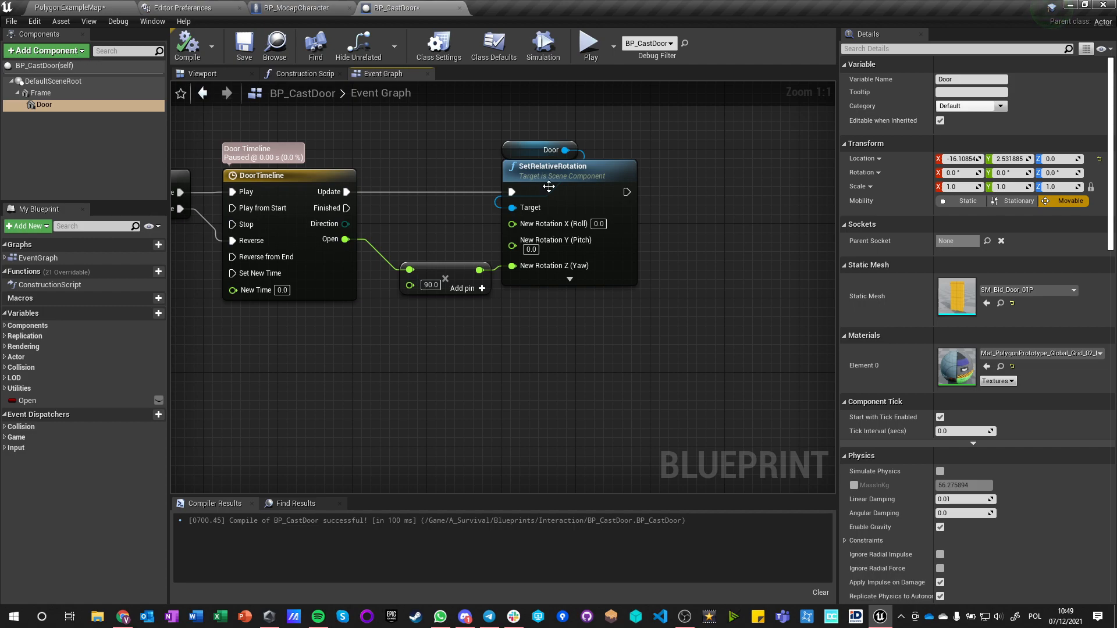
{"action": "left_click", "coordinate": [186, 45]}
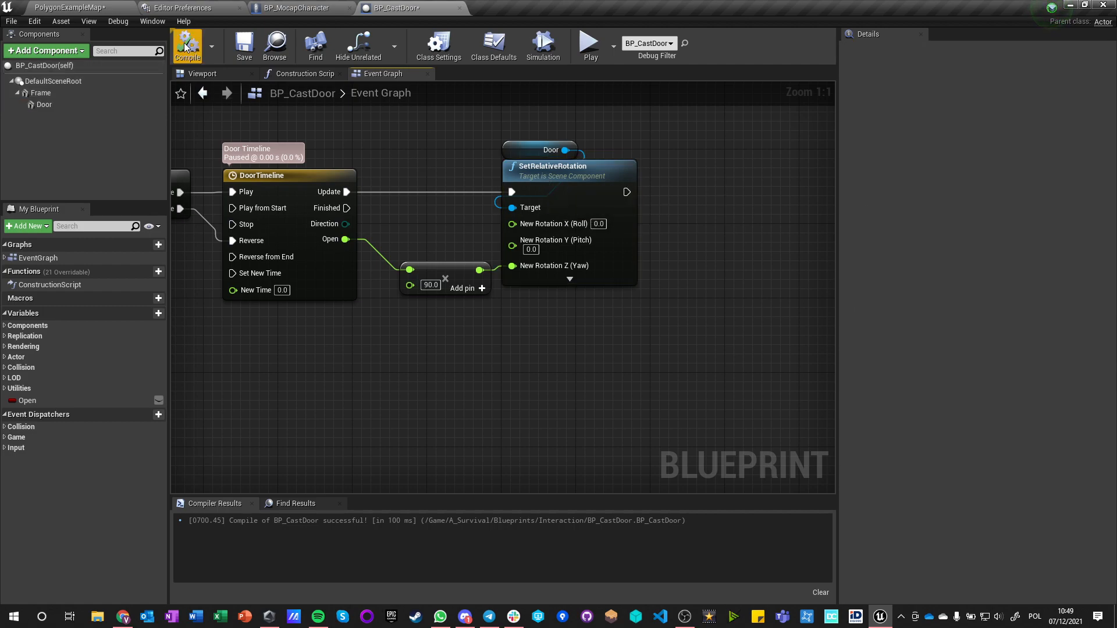
{"action": "left_click", "coordinate": [186, 45]}
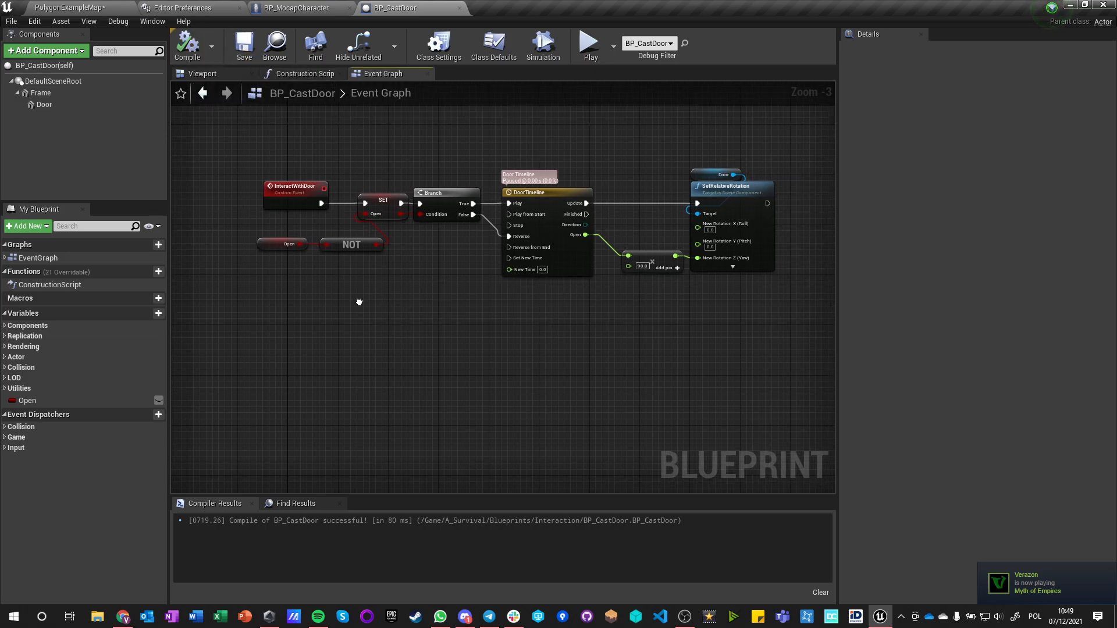
In the character blueprint, cast the hit actor to BP_CastDoor and call InteractWithDoor.
{"action": "left_click", "coordinate": [295, 8]}
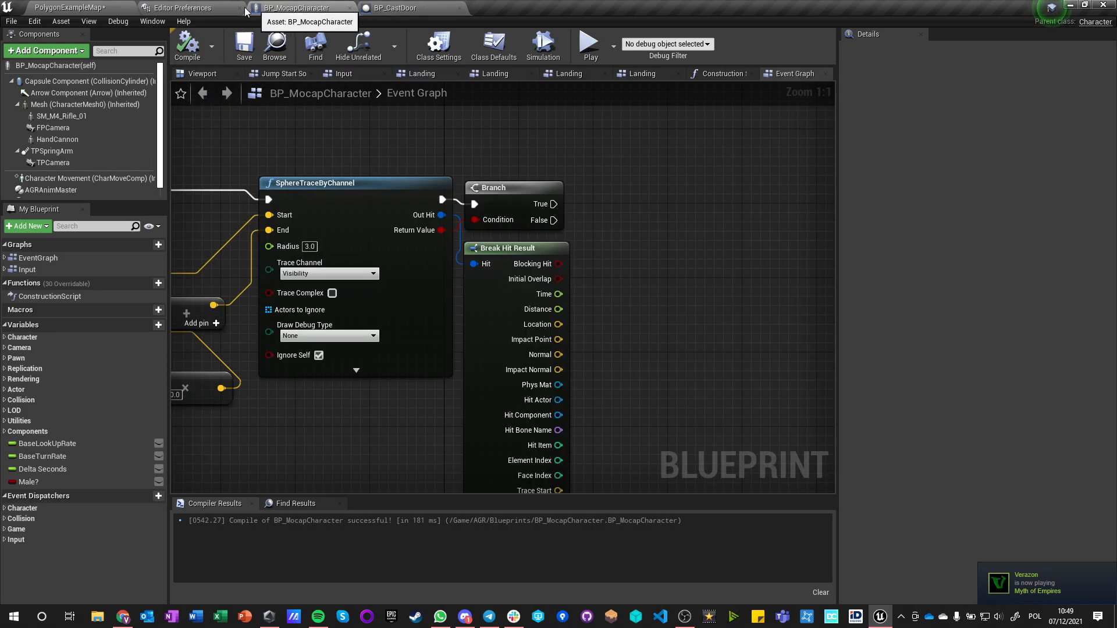
{"action": "left_click", "coordinate": [395, 8]}
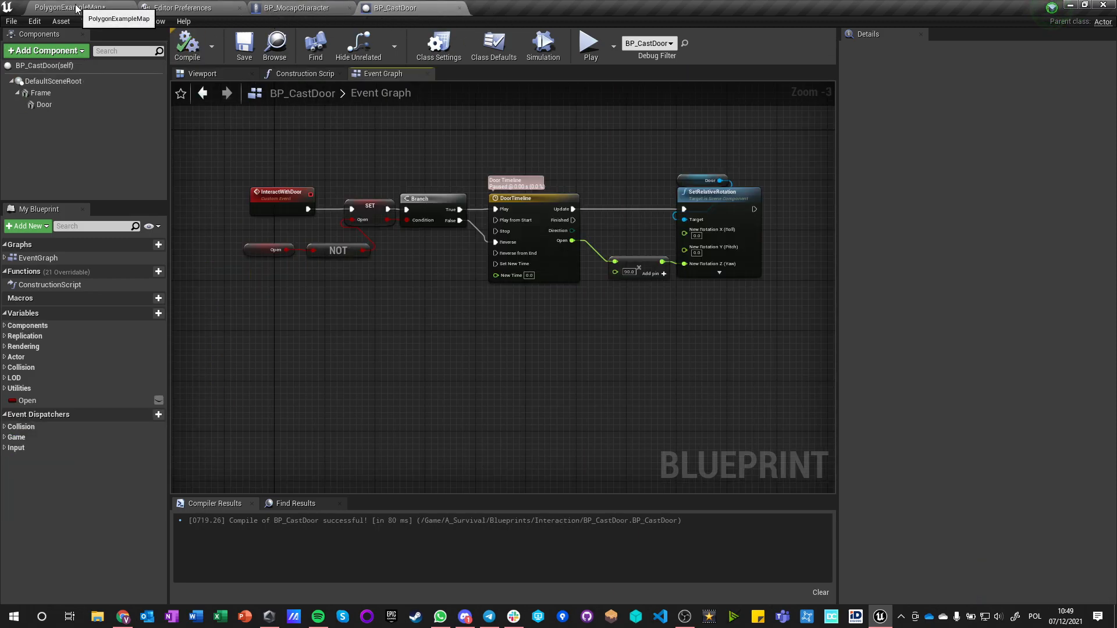
{"action": "left_click", "coordinate": [67, 8]}
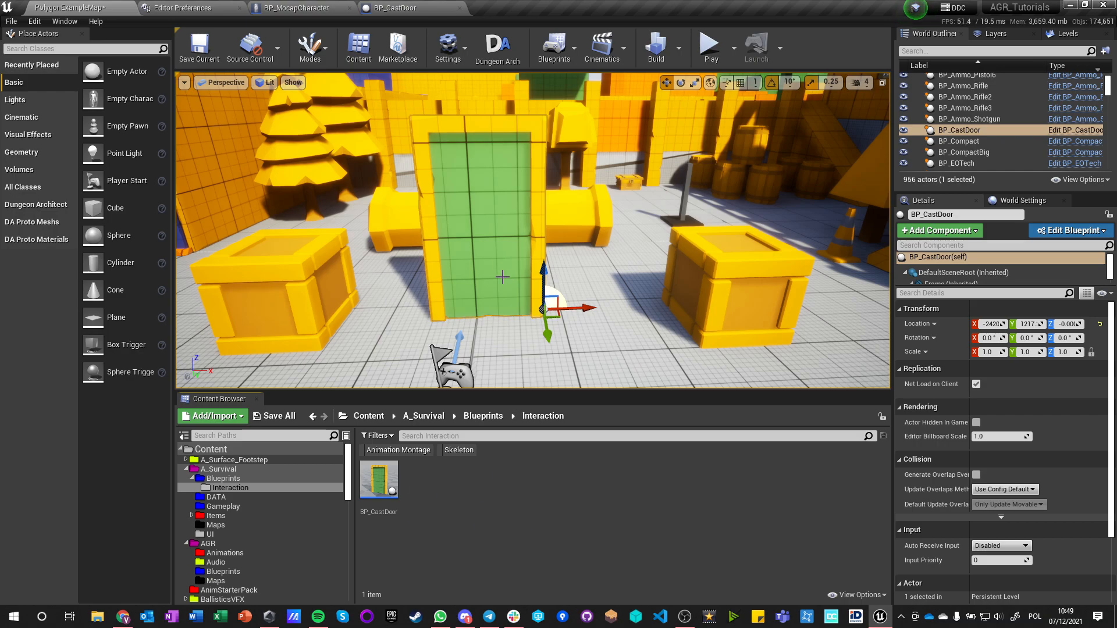
{"action": "left_click", "coordinate": [292, 8]}
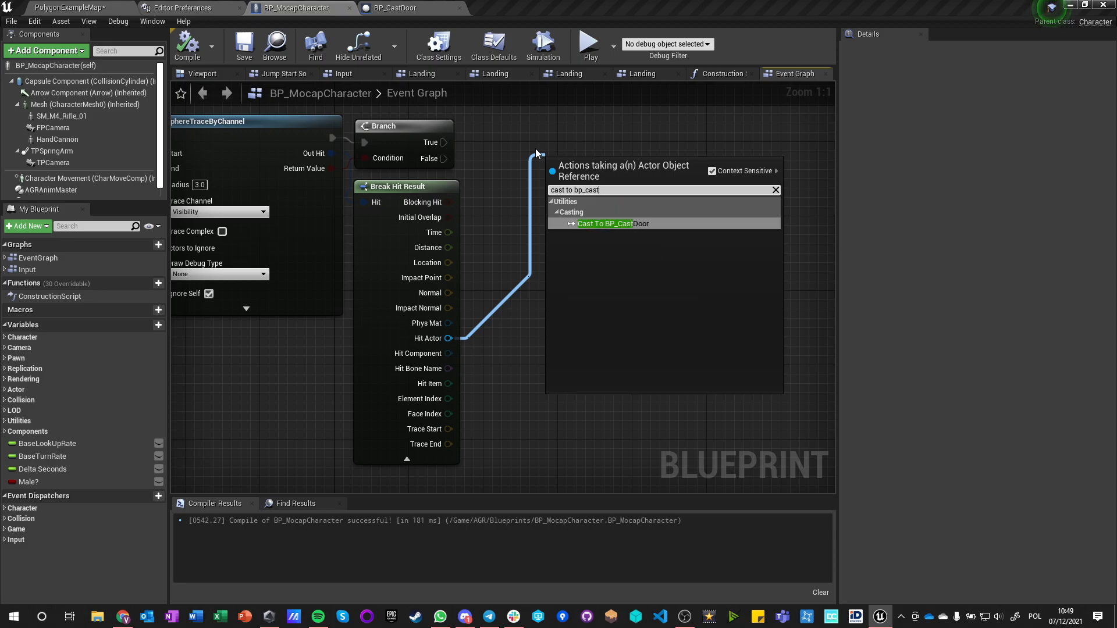
{"action": "left_click", "coordinate": [611, 224]}
{"action": "type", "text": "interac"}
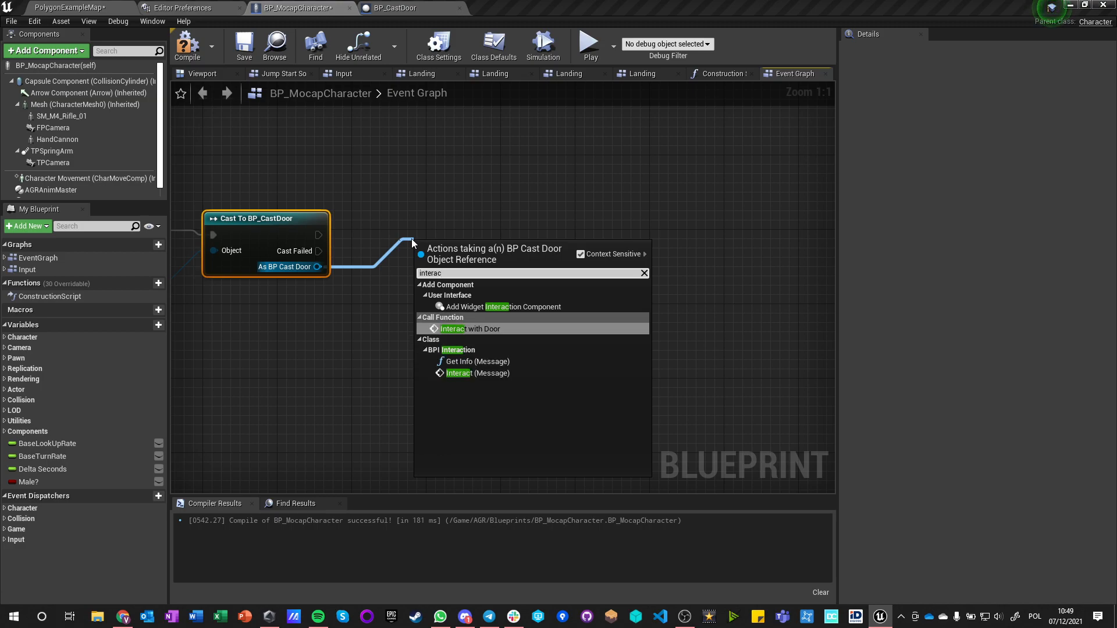
{"action": "left_click", "coordinate": [469, 329]}
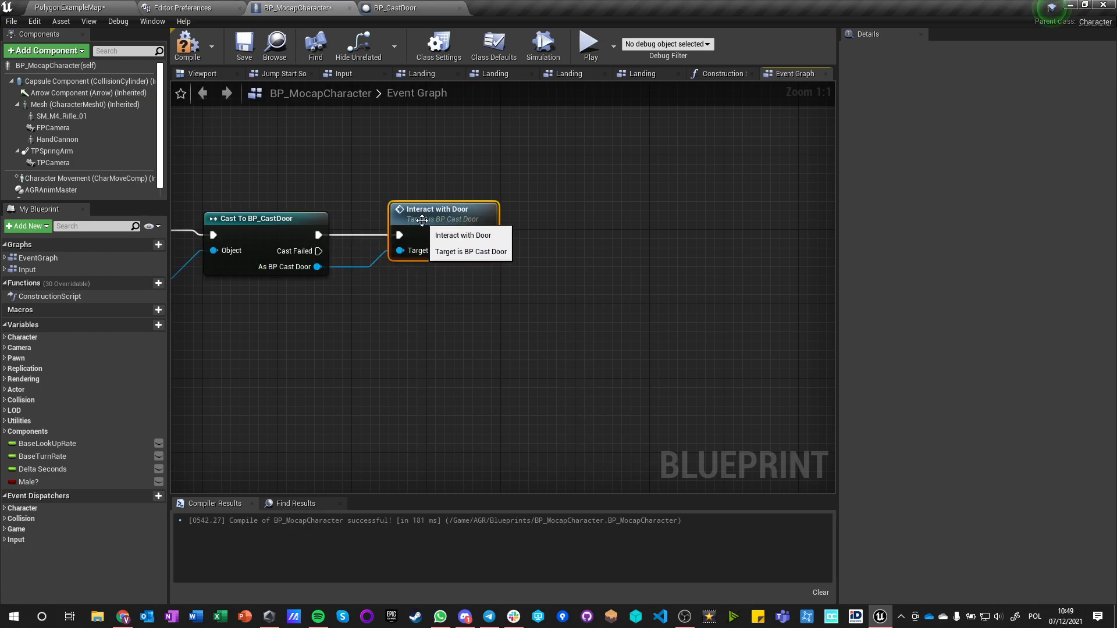
Create a child blueprint class of BP_CastDoor in the Interaction folder.
{"action": "left_click", "coordinate": [391, 8]}
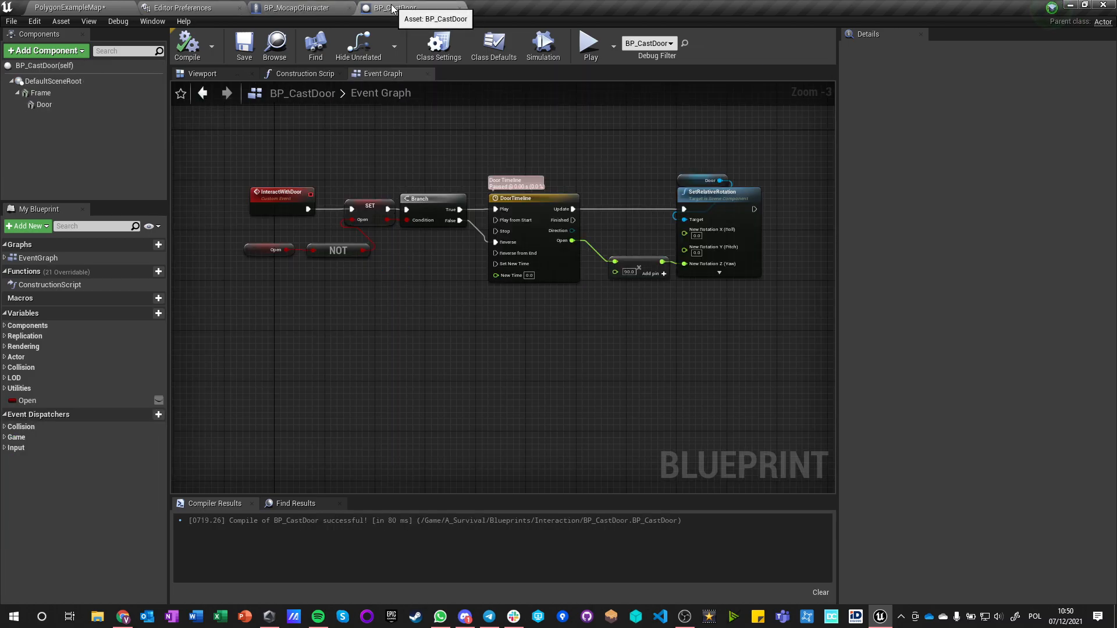
{"action": "mouse_move", "coordinate": [296, 8]}
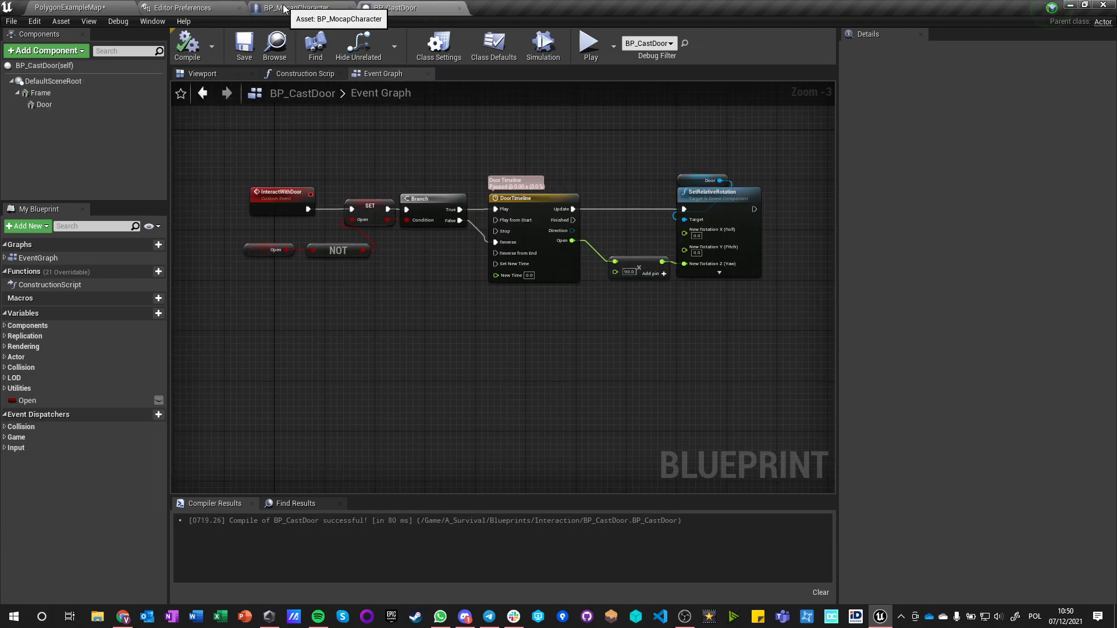
{"action": "left_click", "coordinate": [299, 8]}
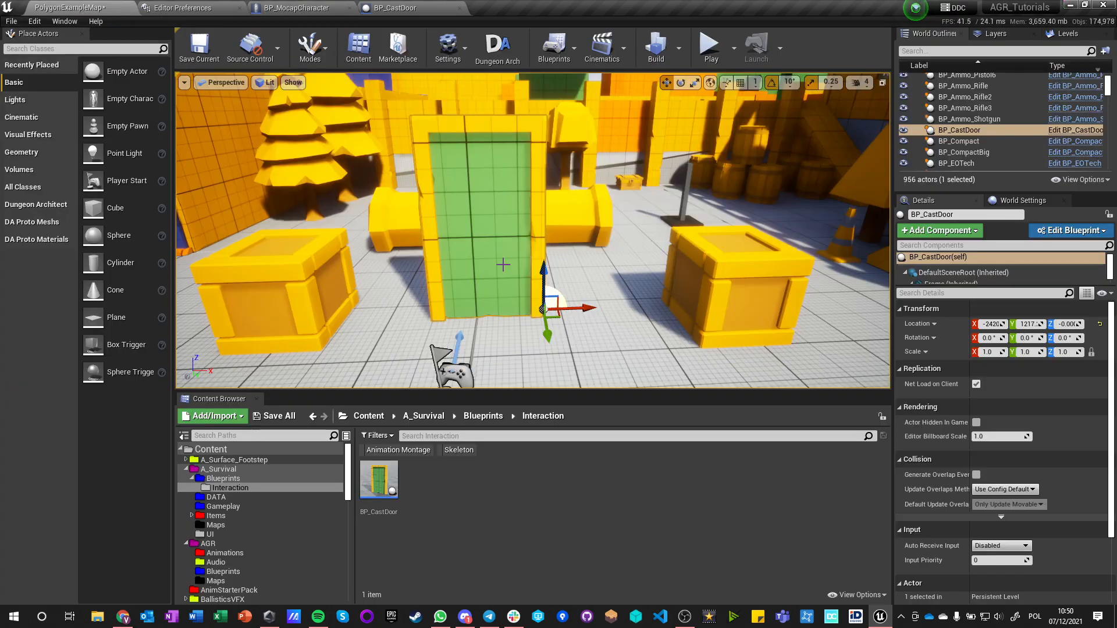
{"action": "left_click", "coordinate": [708, 47]}
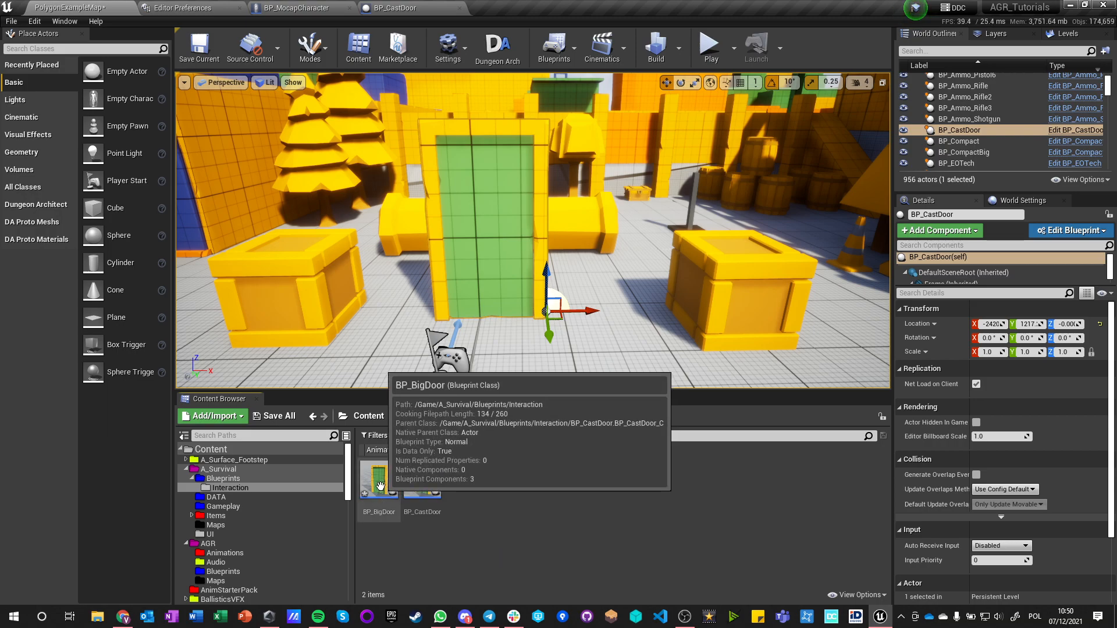
Rename the child to BP_BigCastDoor, open it and select its inherited Frame.
{"action": "left_click", "coordinate": [378, 479]}
{"action": "type", "text": "Cast"}
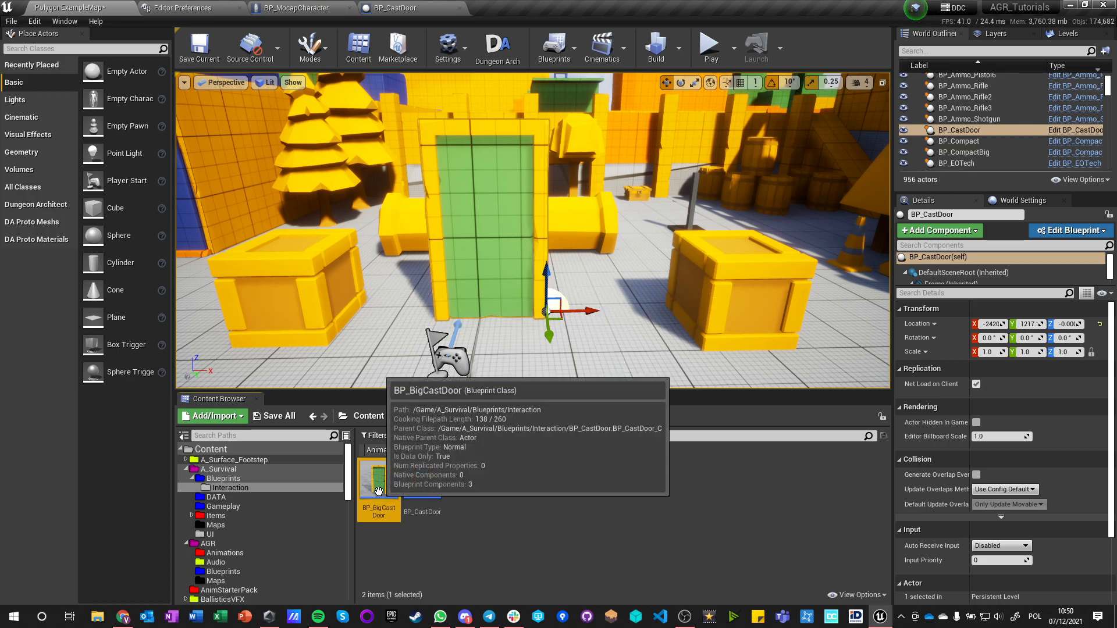
{"action": "double_click", "coordinate": [378, 477]}
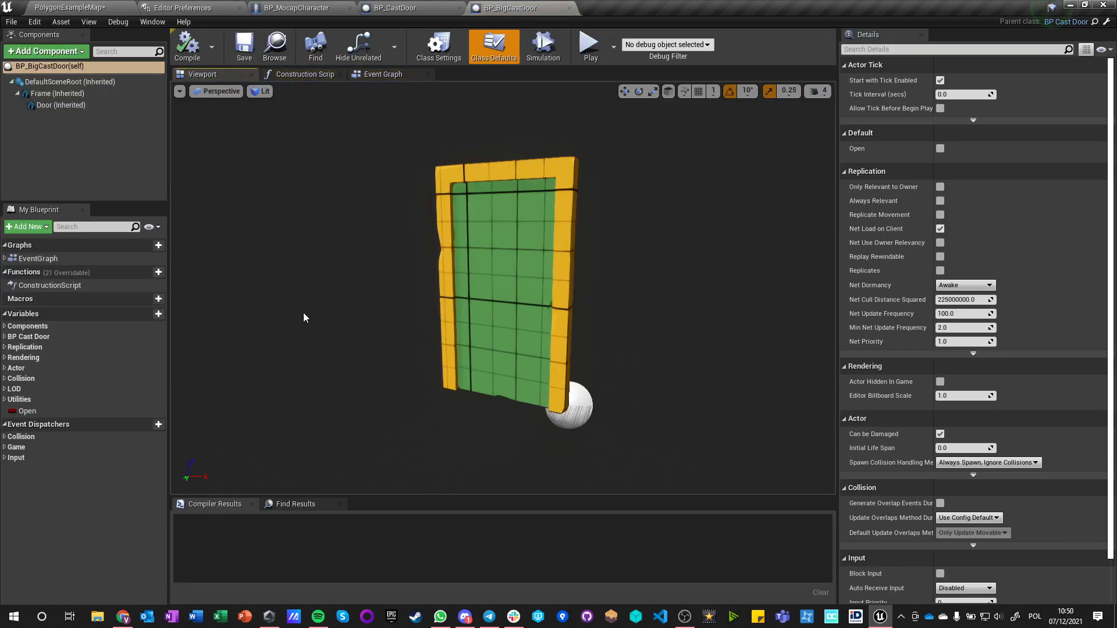
{"action": "left_click", "coordinate": [383, 74]}
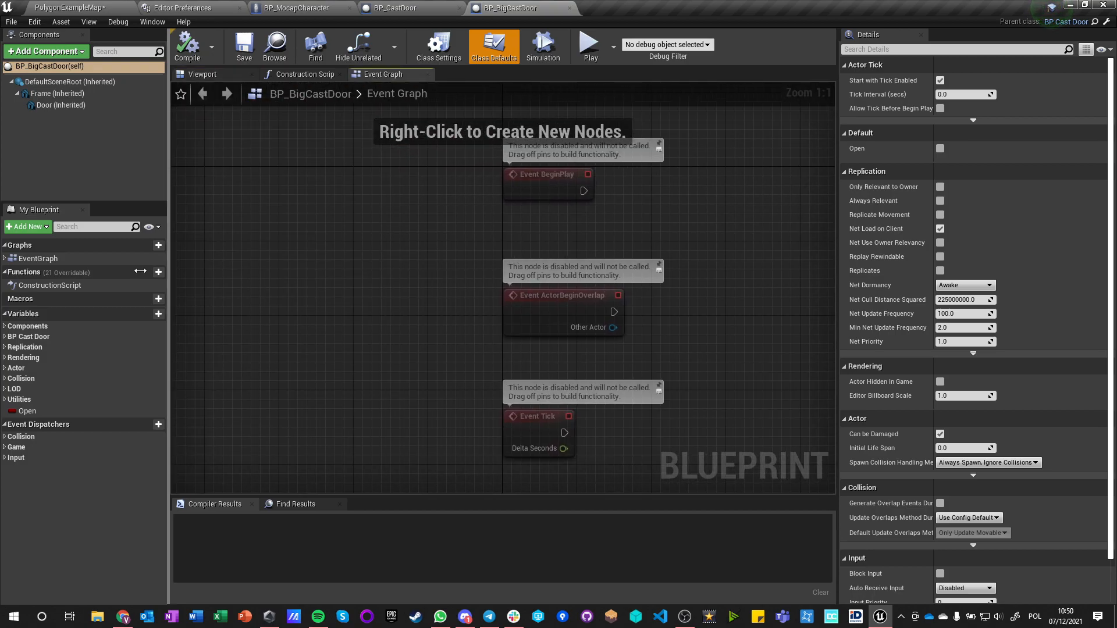
{"action": "left_click", "coordinate": [61, 104]}
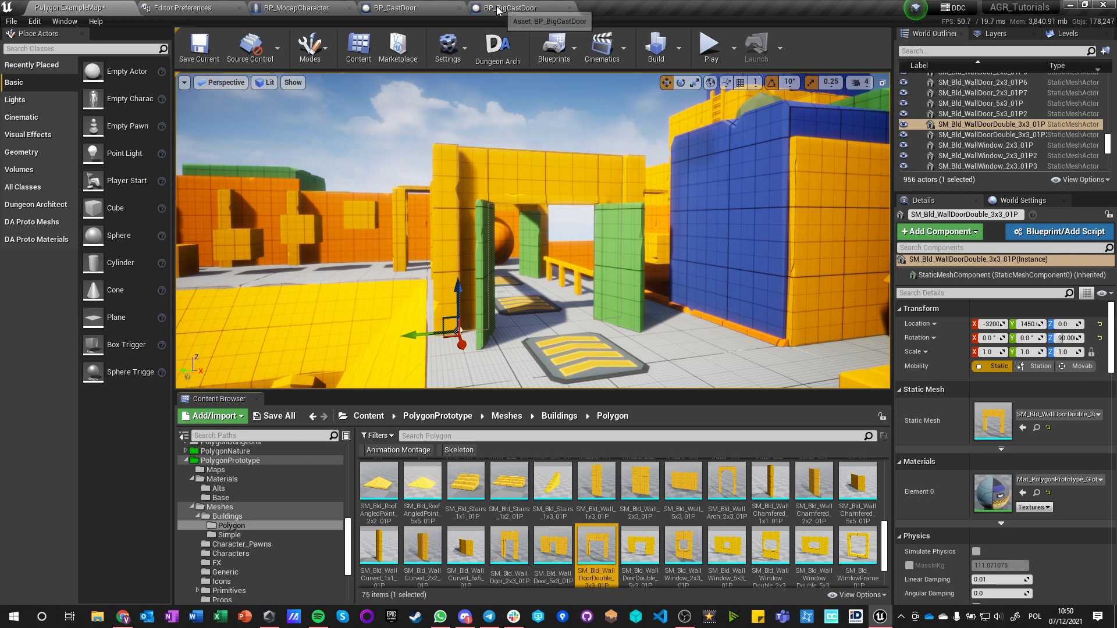
Assign SM_Bld_WallDoorDouble_3x3_01P as the Frame's mesh.
{"action": "left_click", "coordinate": [507, 8]}
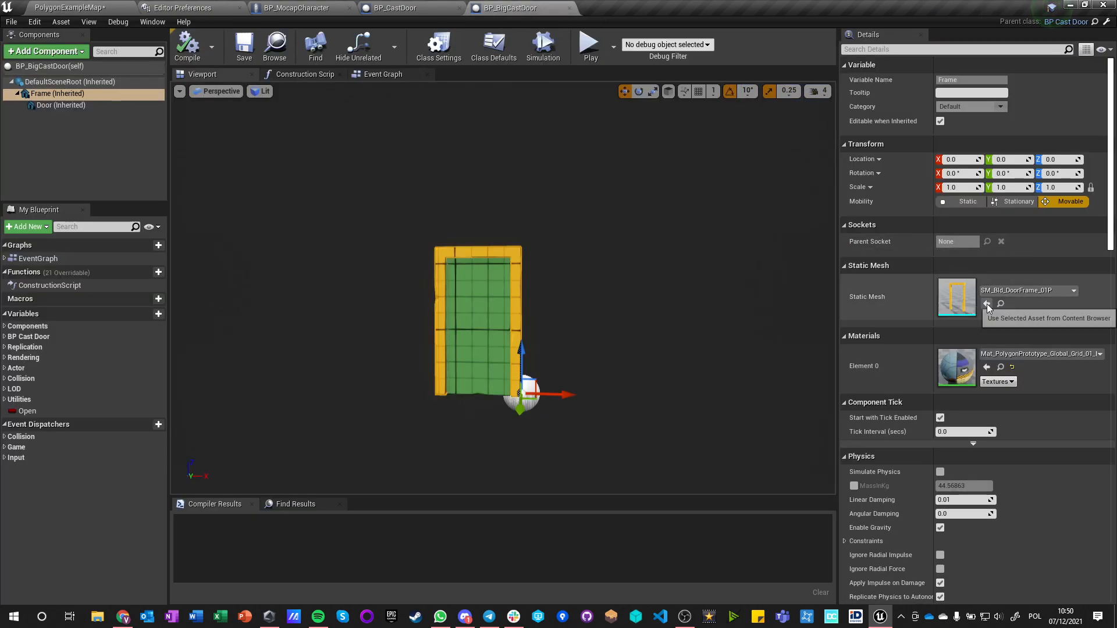
{"action": "left_click", "coordinate": [987, 303]}
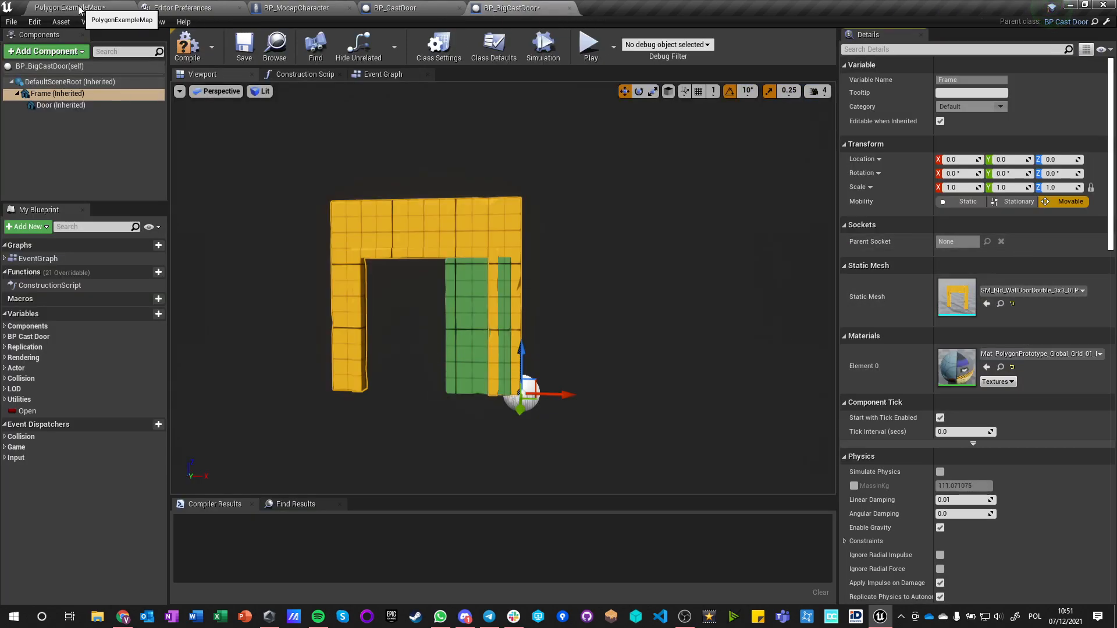
{"action": "left_click", "coordinate": [67, 7]}
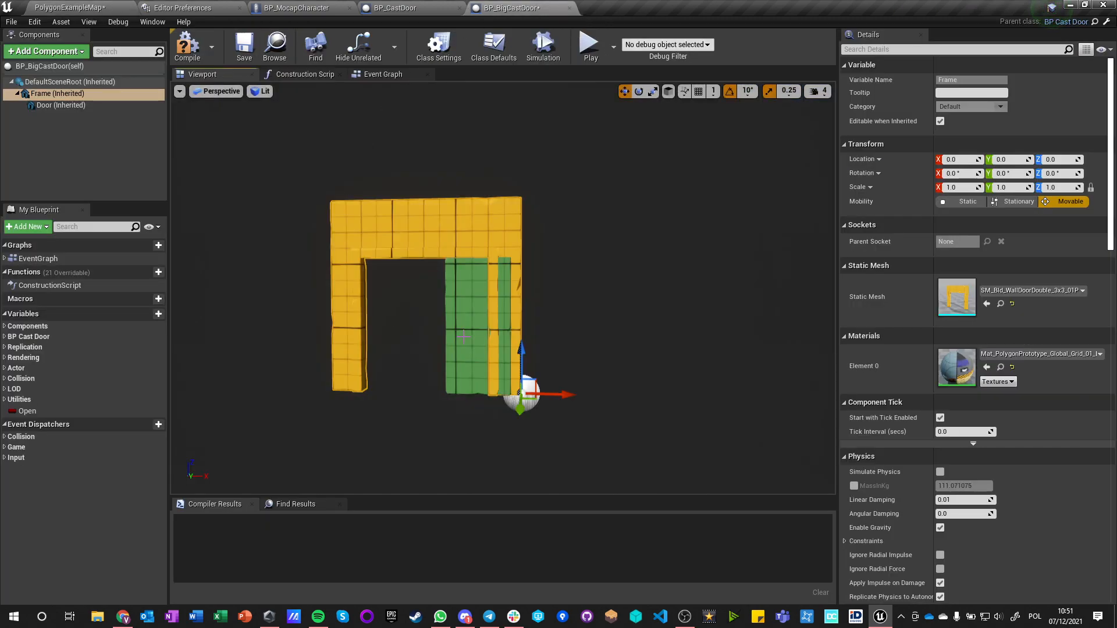
Add a second Static Mesh door panel using SM_Bld_Door_01P to BP_BigCastDoor.
{"action": "left_click", "coordinate": [62, 105]}
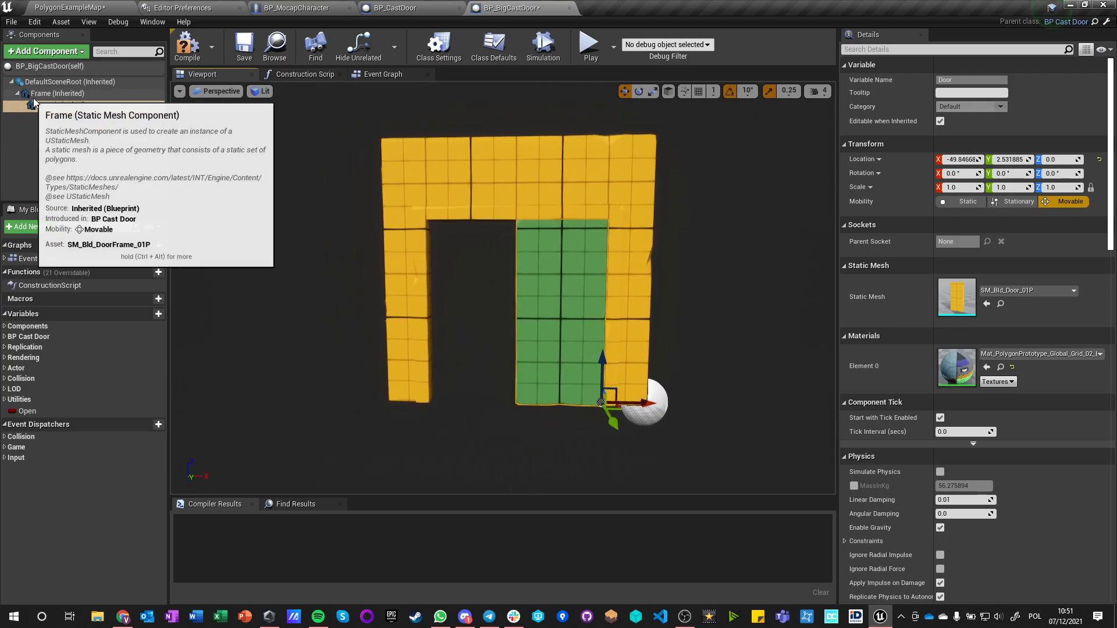
{"action": "left_click", "coordinate": [46, 50]}
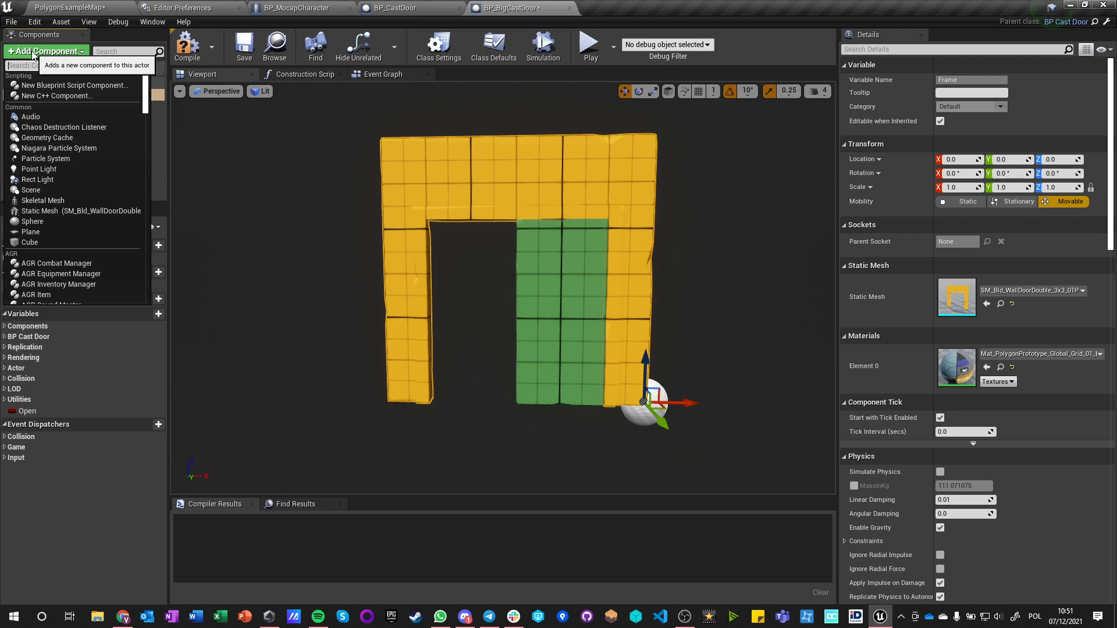
{"action": "type", "text": "stat"}
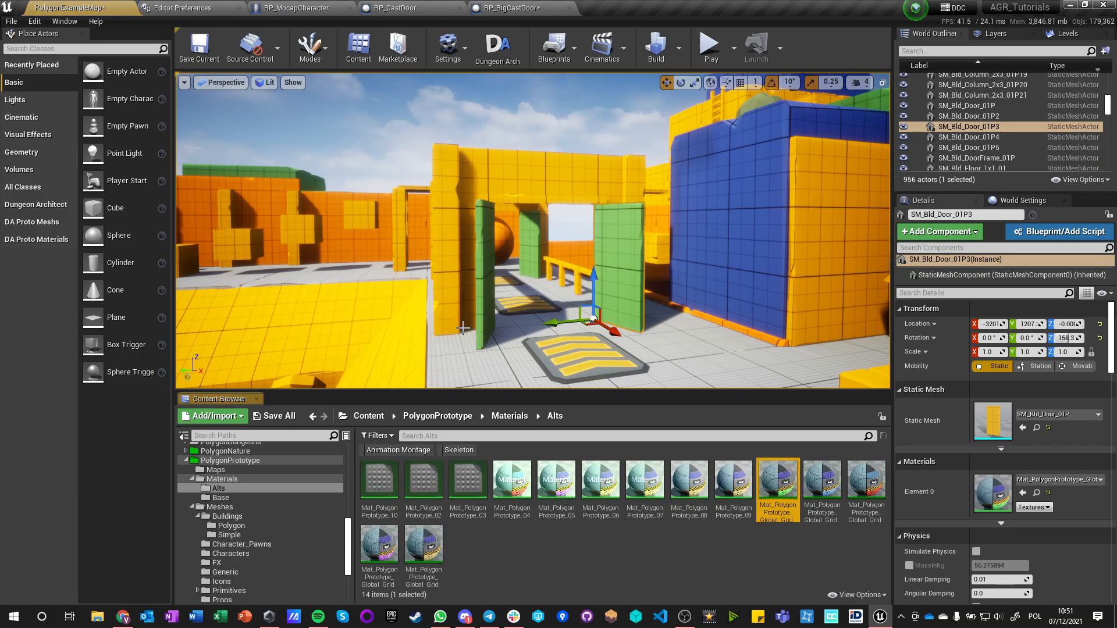
{"action": "left_click", "coordinate": [506, 8]}
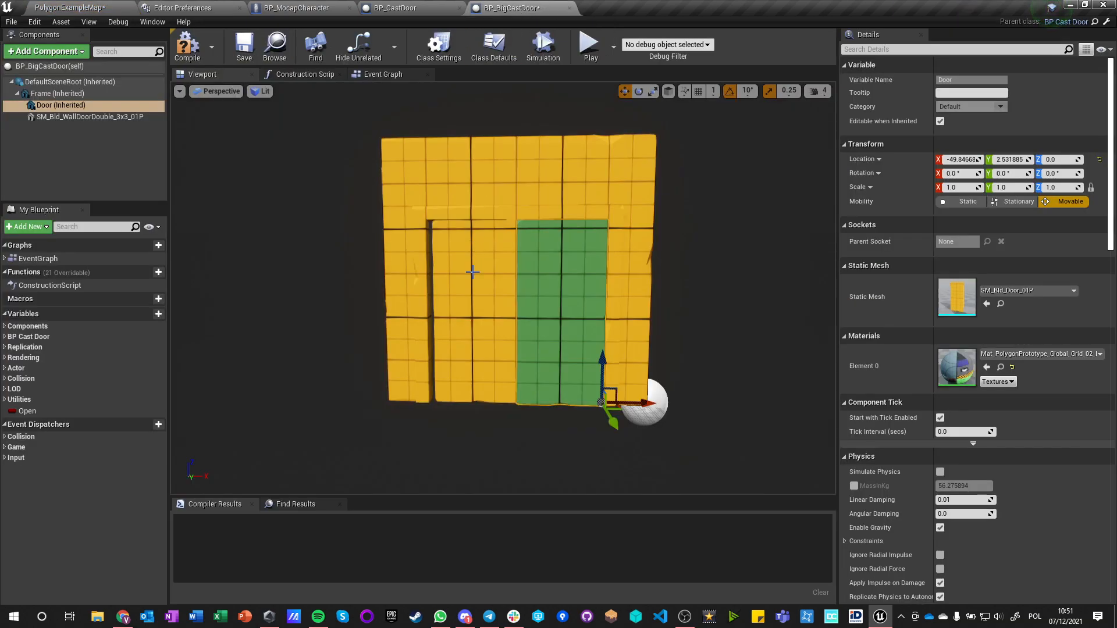
Position the new door in the empty half of the frame and show the event graph.
{"action": "left_click", "coordinate": [91, 116]}
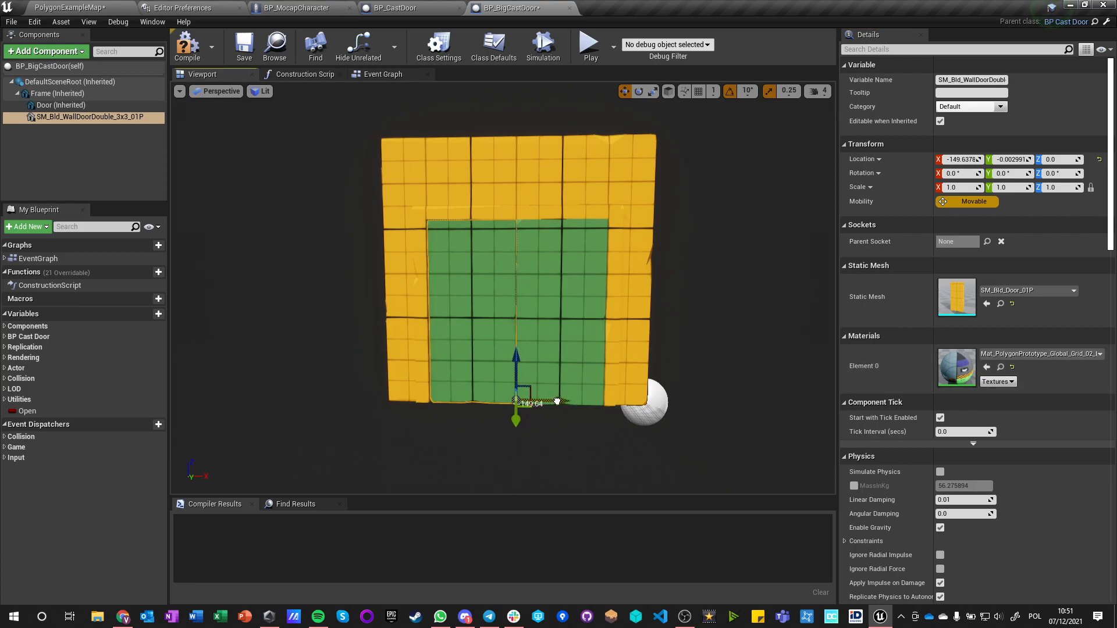
{"action": "left_click", "coordinate": [383, 75]}
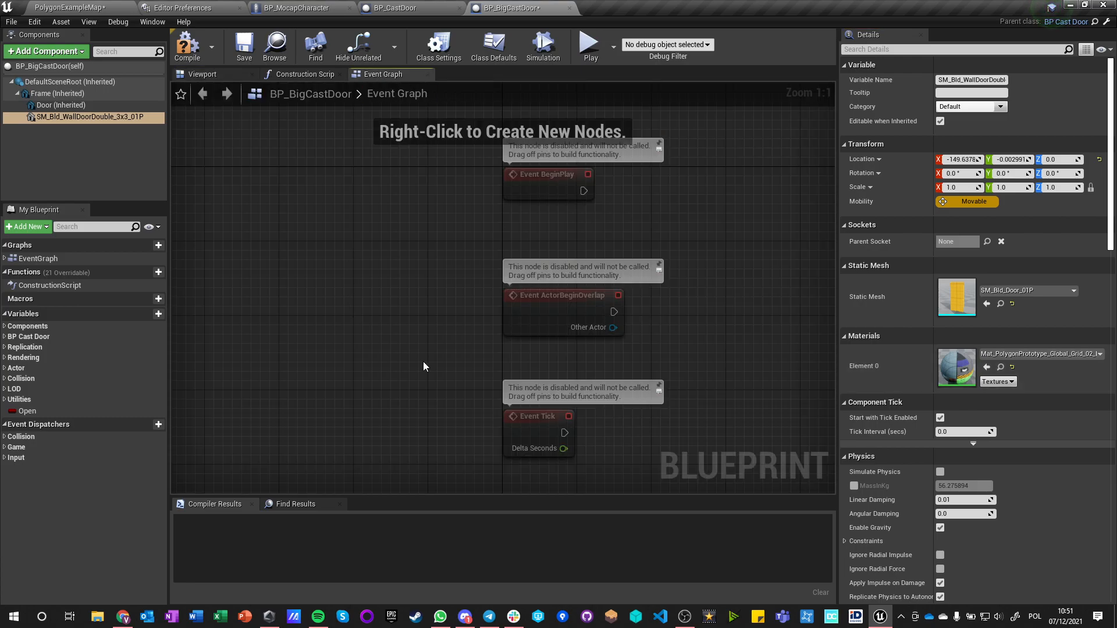
Search the add-node menu and the overridable functions list for the parent's door open functions.
{"action": "right_click", "coordinate": [424, 367]}
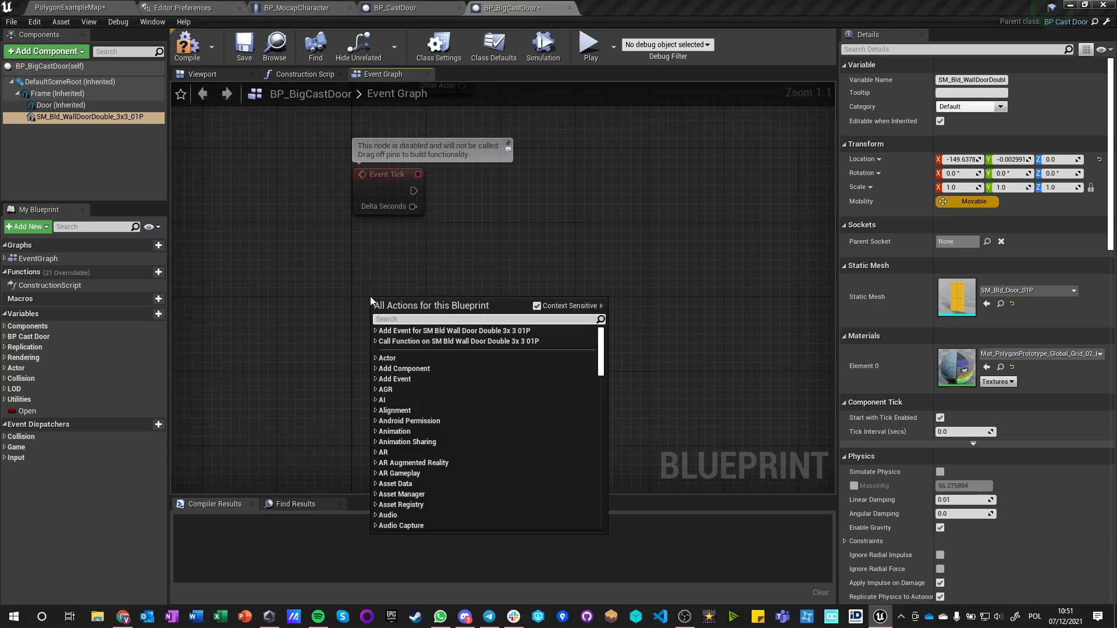
{"action": "type", "text": "ca"}
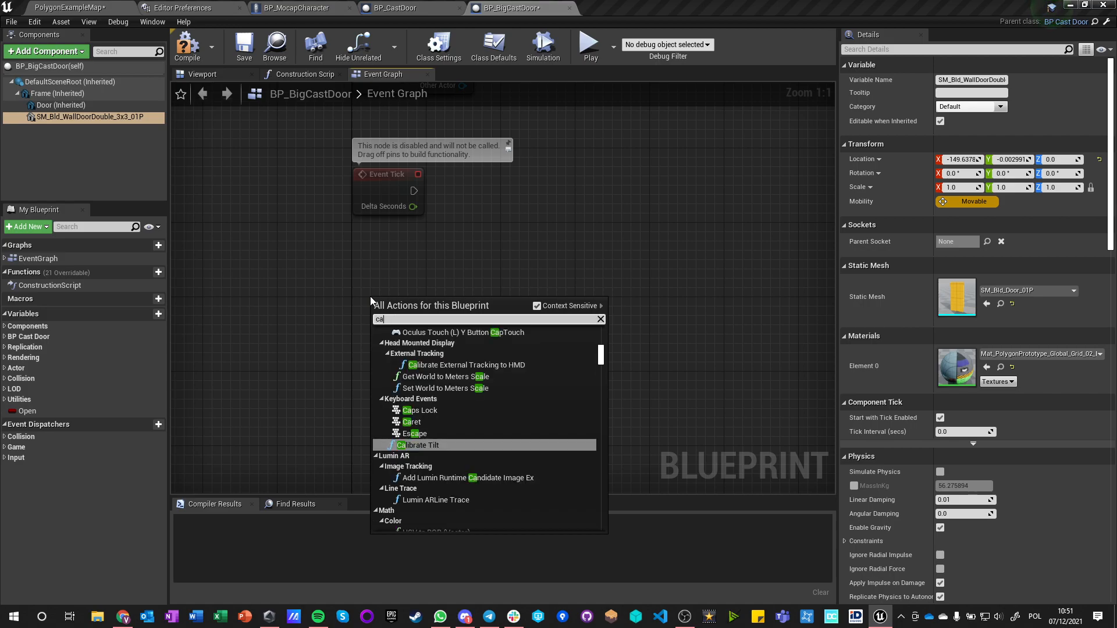
{"action": "type", "text": "doo"}
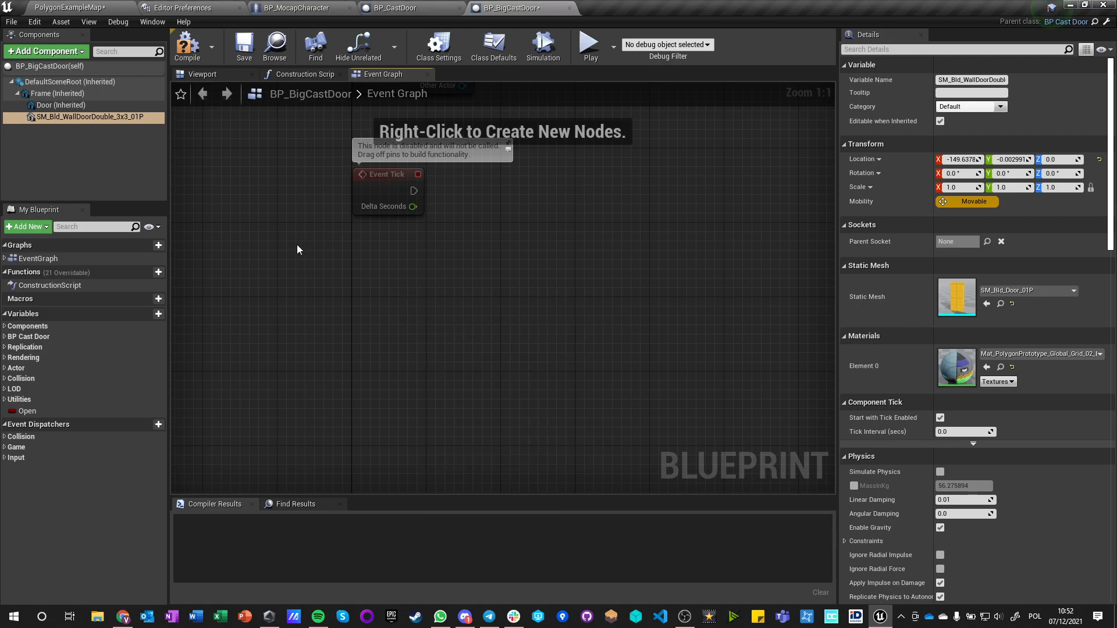
{"action": "left_click", "coordinate": [105, 271]}
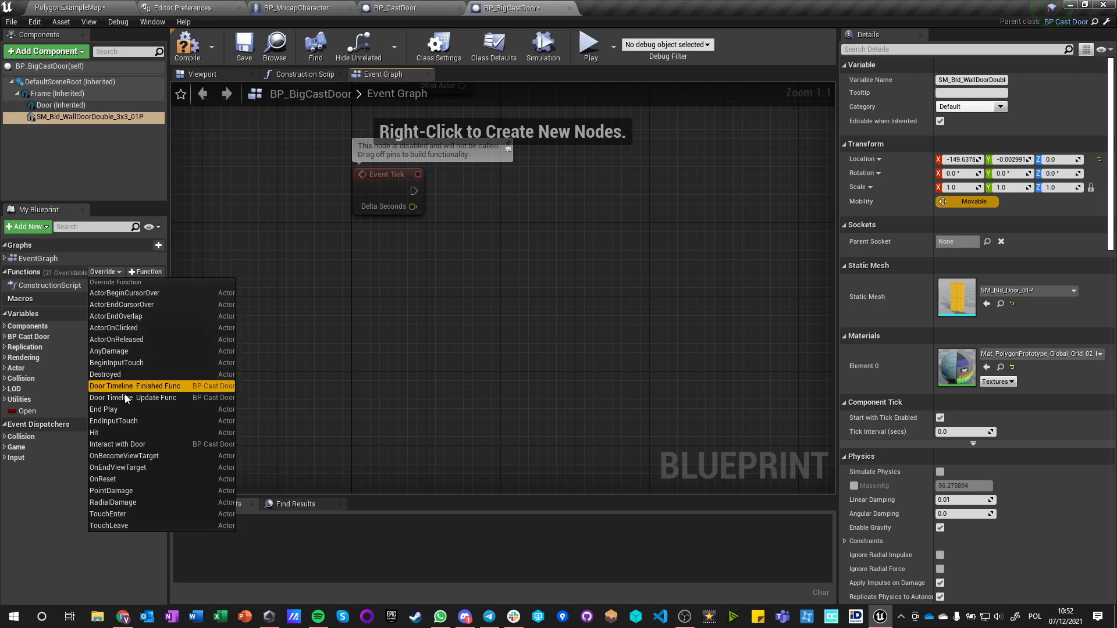
{"action": "type", "text": "open"}
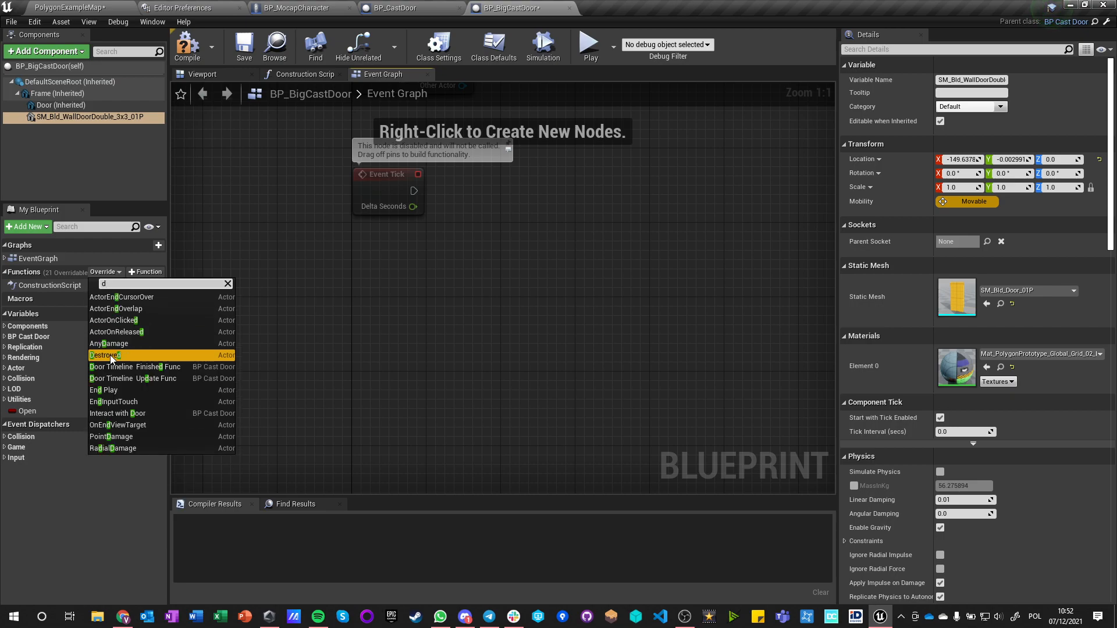
{"action": "type", "text": "oor"}
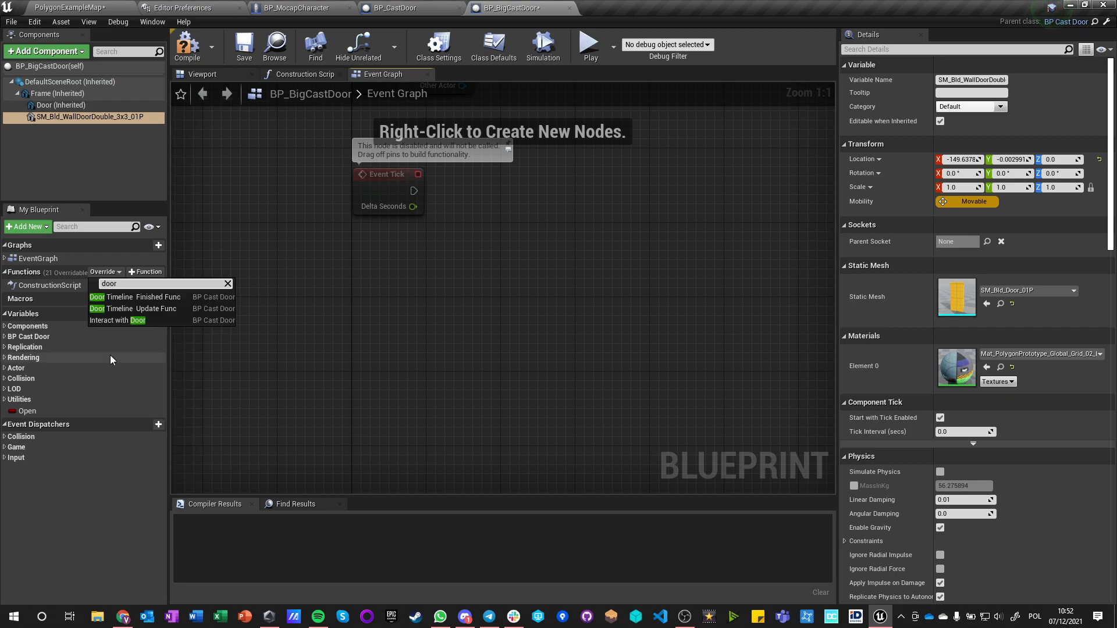
{"action": "mouse_move", "coordinate": [134, 296]}
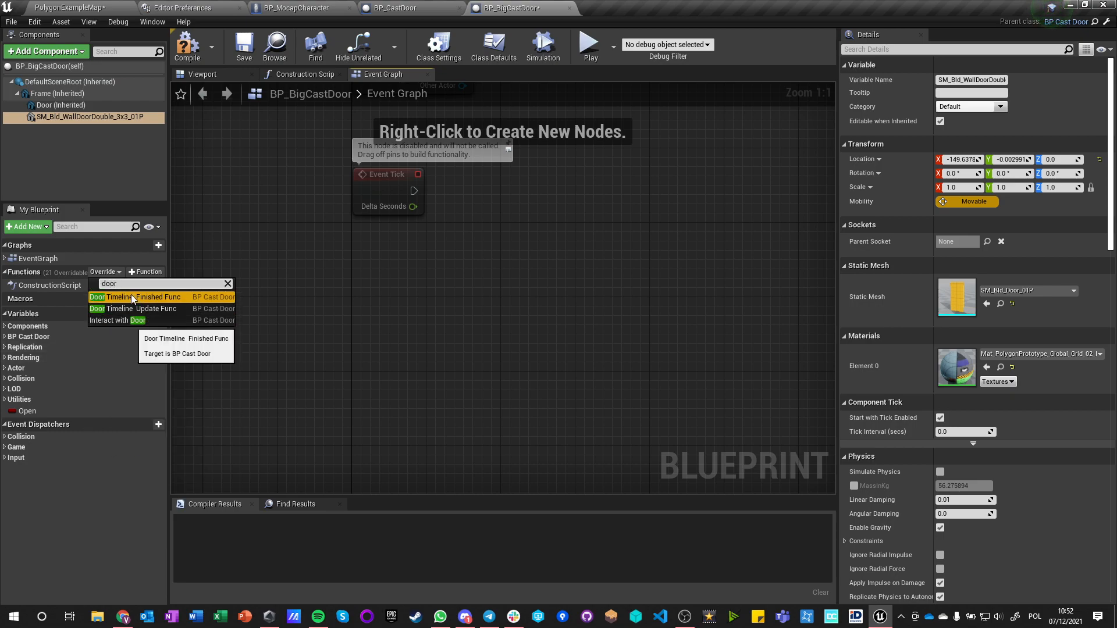
{"action": "mouse_move", "coordinate": [131, 309]}
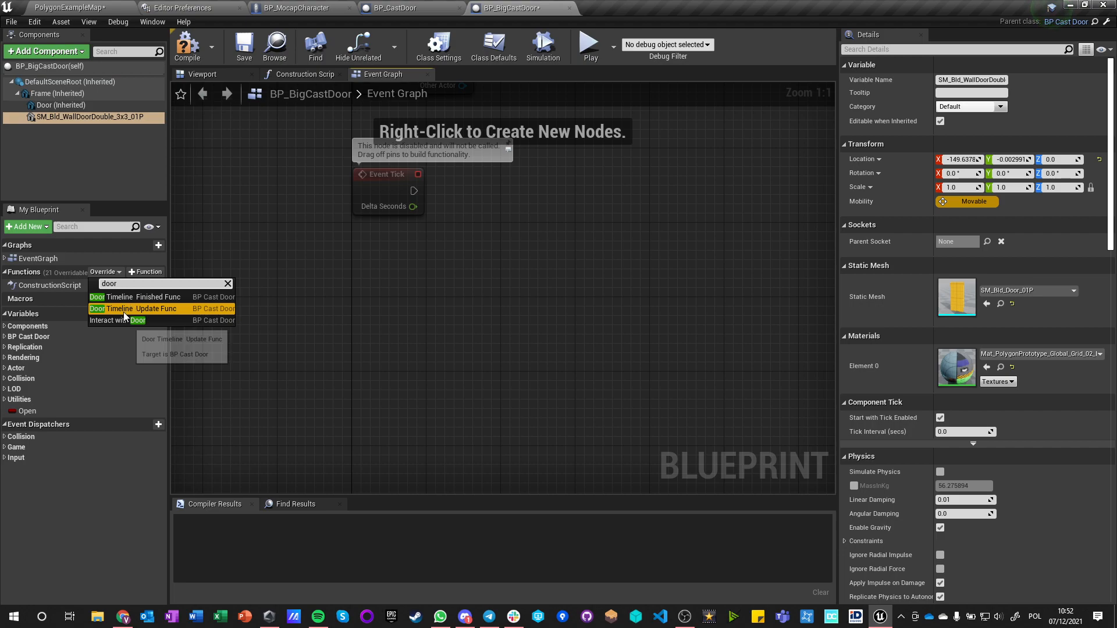
{"action": "mouse_move", "coordinate": [116, 321]}
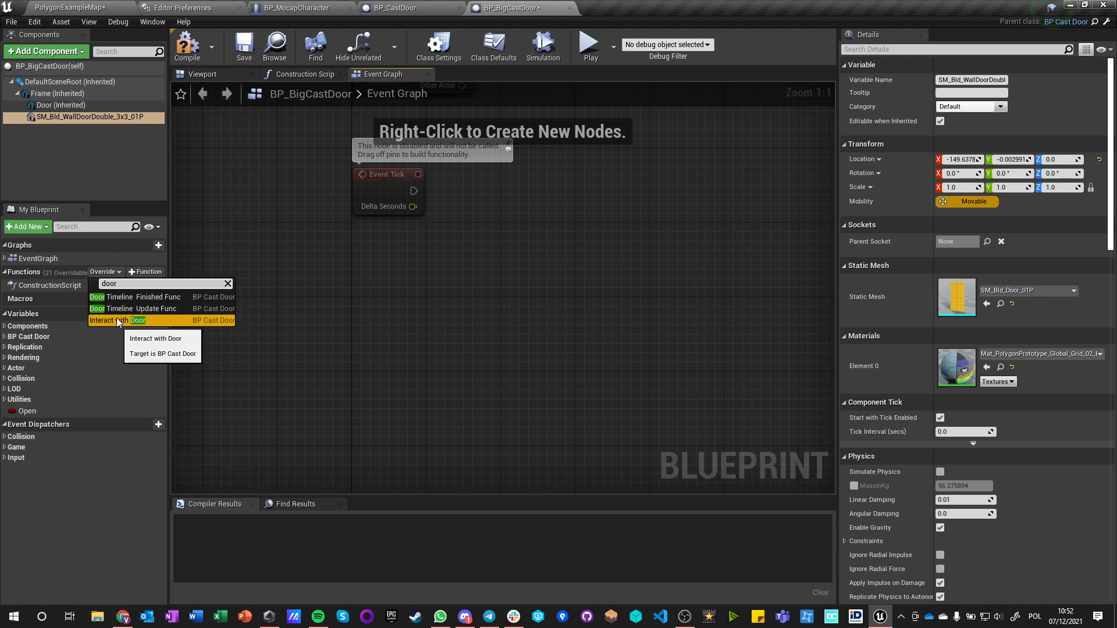
{"action": "mouse_move", "coordinate": [124, 308]}
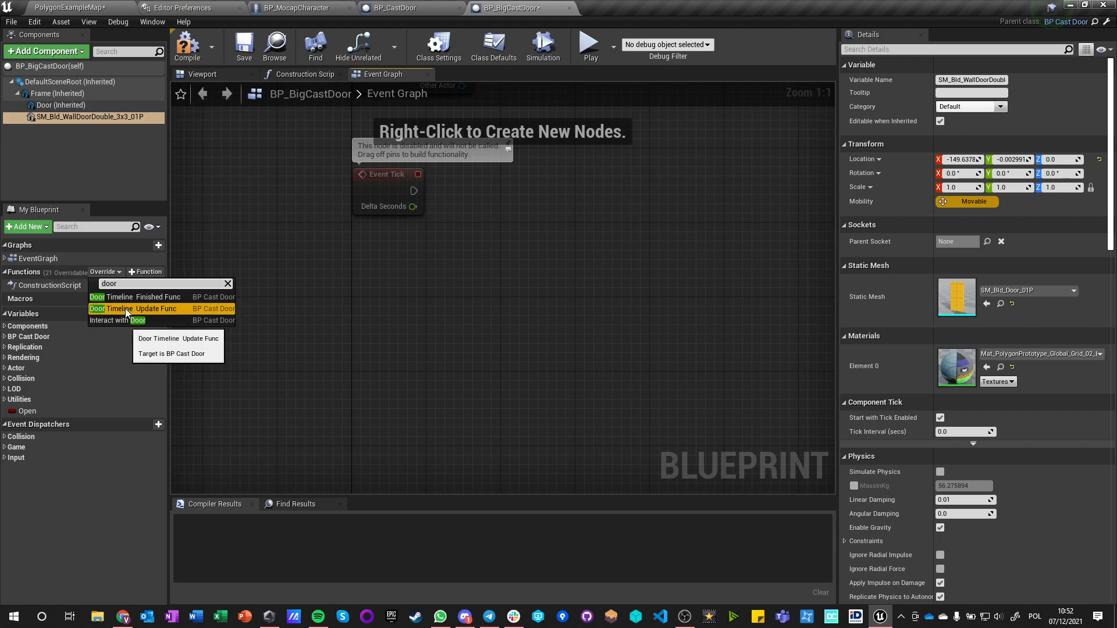
Try overriding the Door Timeline Update function, compare with the parent graph, then discard it.
{"action": "left_click", "coordinate": [128, 308]}
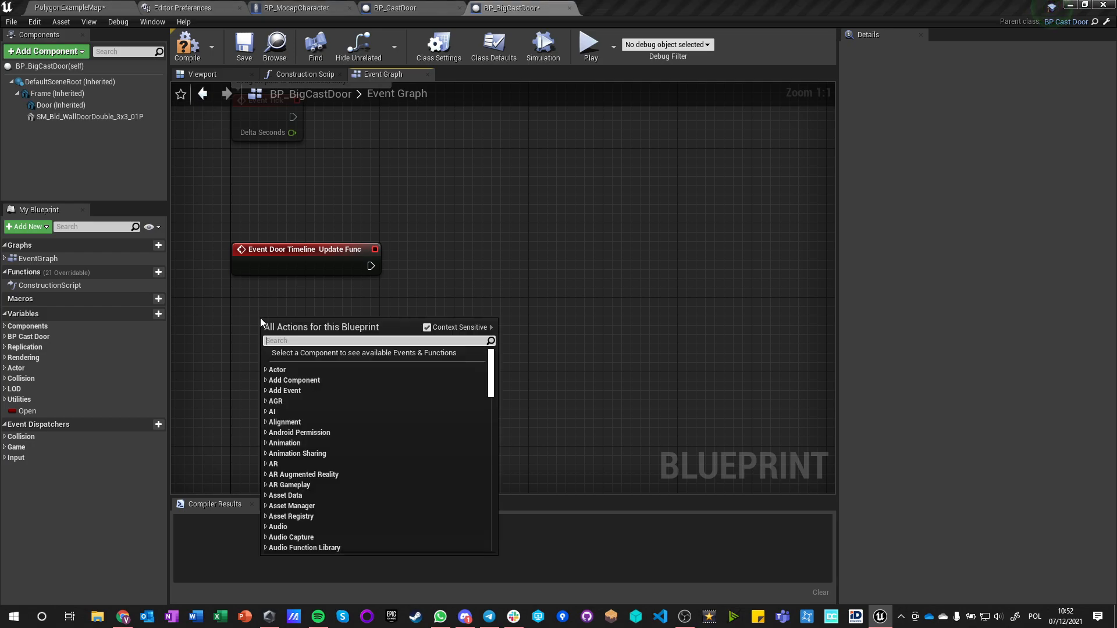
{"action": "type", "text": "timeline"}
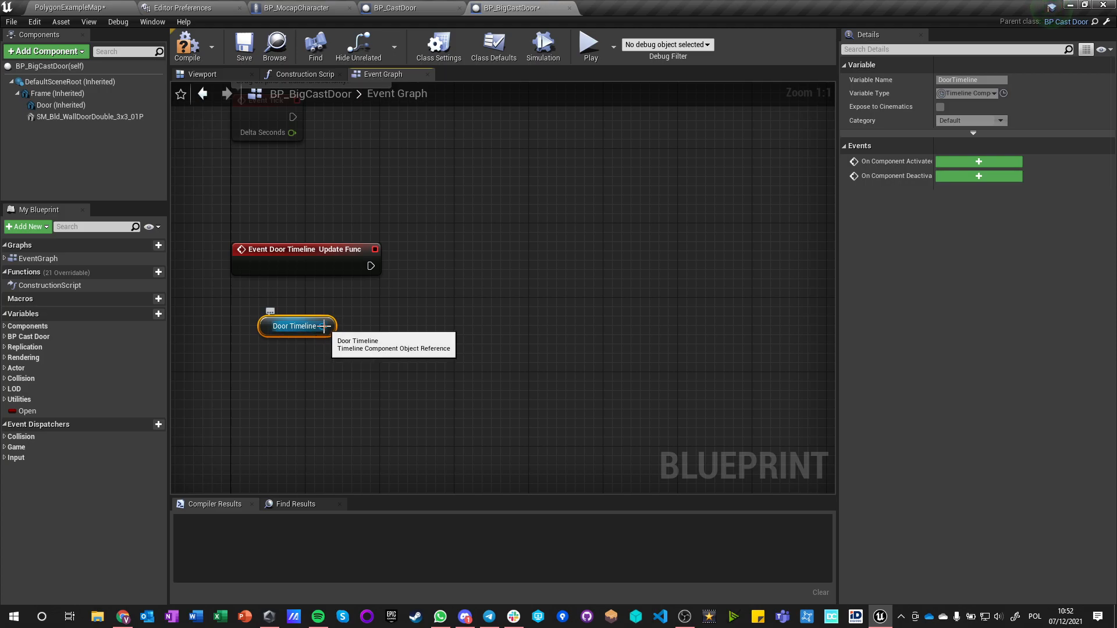
{"action": "left_click", "coordinate": [395, 8]}
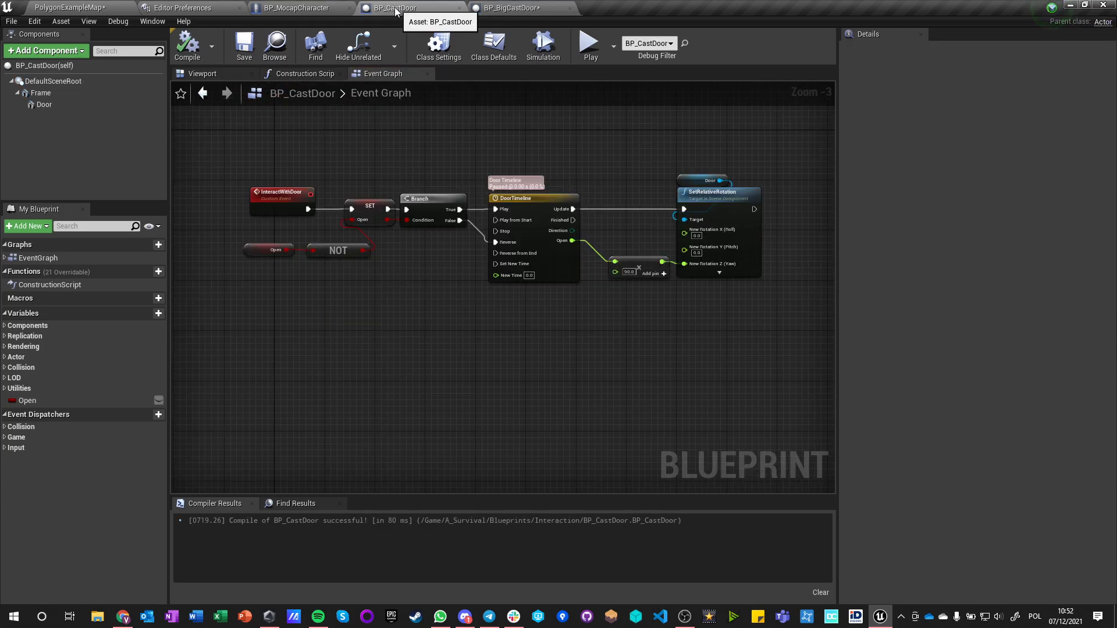
{"action": "left_click", "coordinate": [508, 8]}
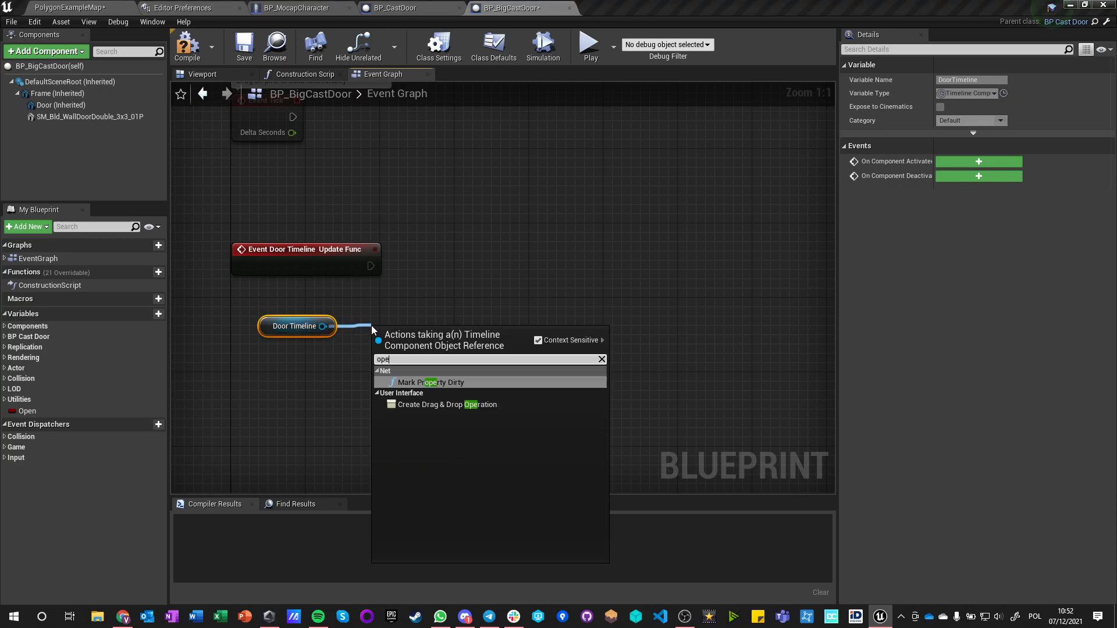
{"action": "type", "text": "value"}
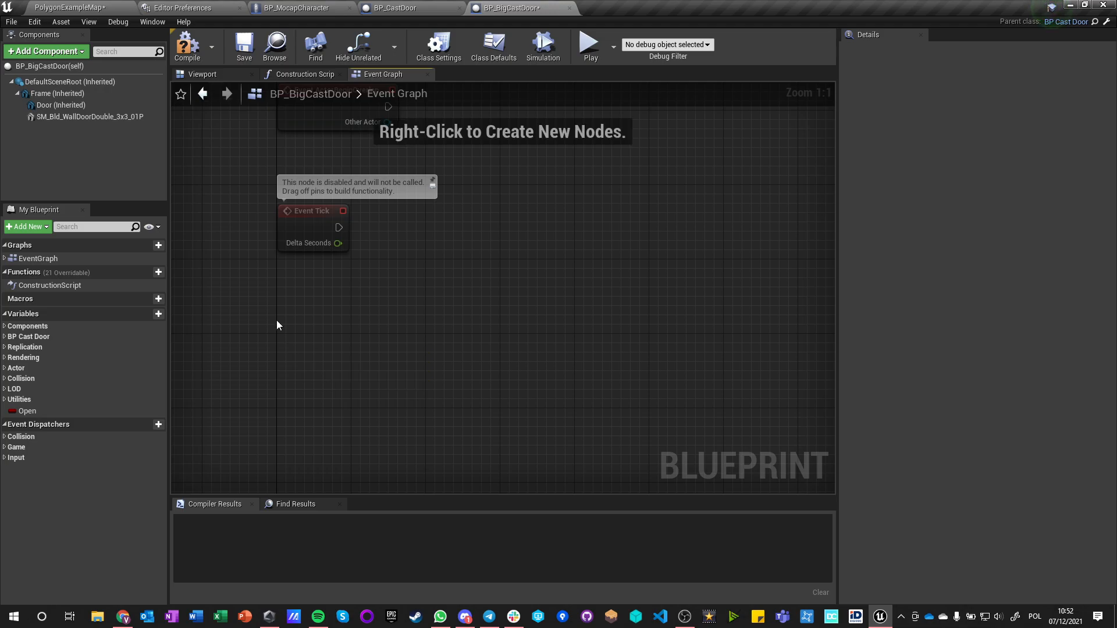
Reference Door and SM_Bld_WallDoorDouble, read the door's relative rotation and add SetRelativeRotation for the double door.
{"action": "left_click", "coordinate": [89, 116]}
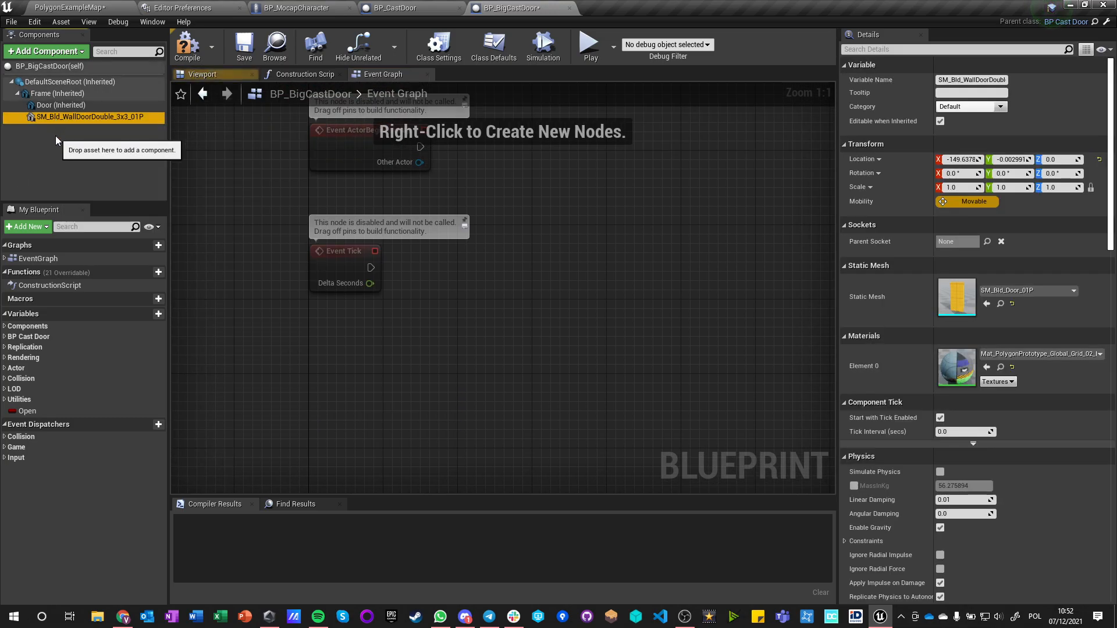
{"action": "left_click_drag", "start_coordinate": [88, 116], "coordinate": [420, 347]}
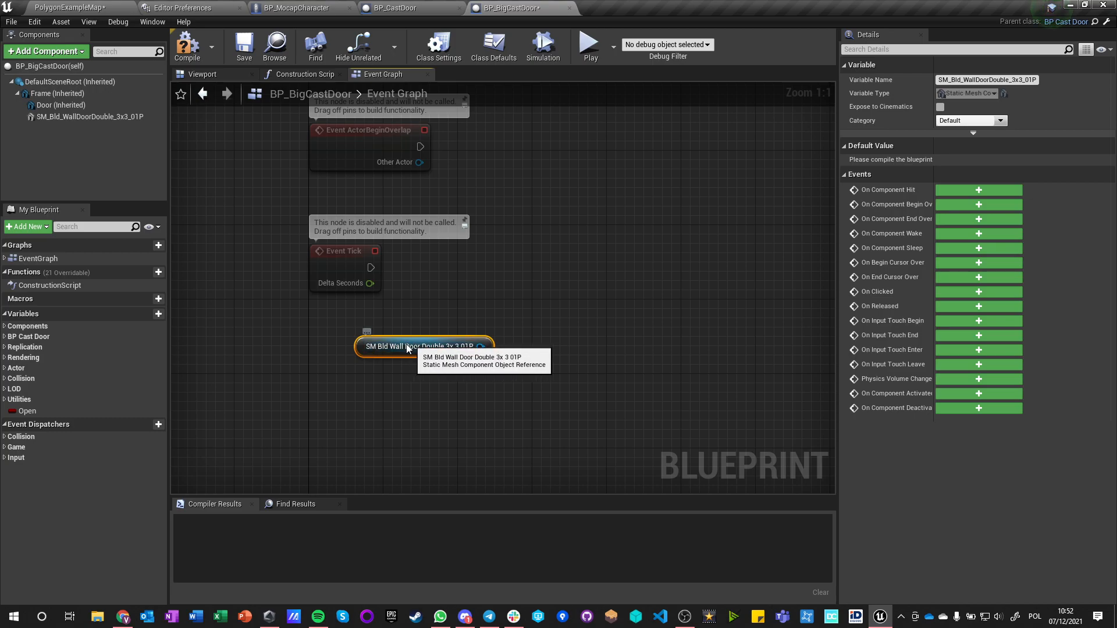
{"action": "left_click", "coordinate": [61, 105]}
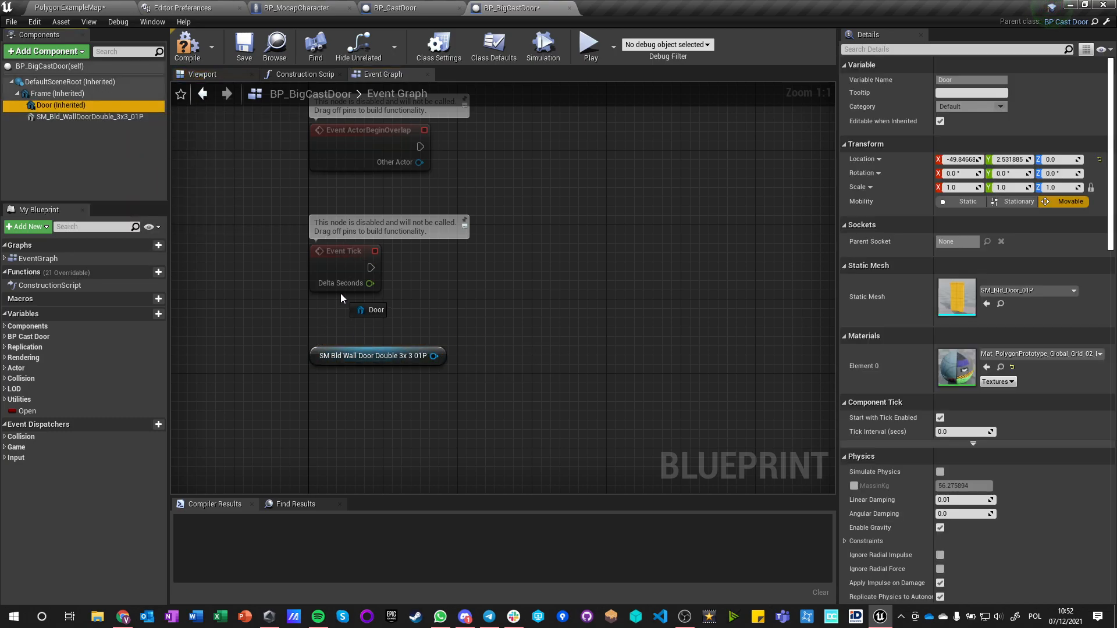
{"action": "left_click_drag", "start_coordinate": [389, 309], "coordinate": [449, 319]}
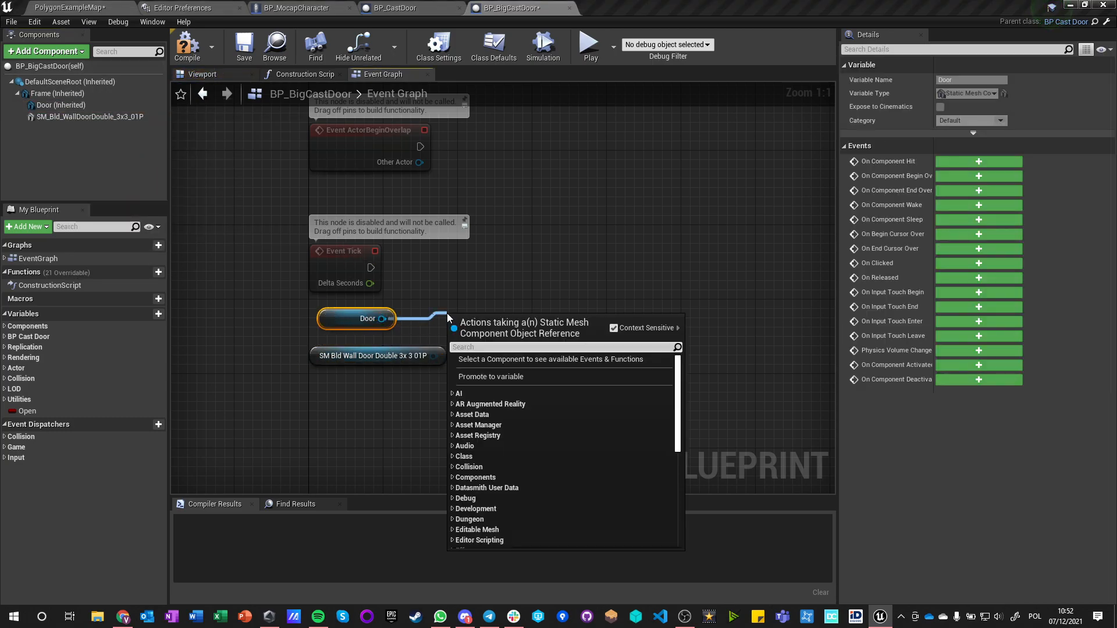
{"action": "type", "text": "get relative ro"}
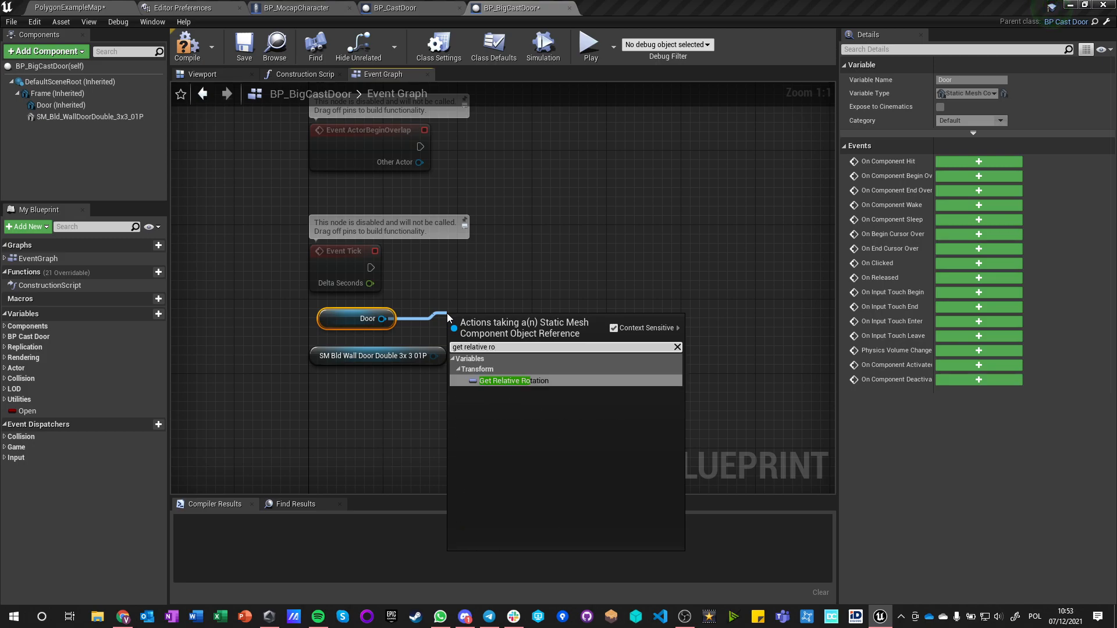
{"action": "left_click", "coordinate": [513, 381]}
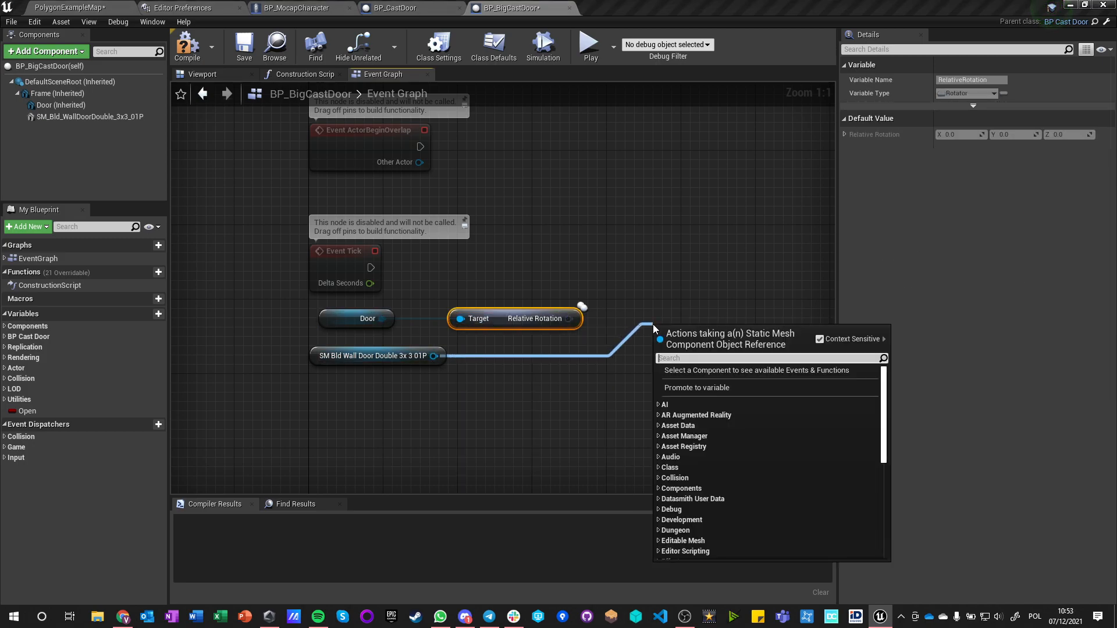
{"action": "type", "text": "set relative ro"}
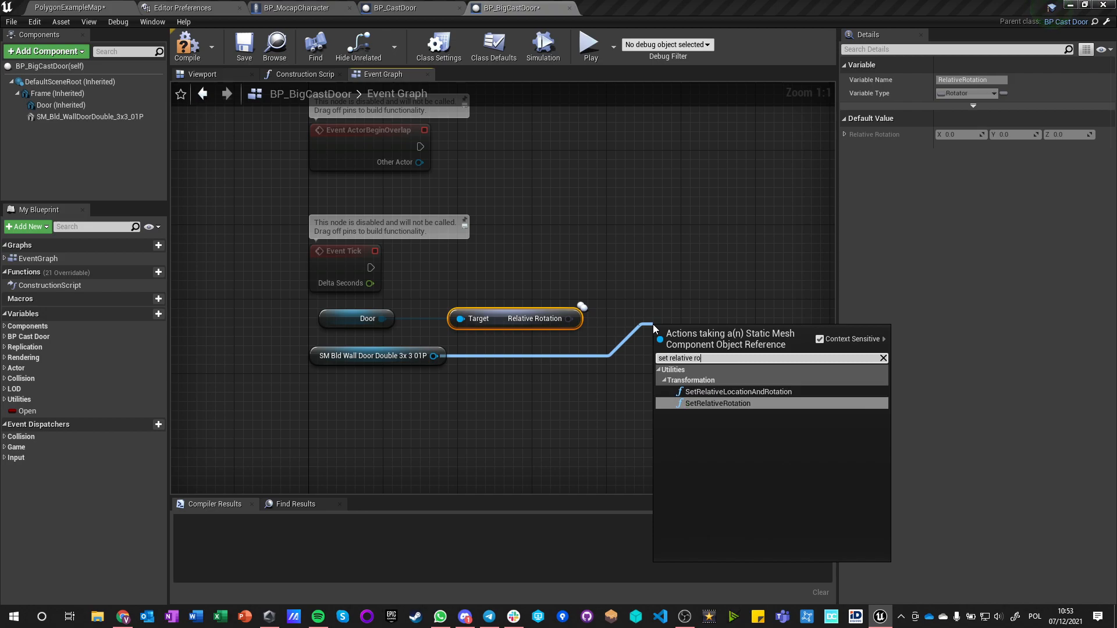
{"action": "left_click", "coordinate": [718, 403]}
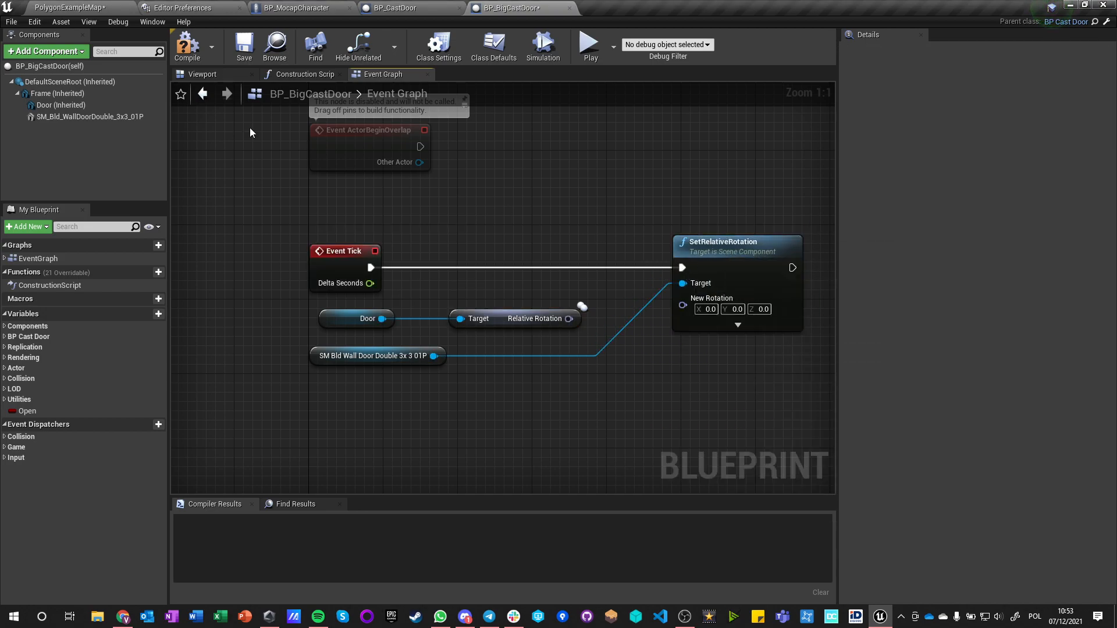
Give SM_Bld_WallDoorDouble an X scale of -1.0 and slide it along X to about -250 to fill the doorway.
{"action": "left_click", "coordinate": [202, 75]}
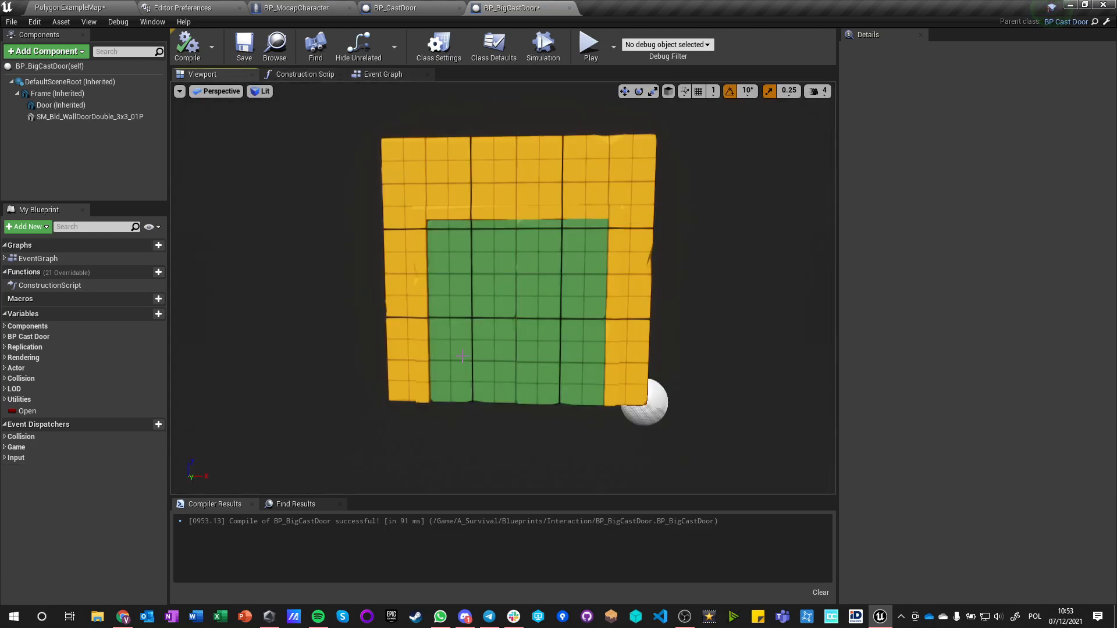
{"action": "left_click", "coordinate": [90, 116]}
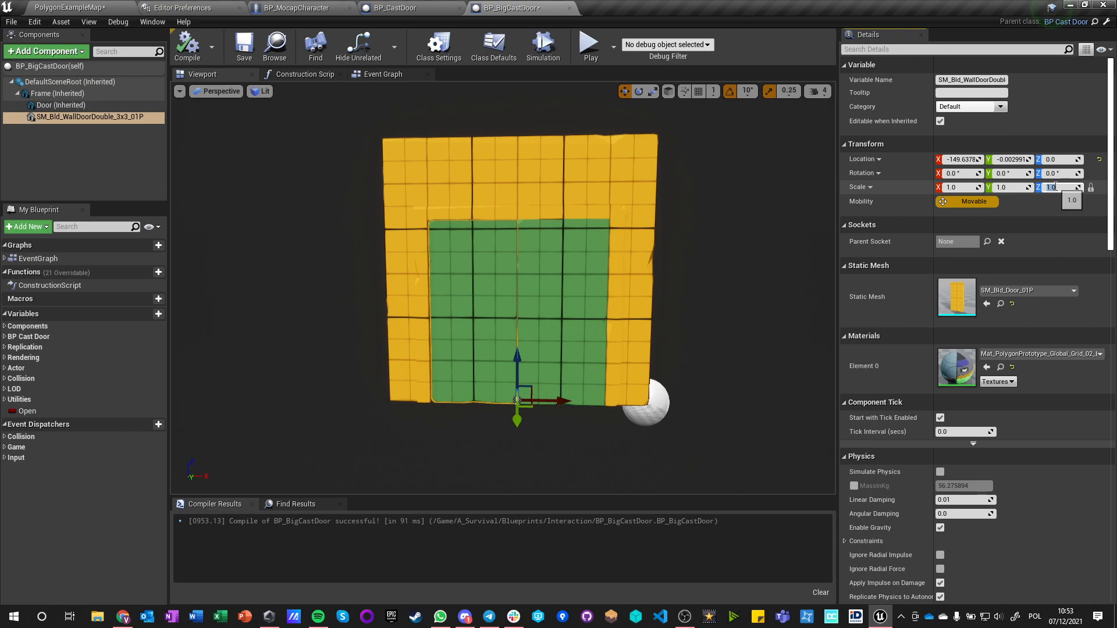
{"action": "type", "text": "-1.0"}
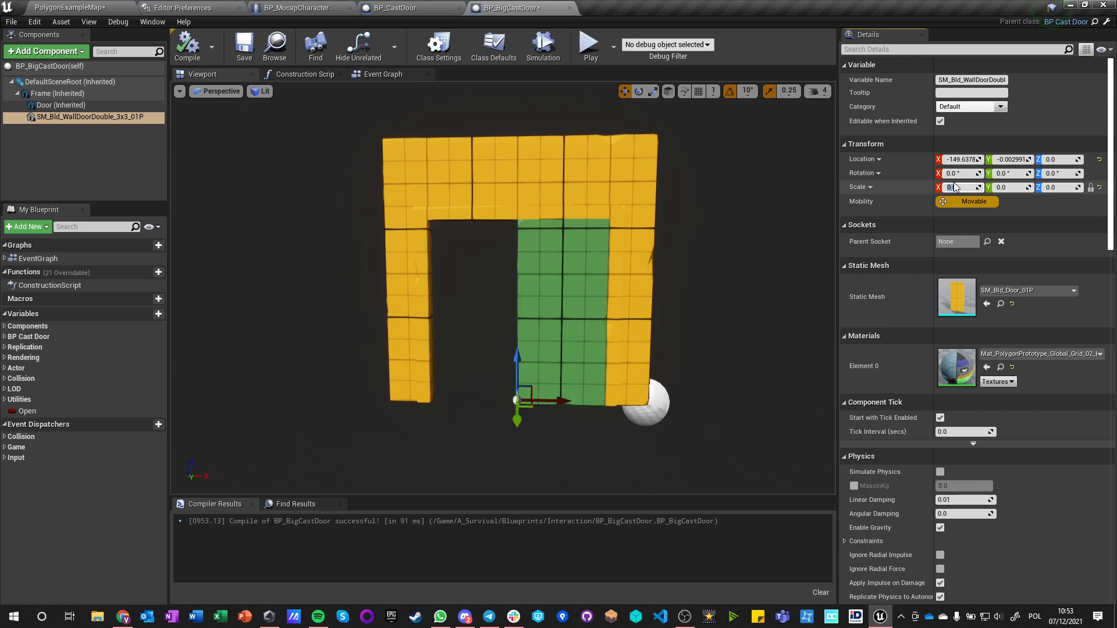
{"action": "mouse_move", "coordinate": [1096, 187]}
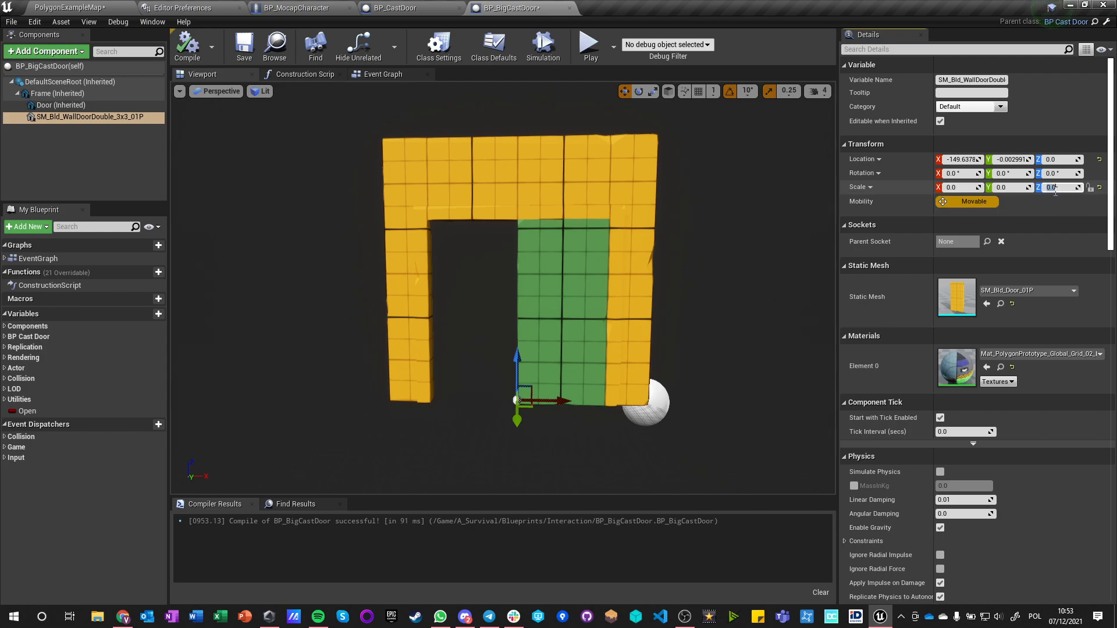
{"action": "left_click", "coordinate": [960, 186]}
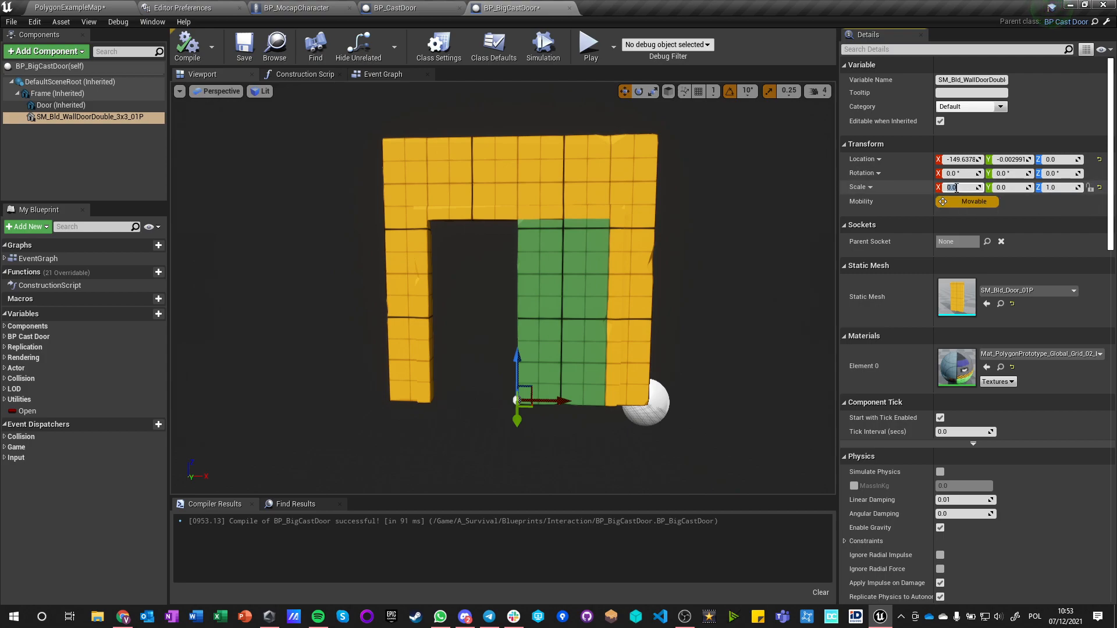
{"action": "type", "text": "-1.0"}
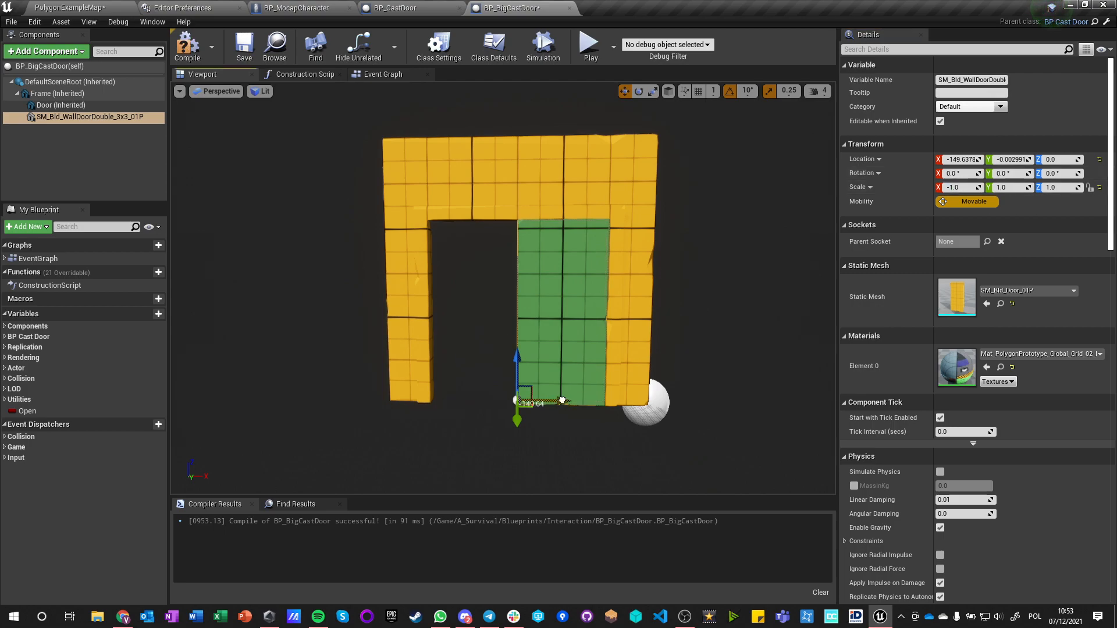
{"action": "left_click_drag", "start_coordinate": [518, 399], "coordinate": [434, 399]}
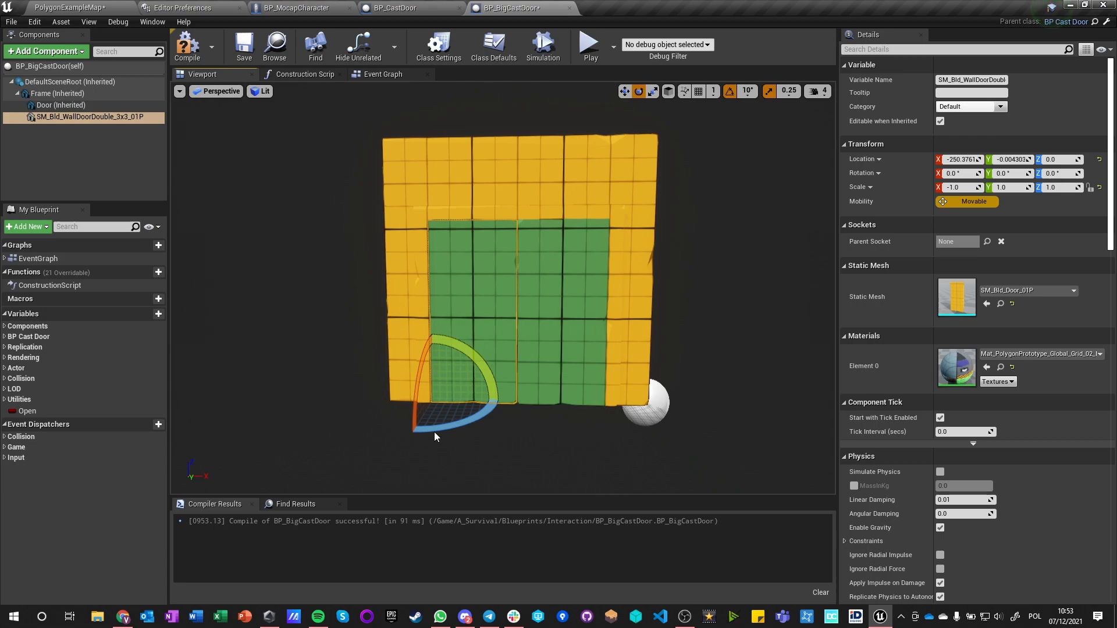
{"action": "left_click_drag", "start_coordinate": [413, 434], "coordinate": [499, 399]}
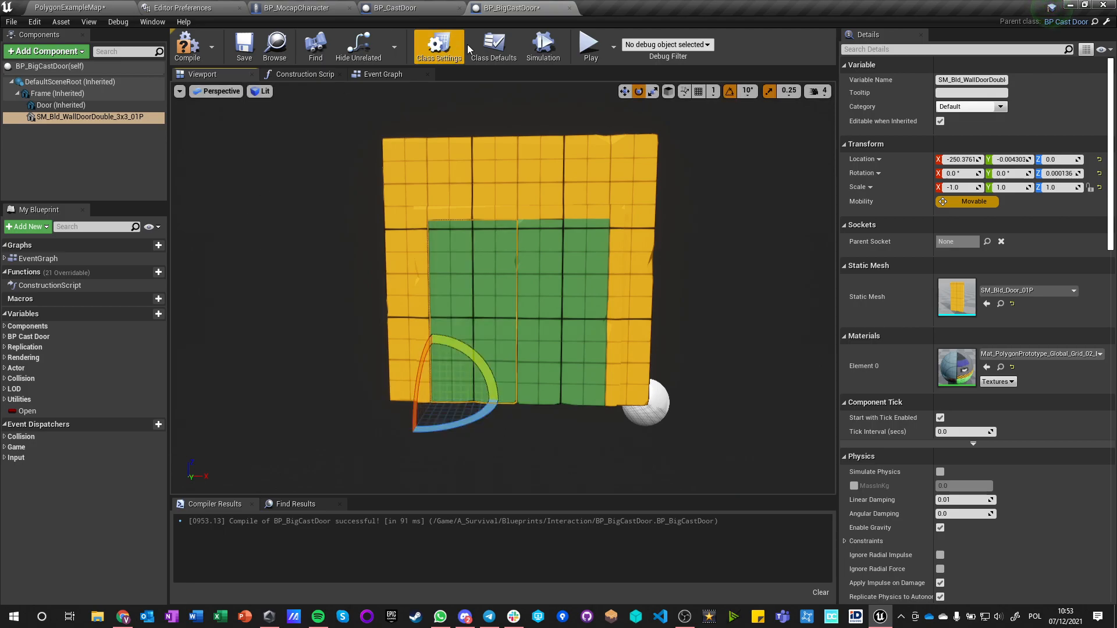
Feed the door's Z (Yaw) through a float * float node toward the panel's new rotation.
{"action": "left_click", "coordinate": [382, 74]}
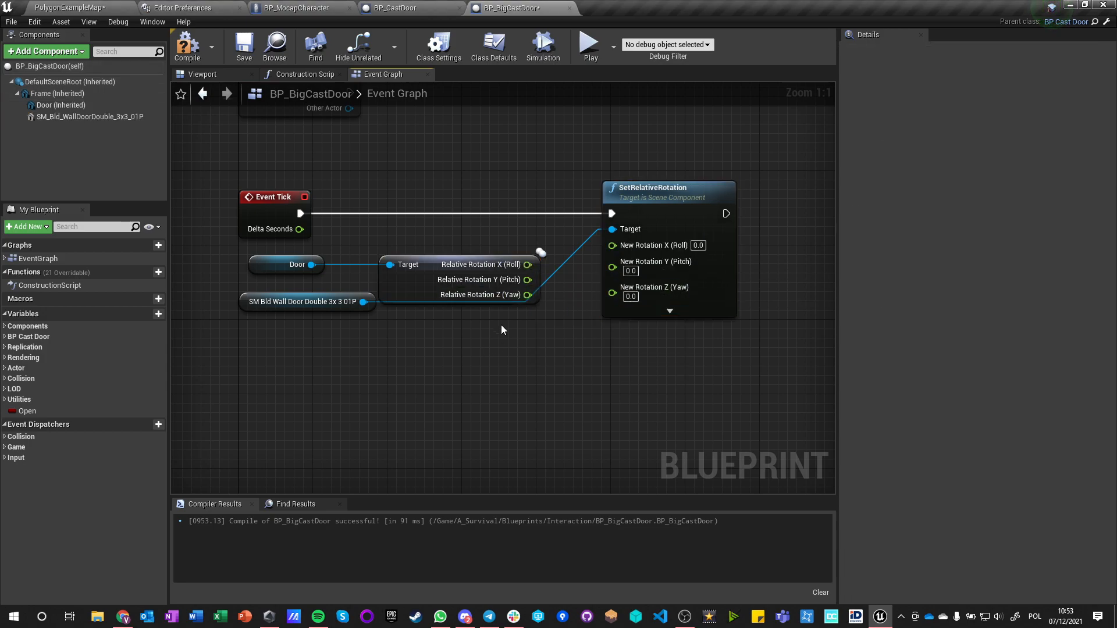
{"action": "left_click_drag", "start_coordinate": [529, 295], "coordinate": [560, 347]}
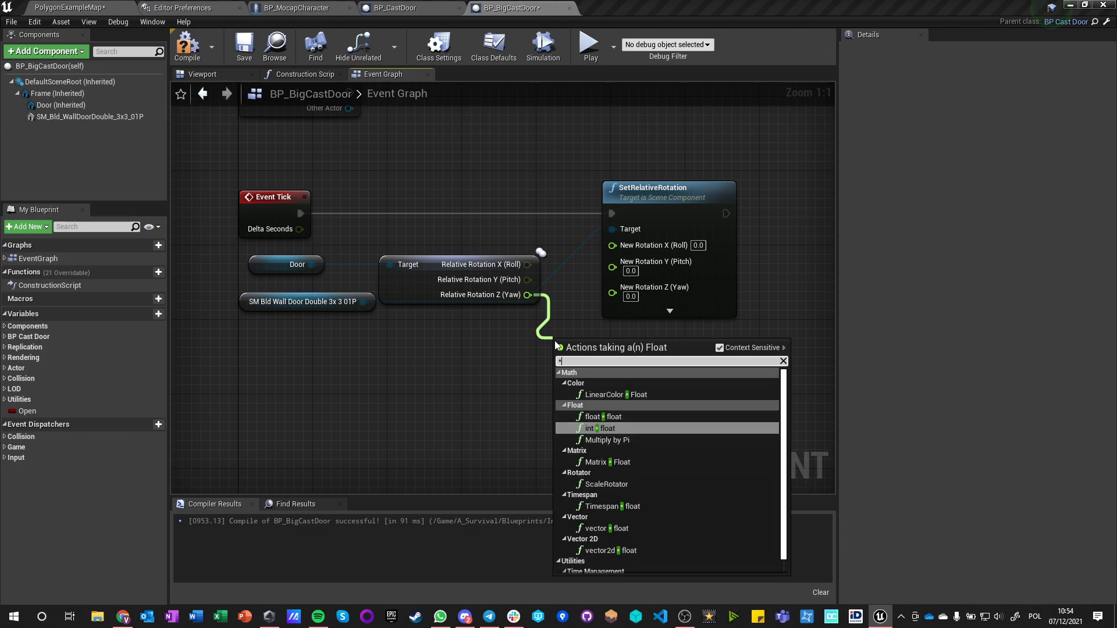
{"action": "left_click", "coordinate": [593, 416]}
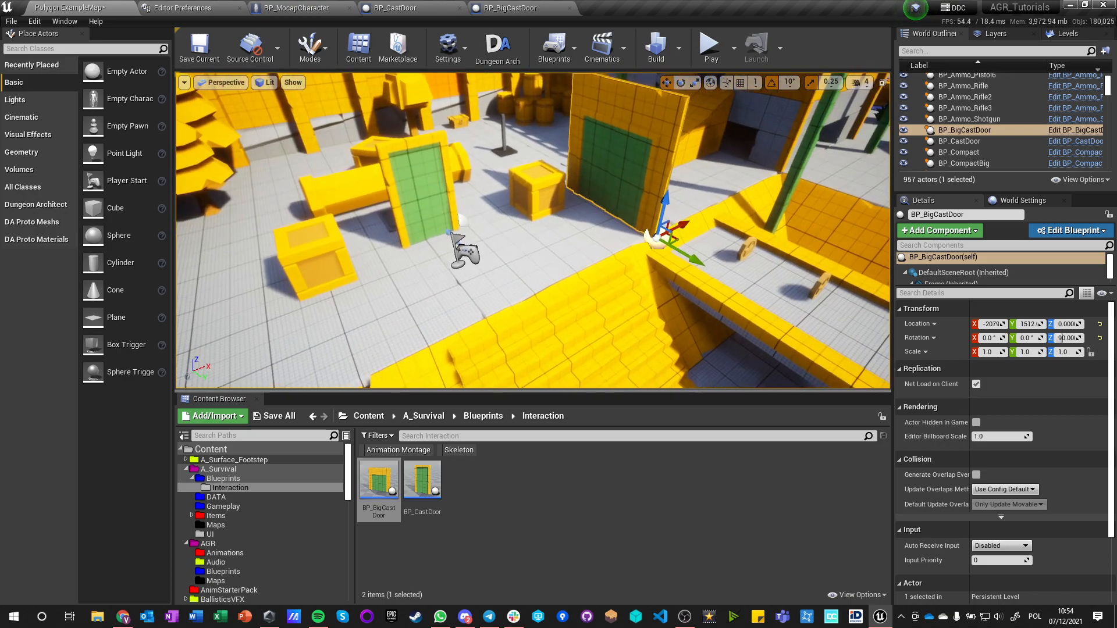
{"action": "left_click", "coordinate": [709, 48]}
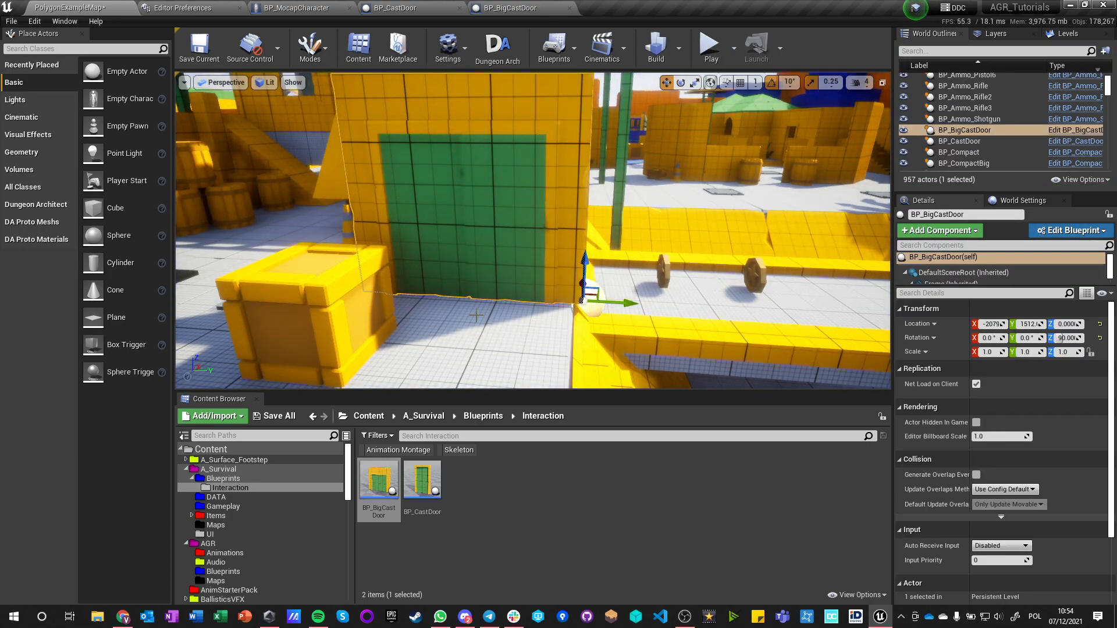
{"action": "mouse_move", "coordinate": [391, 8]}
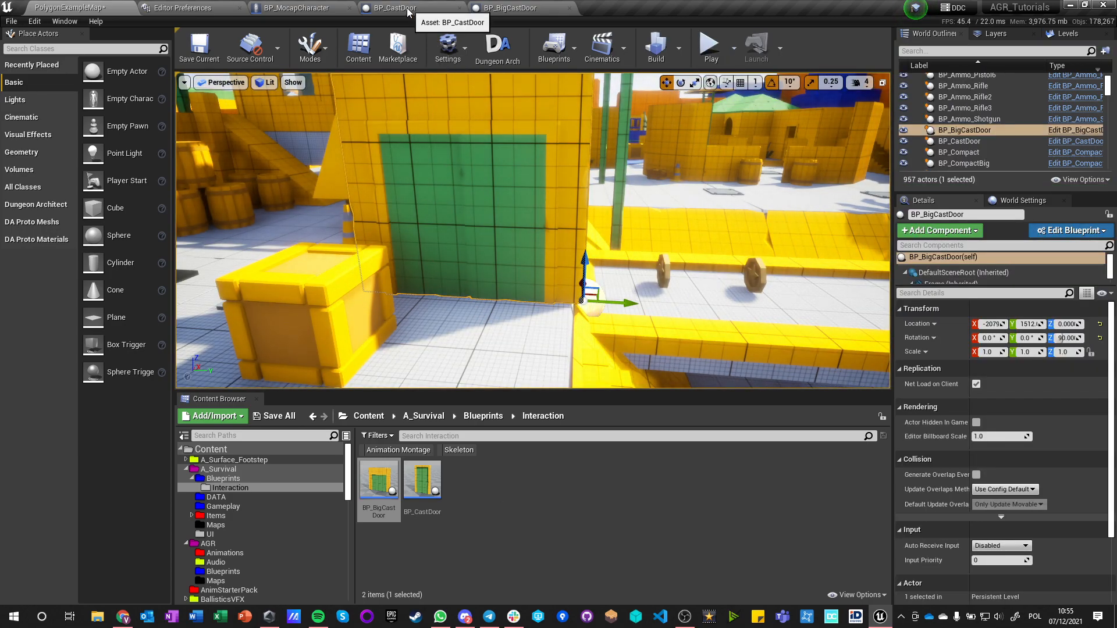
Return to the character blueprint's interaction graph and isolate the Cast To BP_CastDoor node.
{"action": "left_click", "coordinate": [391, 9]}
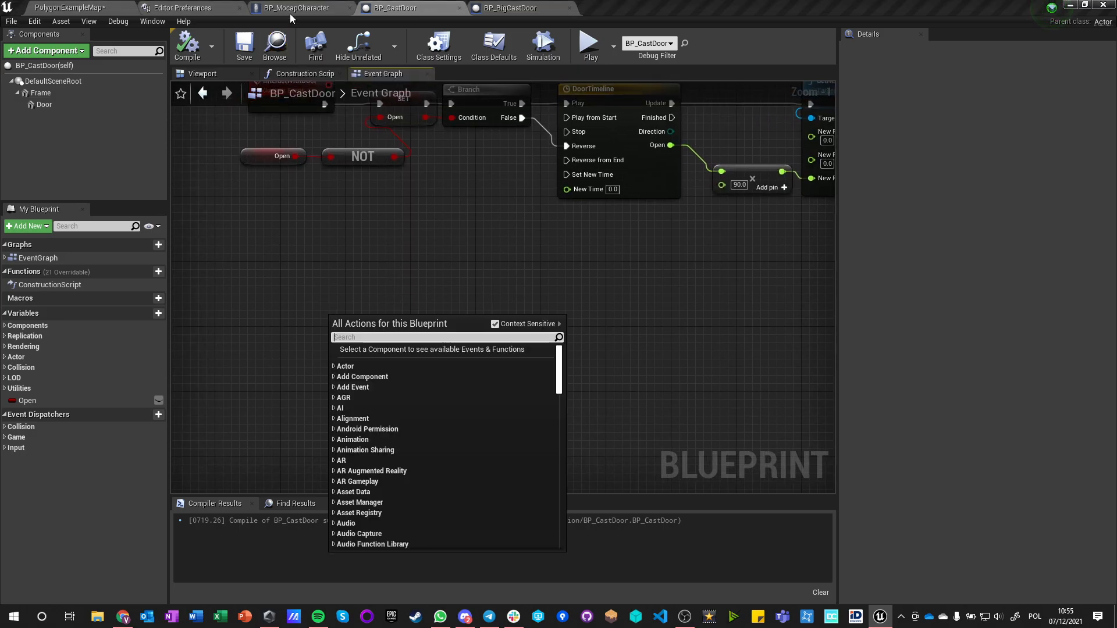
{"action": "left_click", "coordinate": [294, 8]}
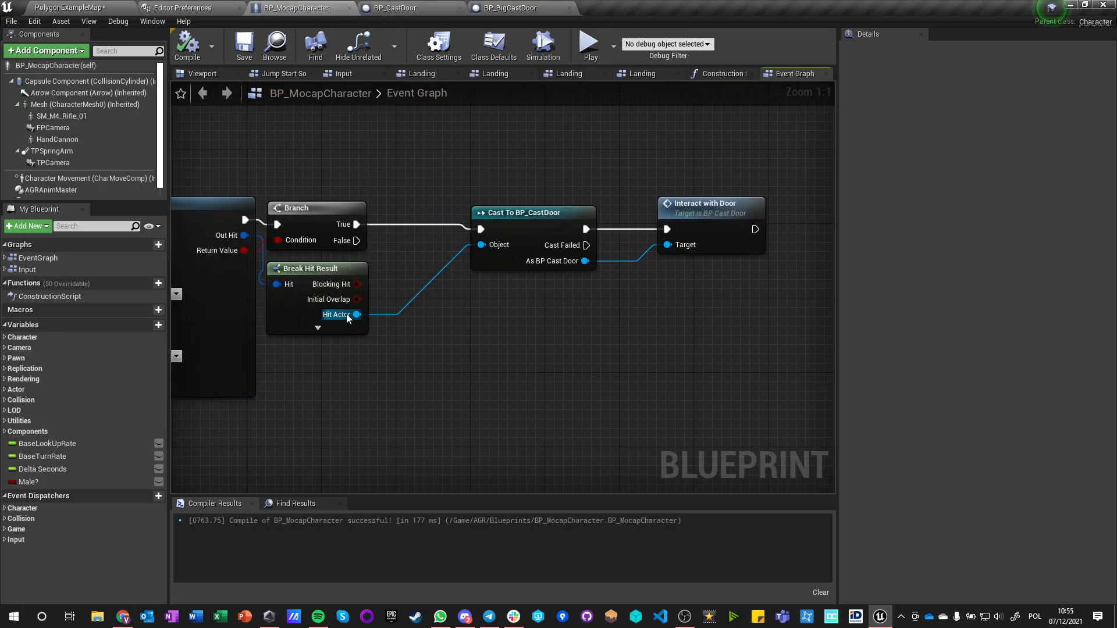
{"action": "left_click_drag", "start_coordinate": [357, 314], "coordinate": [533, 372]}
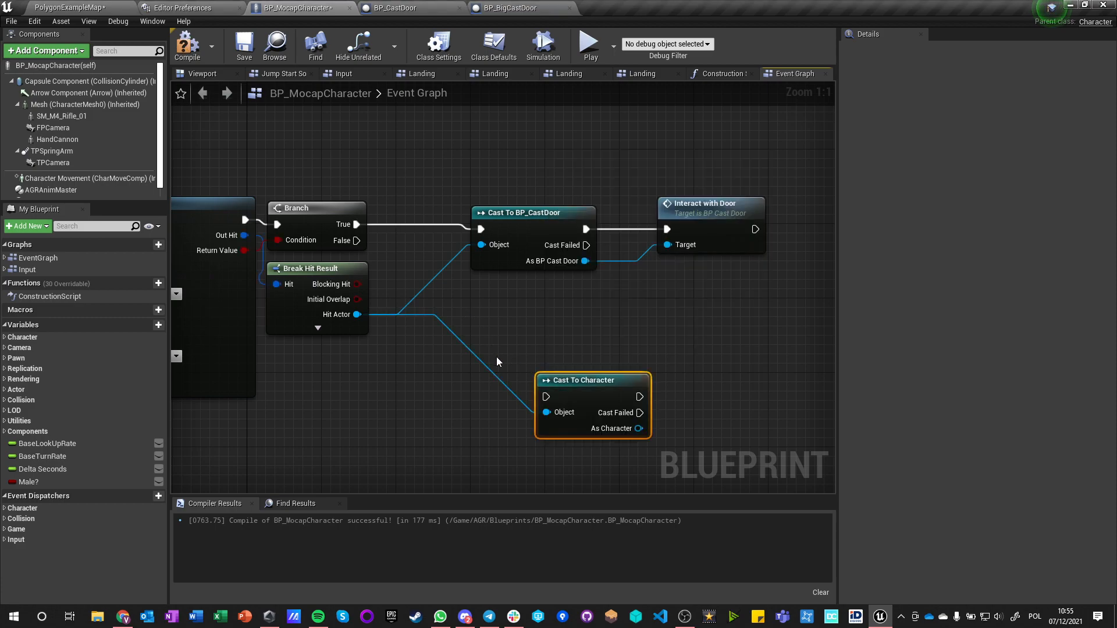
{"action": "mouse_move", "coordinate": [590, 365]}
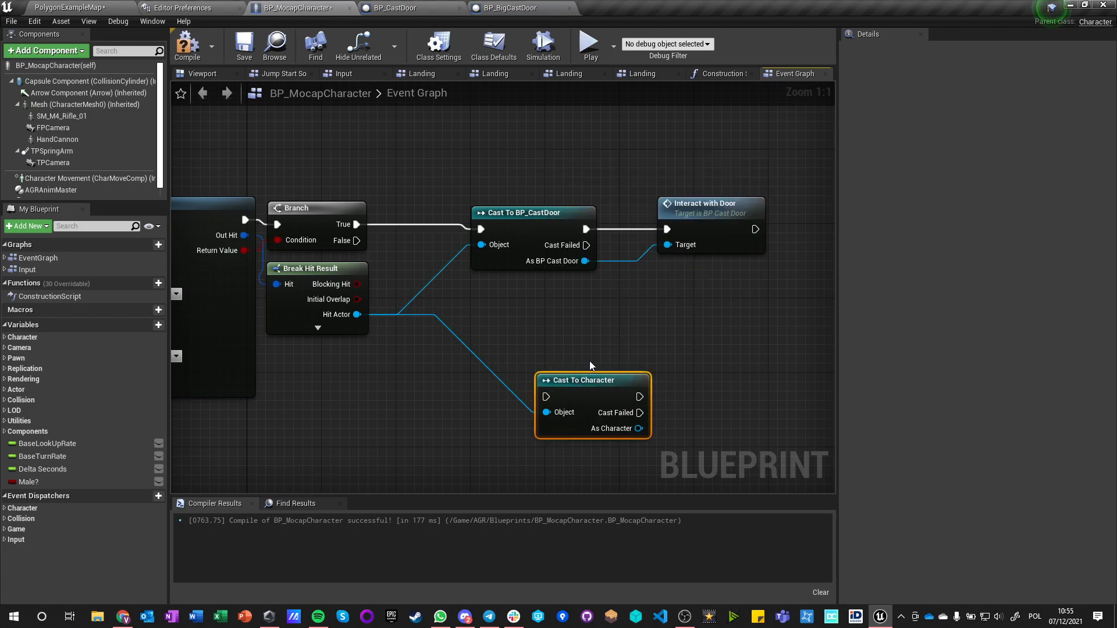
{"action": "mouse_move", "coordinate": [531, 344]}
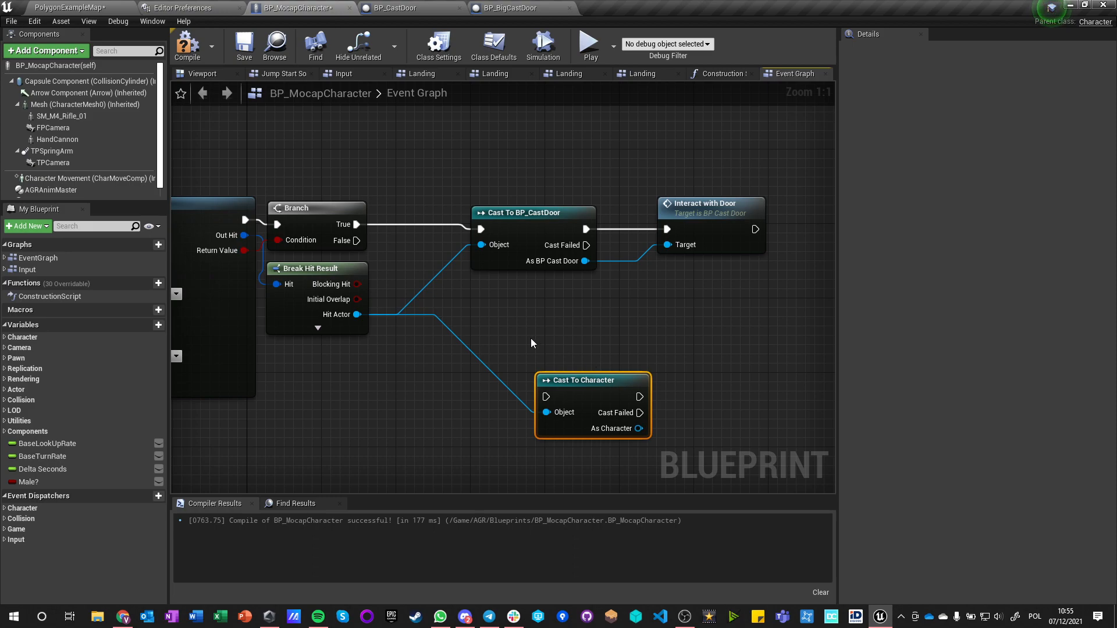
{"action": "mouse_move", "coordinate": [594, 366]}
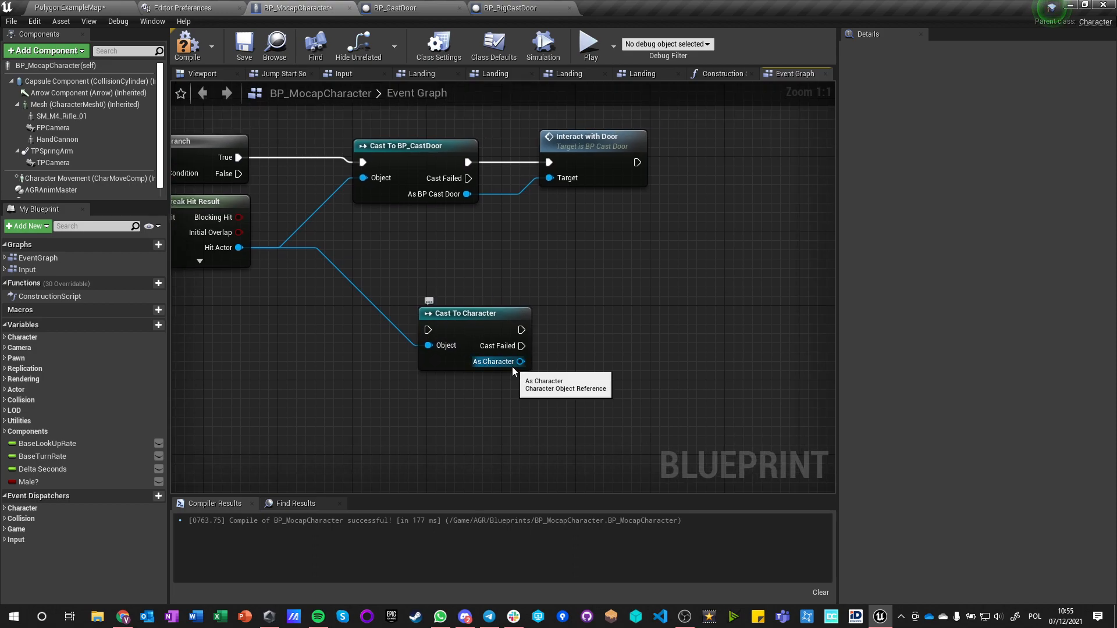
{"action": "mouse_move", "coordinate": [538, 383]}
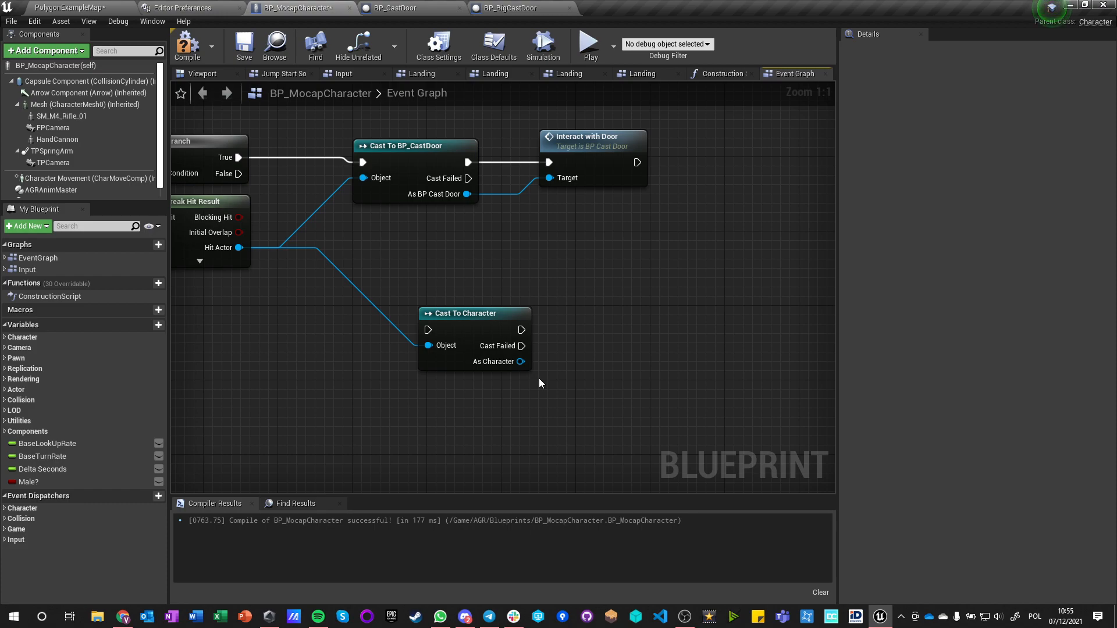
{"action": "mouse_move", "coordinate": [460, 157]}
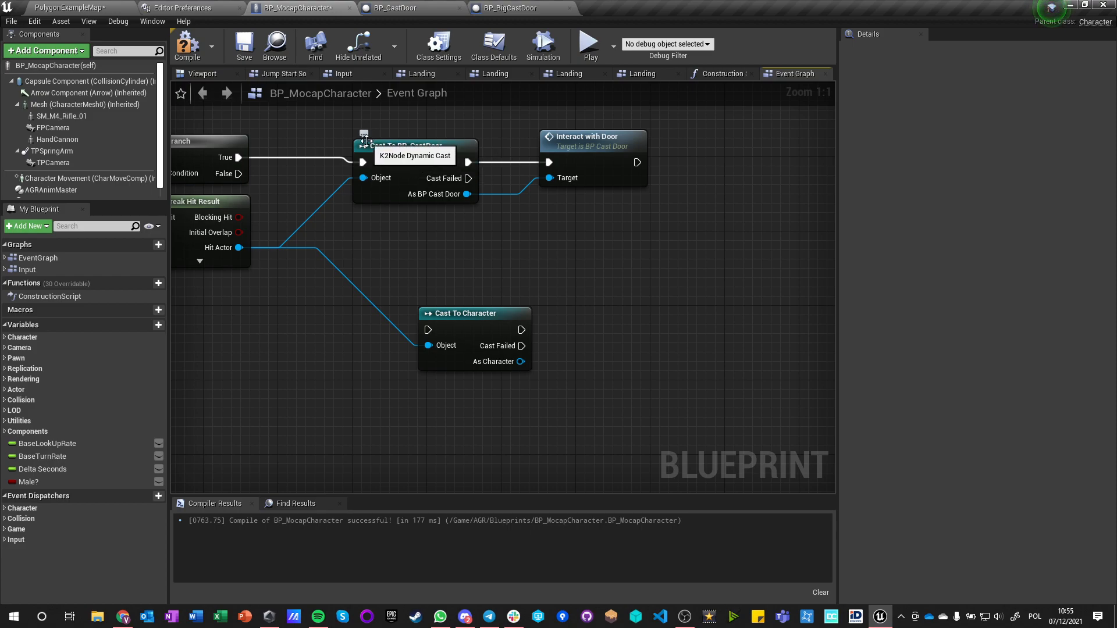
{"action": "left_click", "coordinate": [413, 146]}
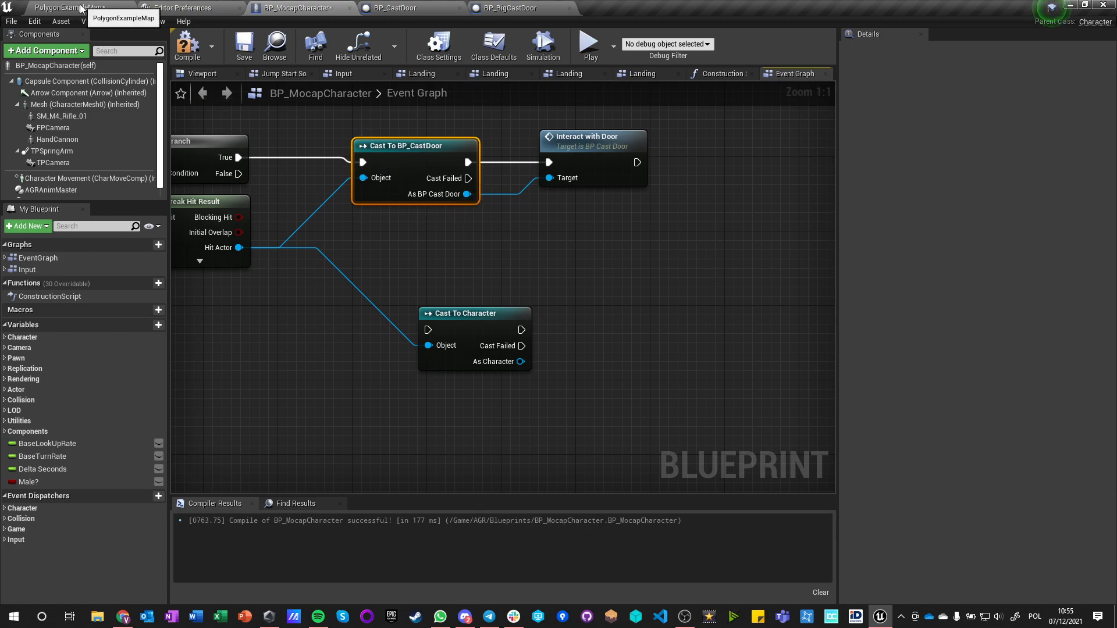
{"action": "mouse_move", "coordinate": [426, 173]}
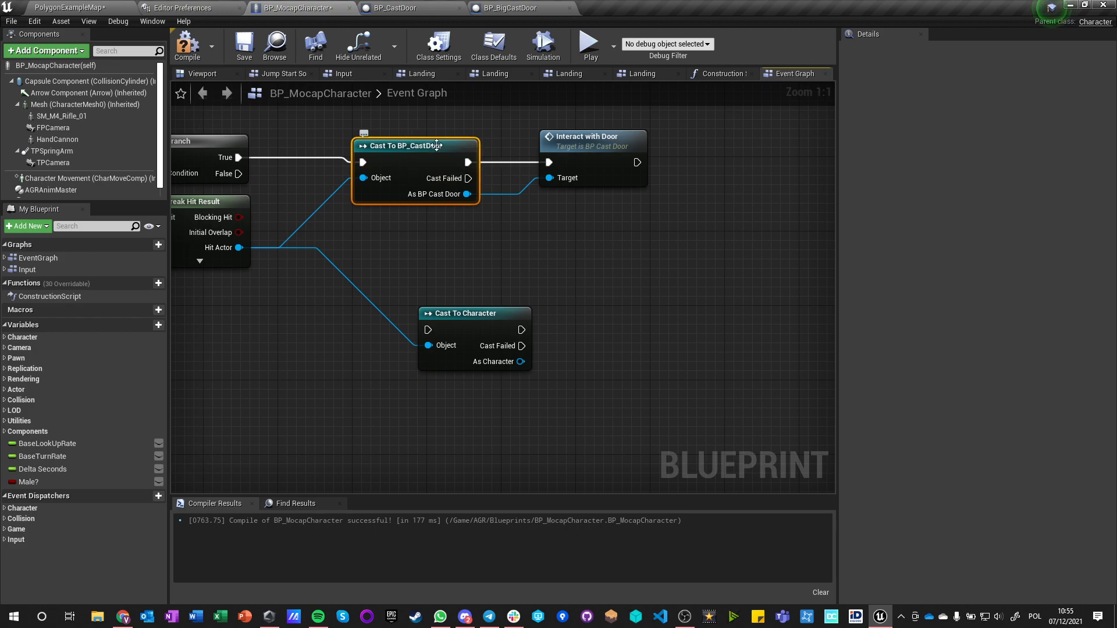
{"action": "mouse_move", "coordinate": [420, 159]}
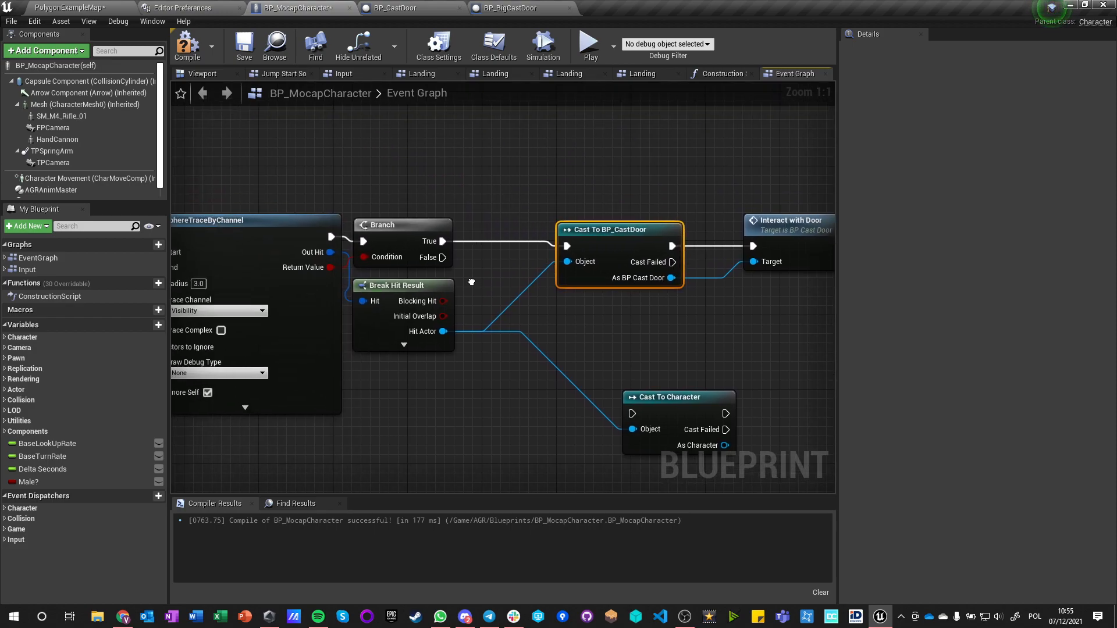
{"action": "mouse_move", "coordinate": [436, 332]}
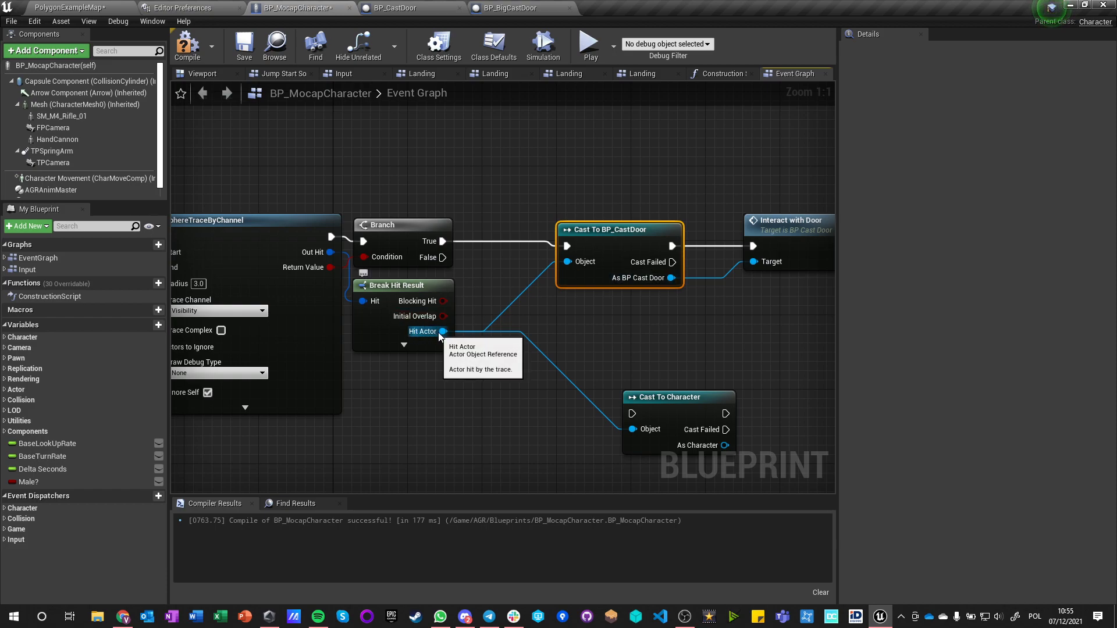
{"action": "mouse_move", "coordinate": [505, 301]}
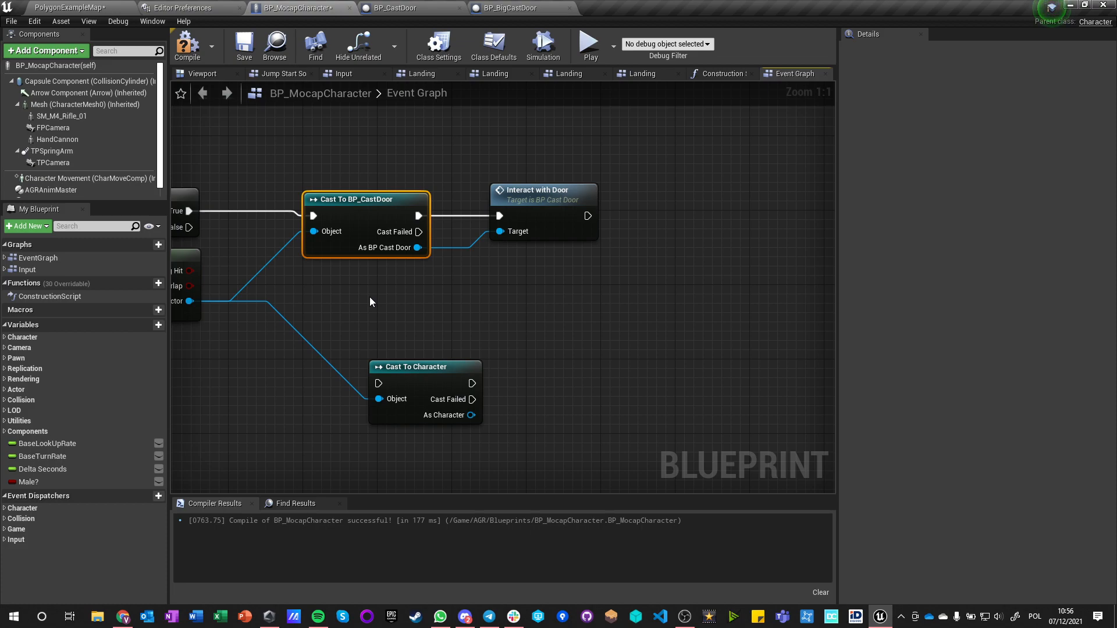
Drop the Cast To Character node so Hit Actor feeds only the door cast, then compile and save.
{"action": "left_click", "coordinate": [243, 44]}
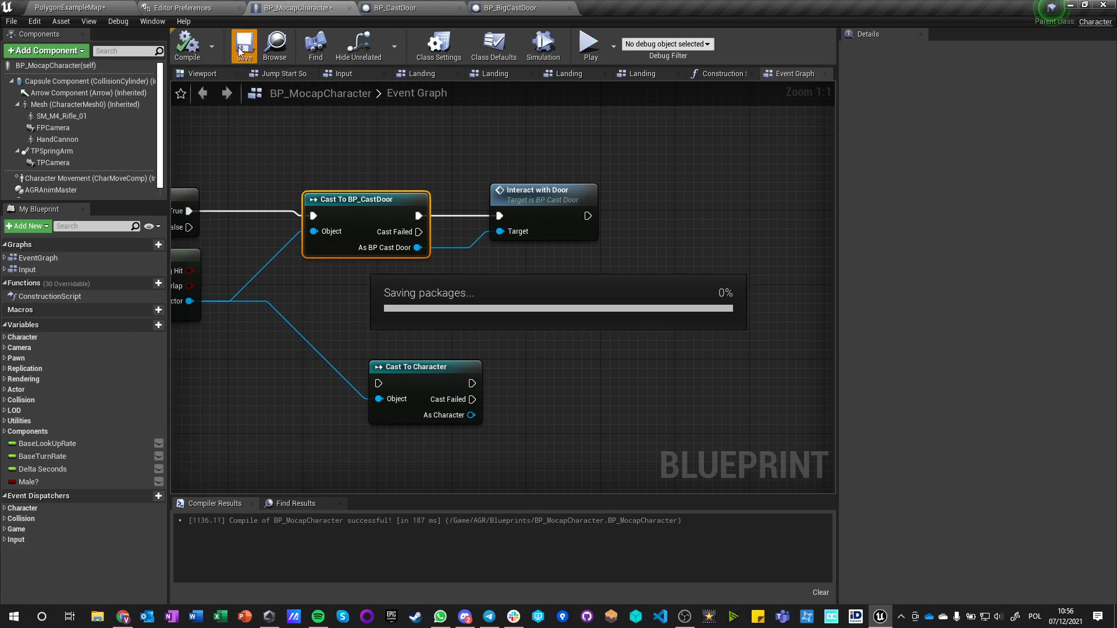
{"action": "left_click", "coordinate": [244, 44]}
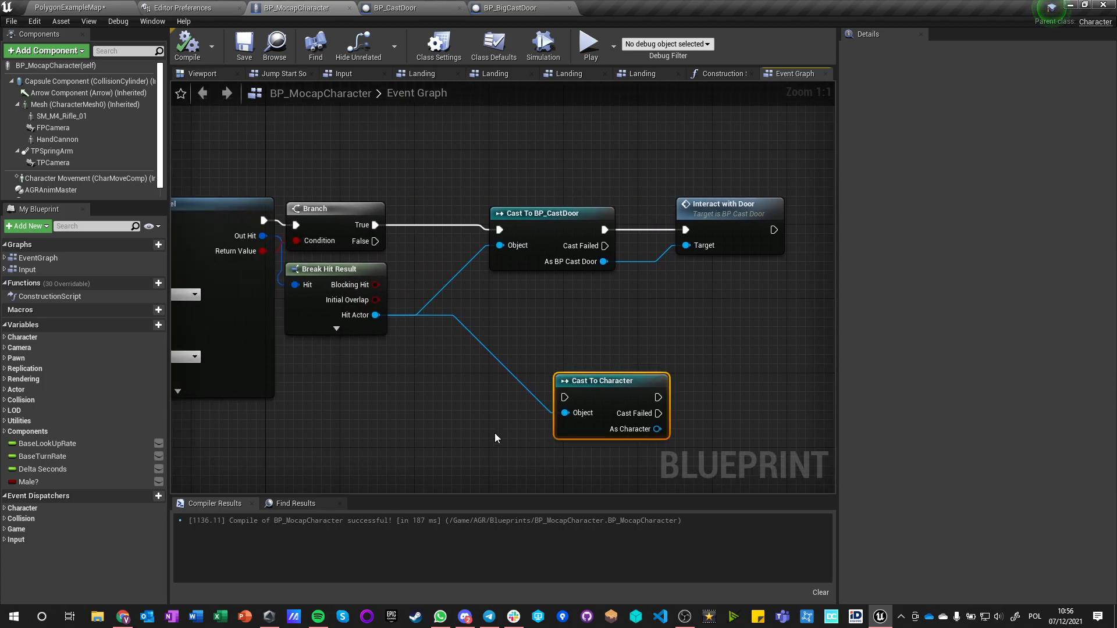
{"action": "scroll", "scroll_direction": "down", "scroll_amount": 3}
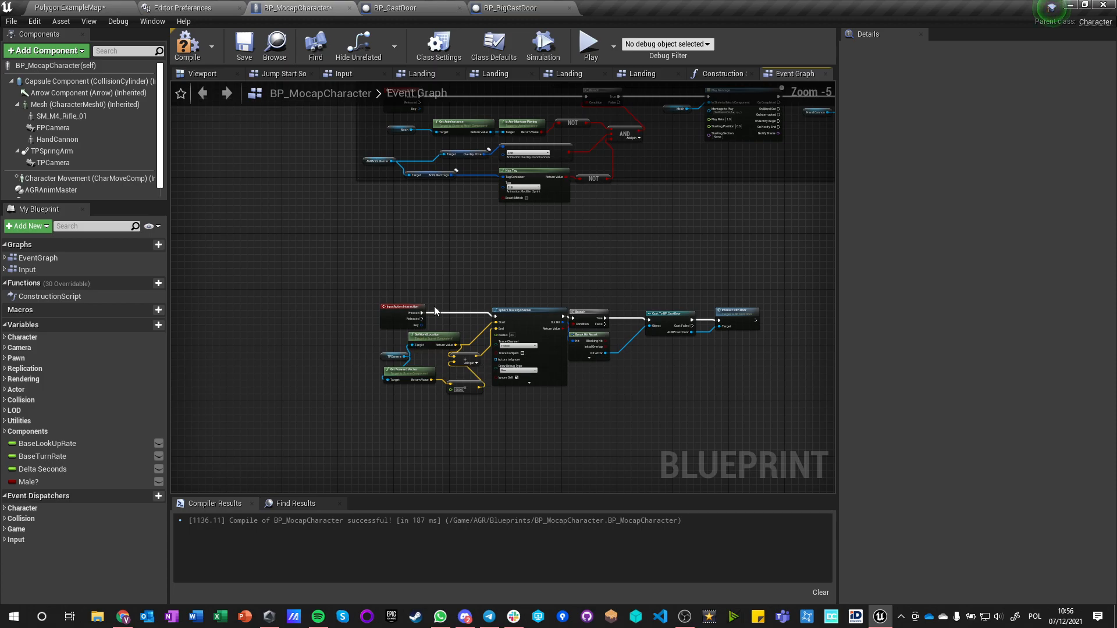
{"action": "left_click", "coordinate": [186, 44]}
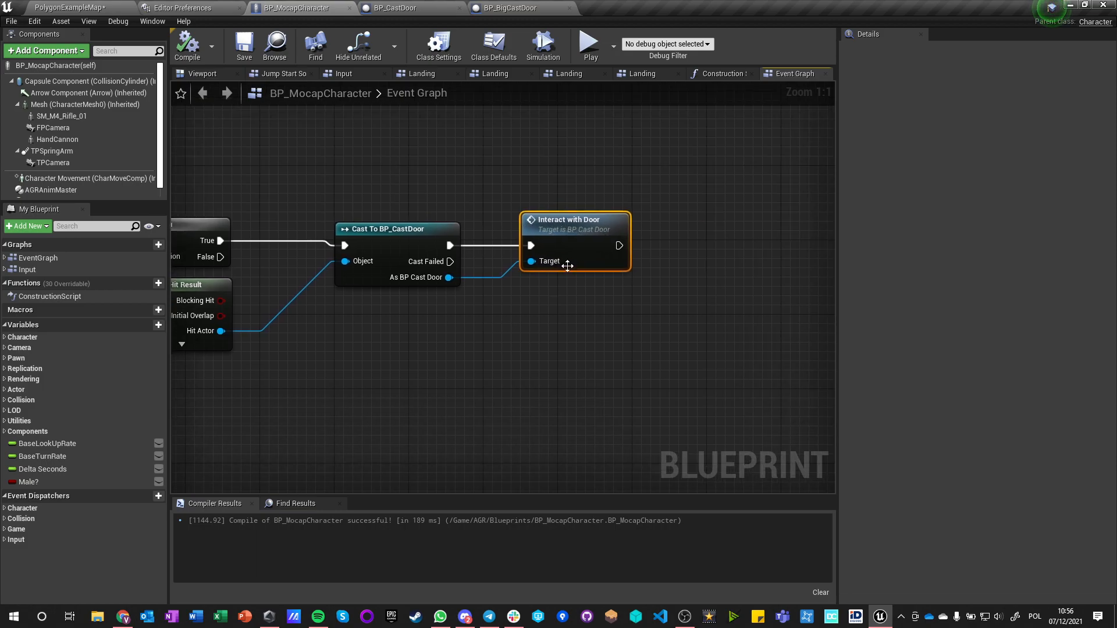
Add a GetInfo custom event in BP_CastDoor wired to Print String fed by Get Display Name of Self.
{"action": "left_click", "coordinate": [394, 8]}
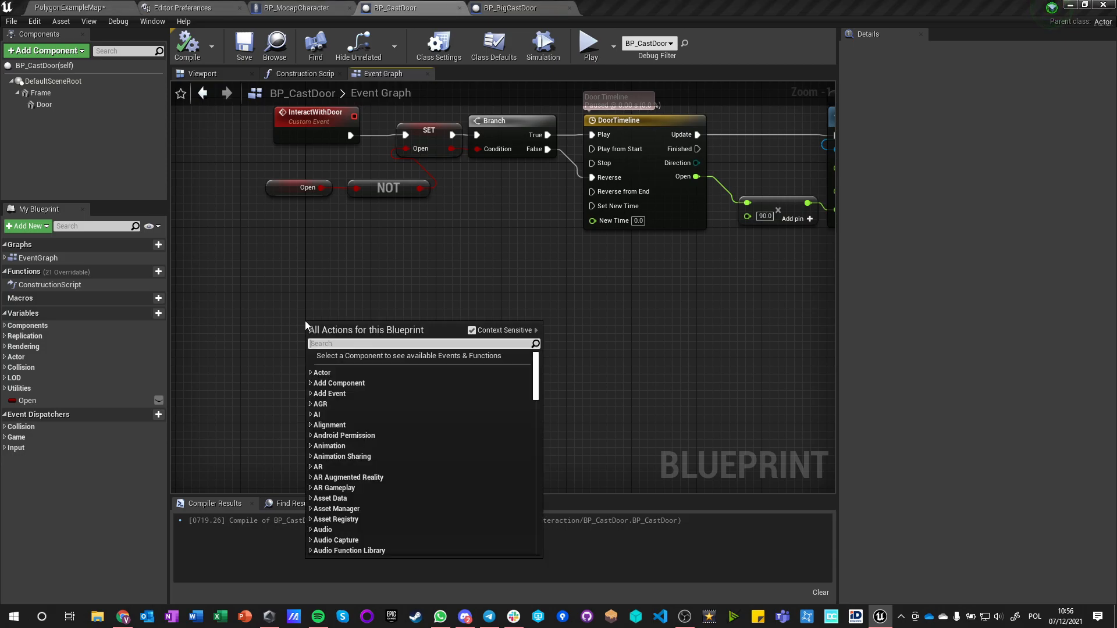
{"action": "type", "text": "custom event"}
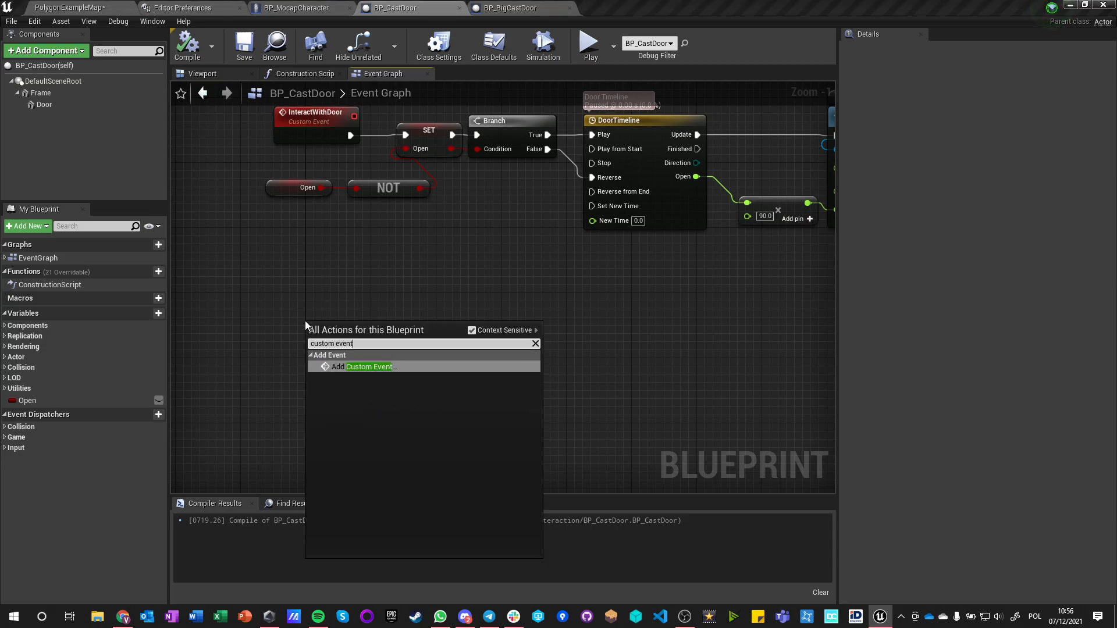
{"action": "left_click", "coordinate": [369, 366]}
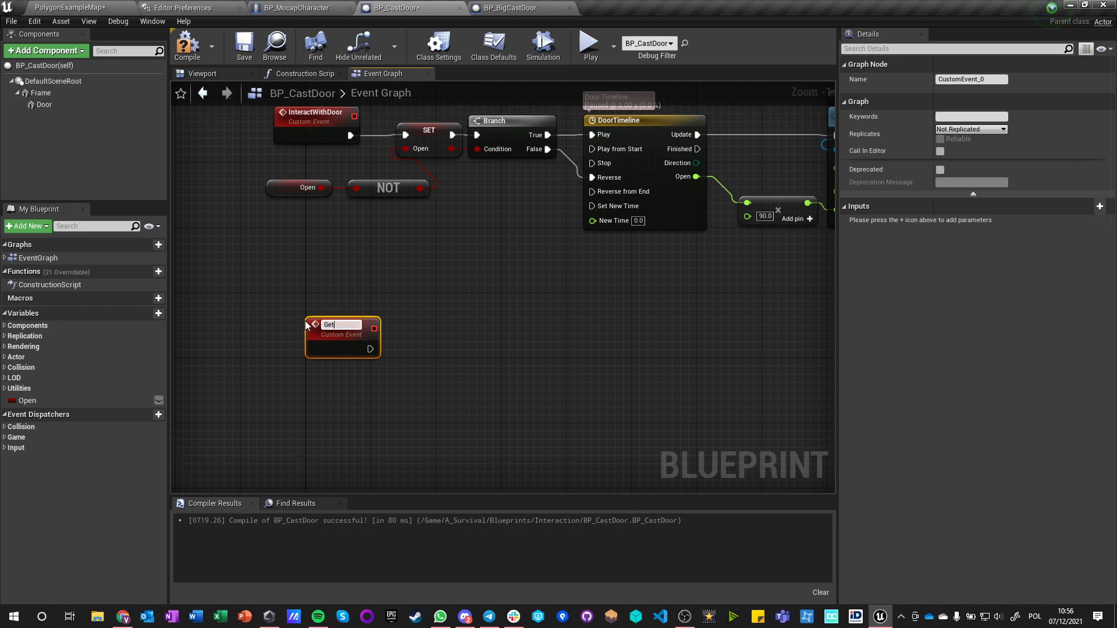
{"action": "type", "text": "Info"}
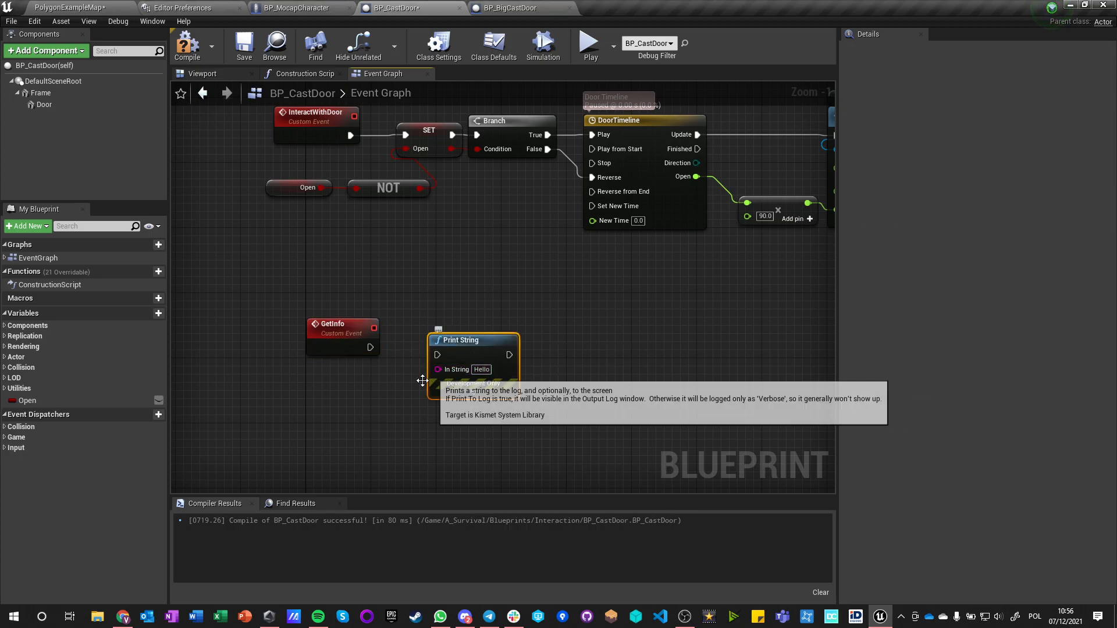
{"action": "type", "text": "name acto"}
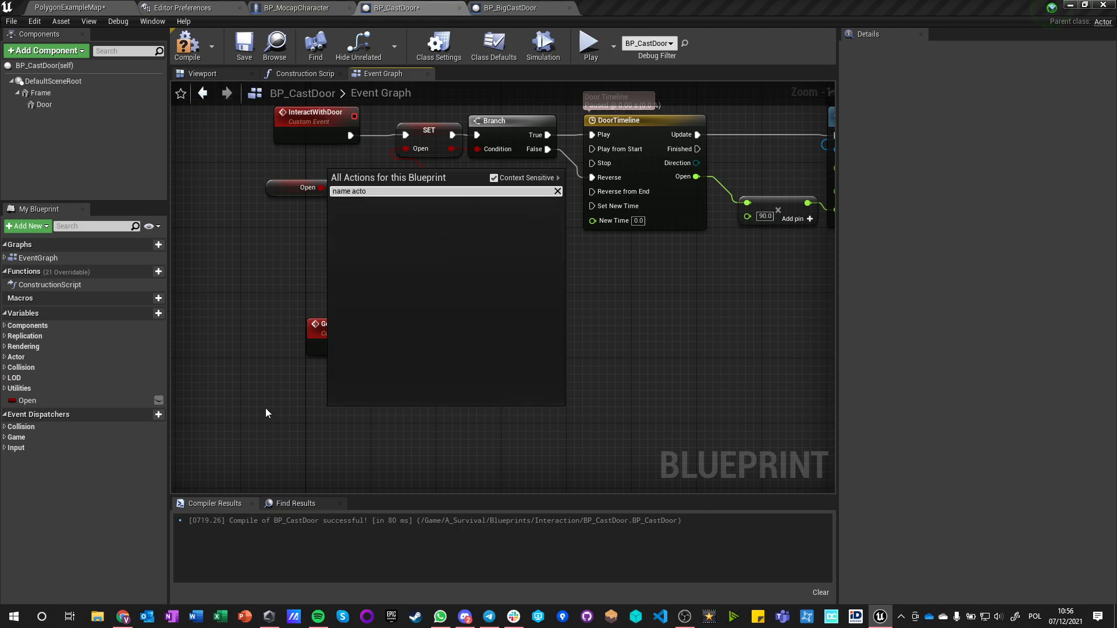
{"action": "type", "text": "get d"}
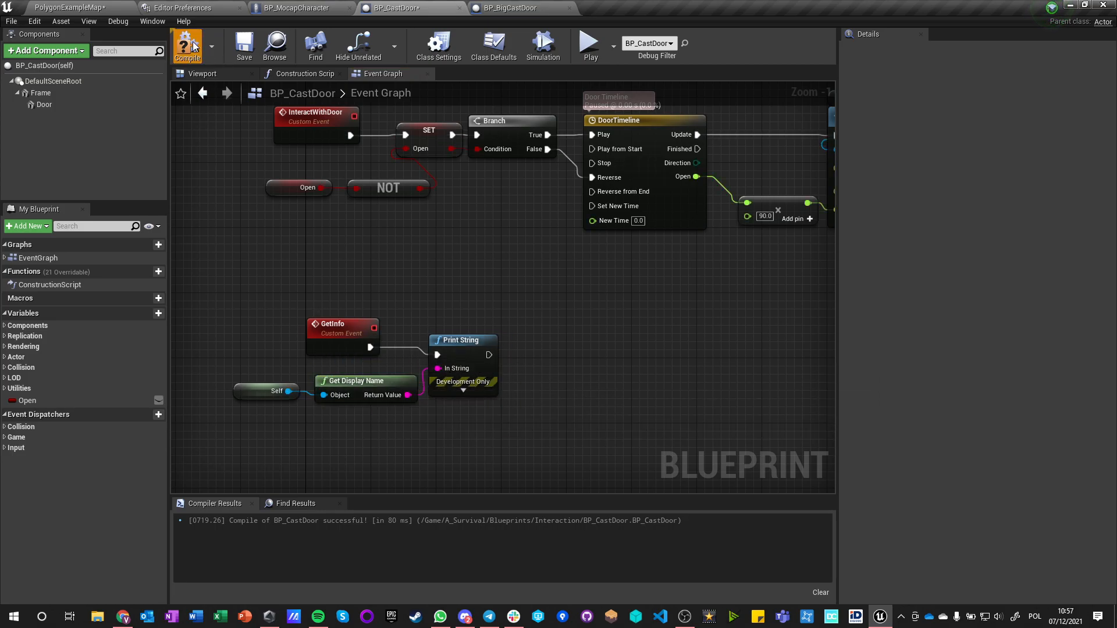
Call Get Info on the As BP Cast Door reference after Interact with Door and compile both blueprints.
{"action": "left_click", "coordinate": [292, 8]}
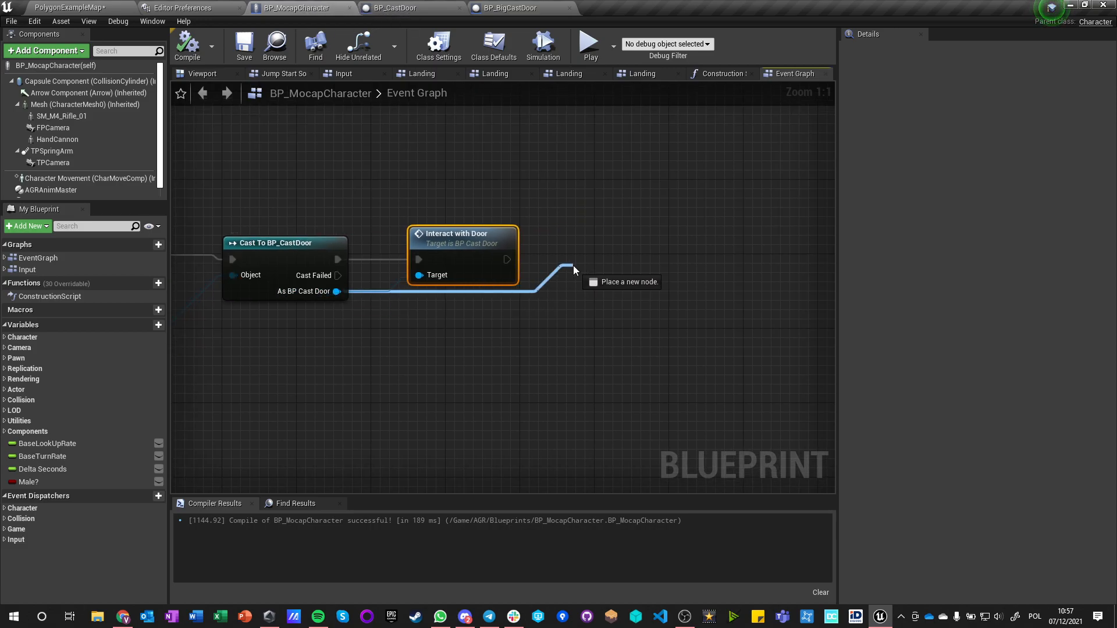
{"action": "type", "text": "get info"}
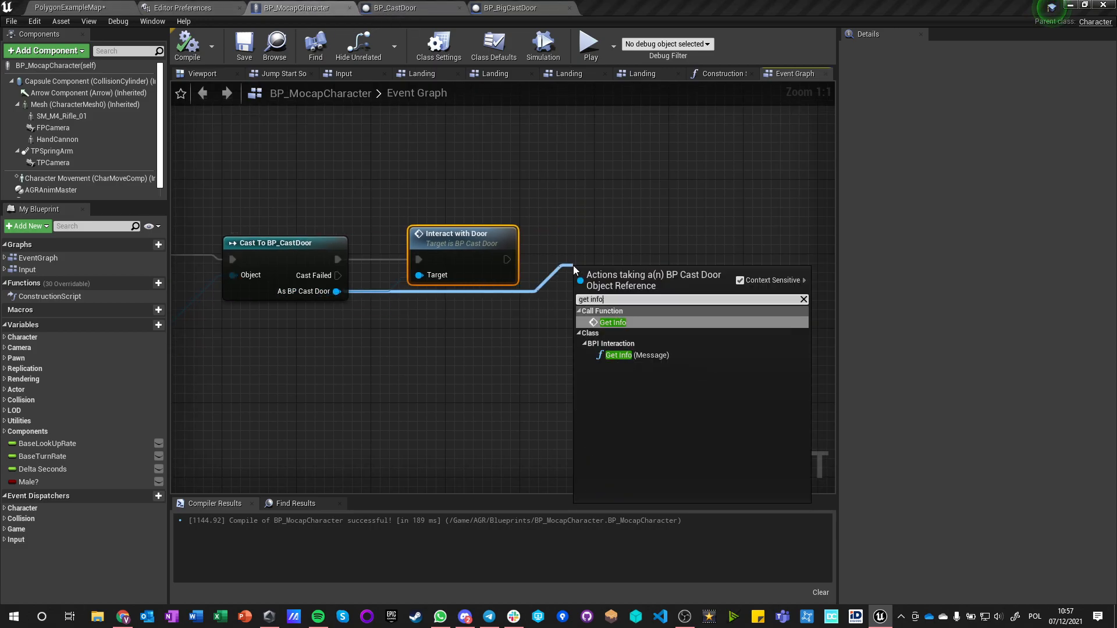
{"action": "left_click", "coordinate": [613, 322]}
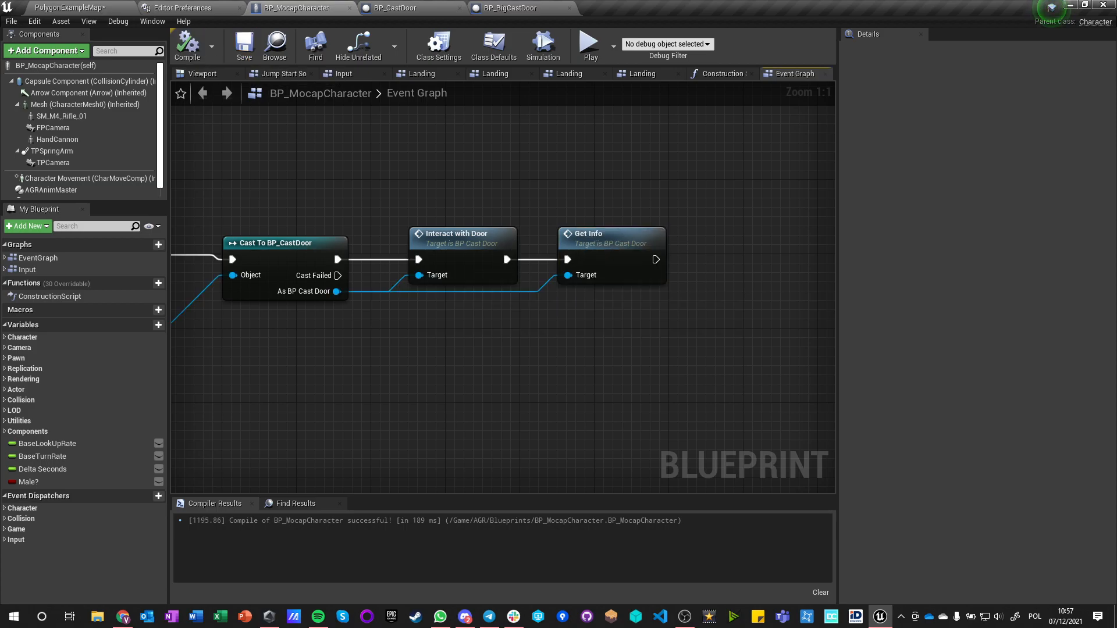
{"action": "left_click", "coordinate": [64, 8]}
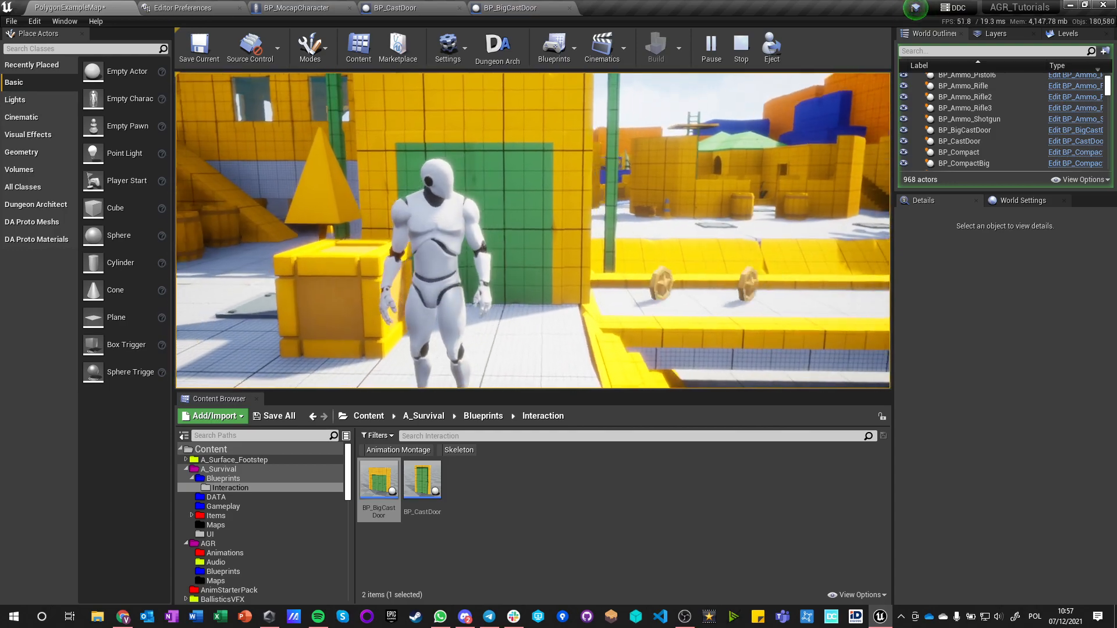
{"action": "left_click", "coordinate": [393, 8]}
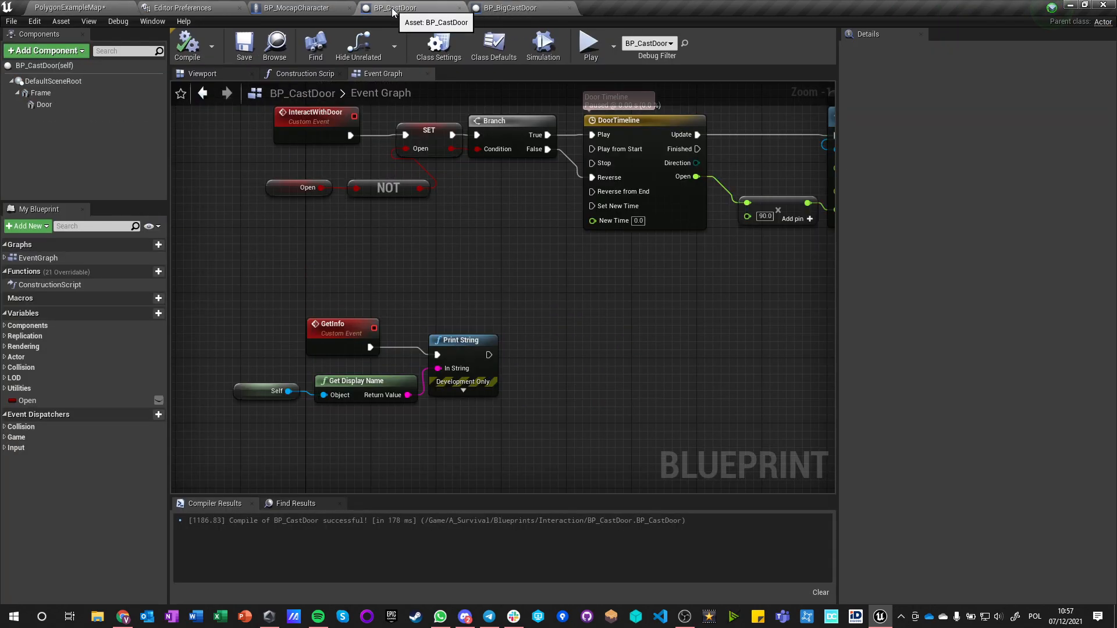
{"action": "left_click", "coordinate": [292, 8]}
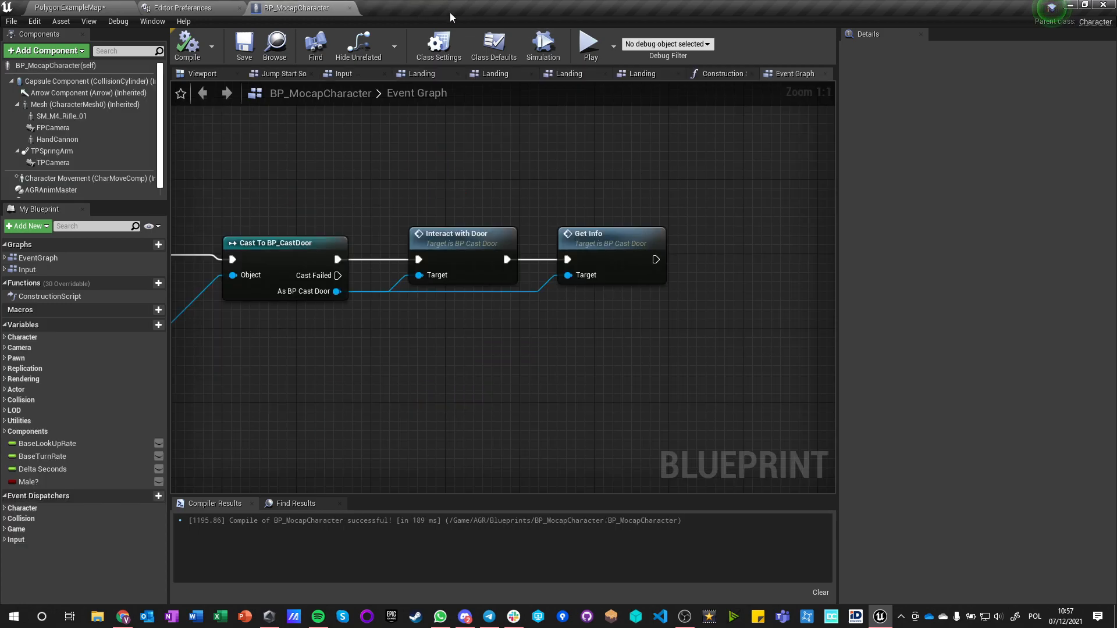